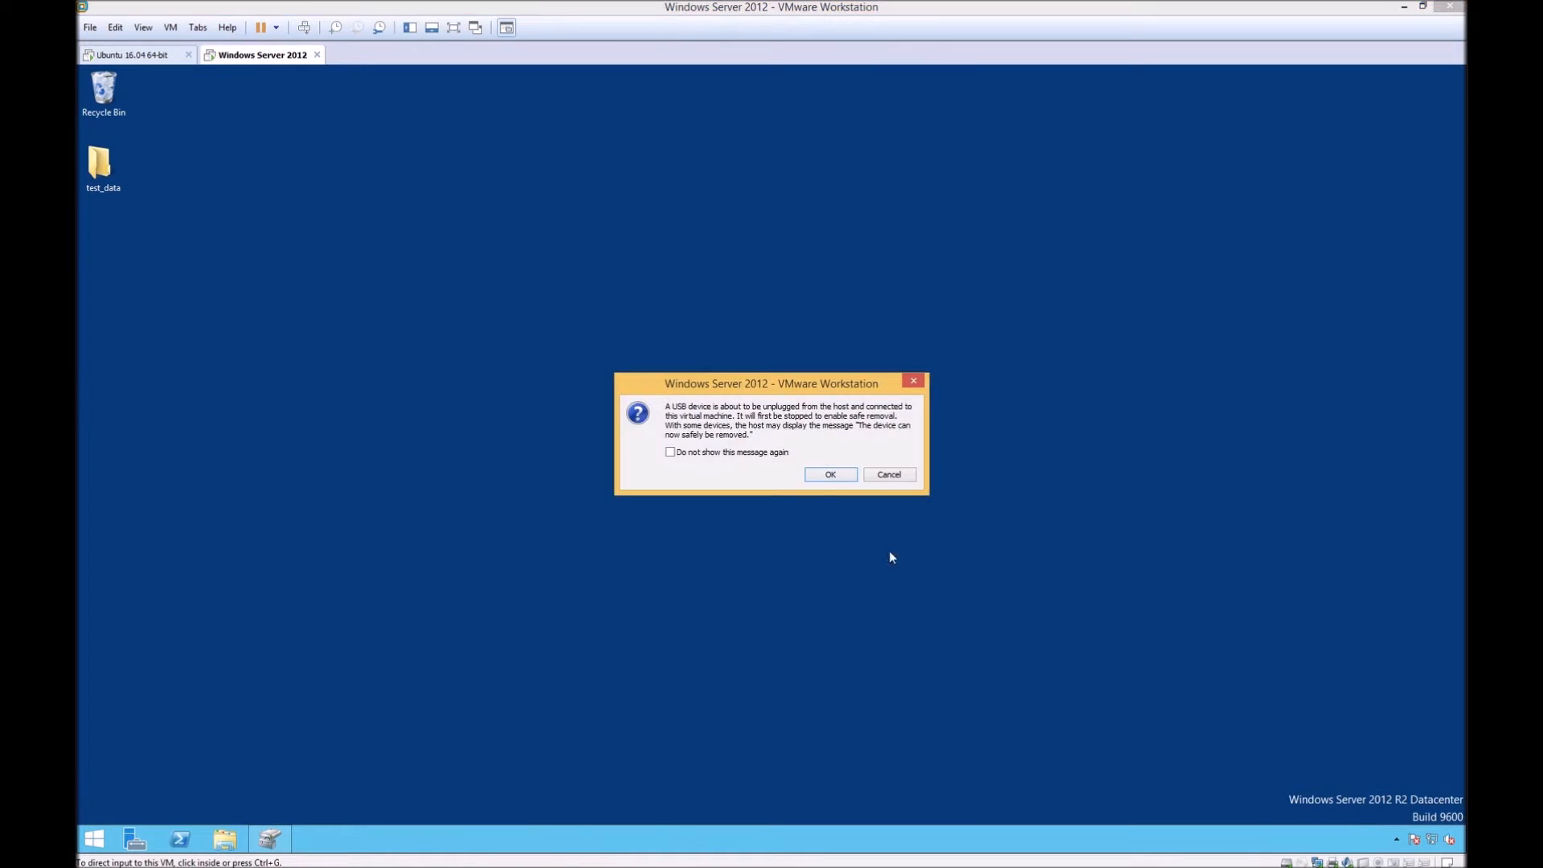
Create a simple volume on Disk 1 with file system ReFS and volume label 'ReFS'
click(830, 474)
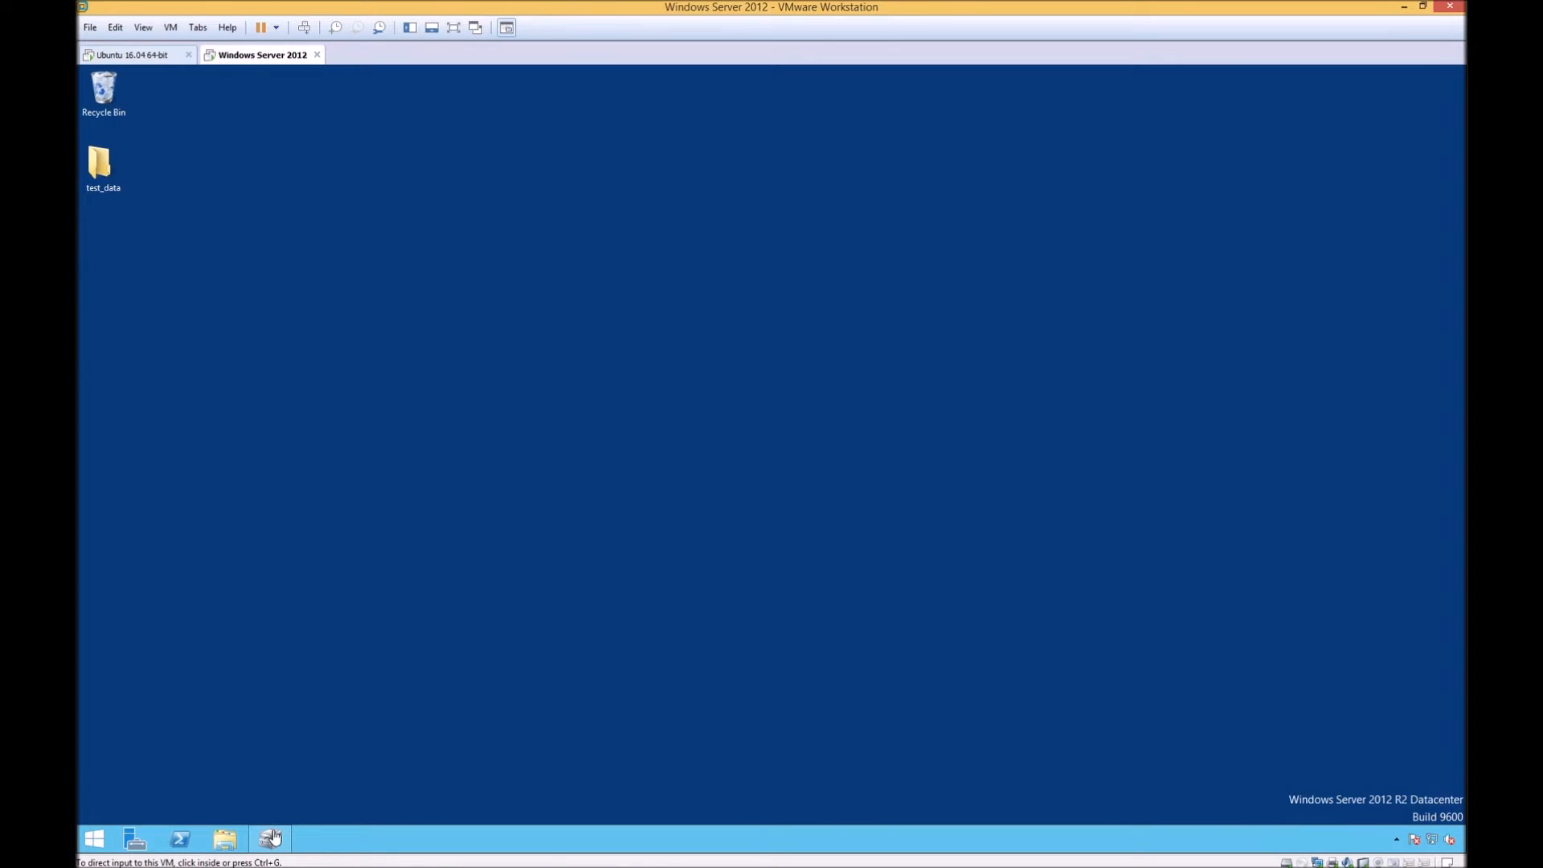
click(268, 839)
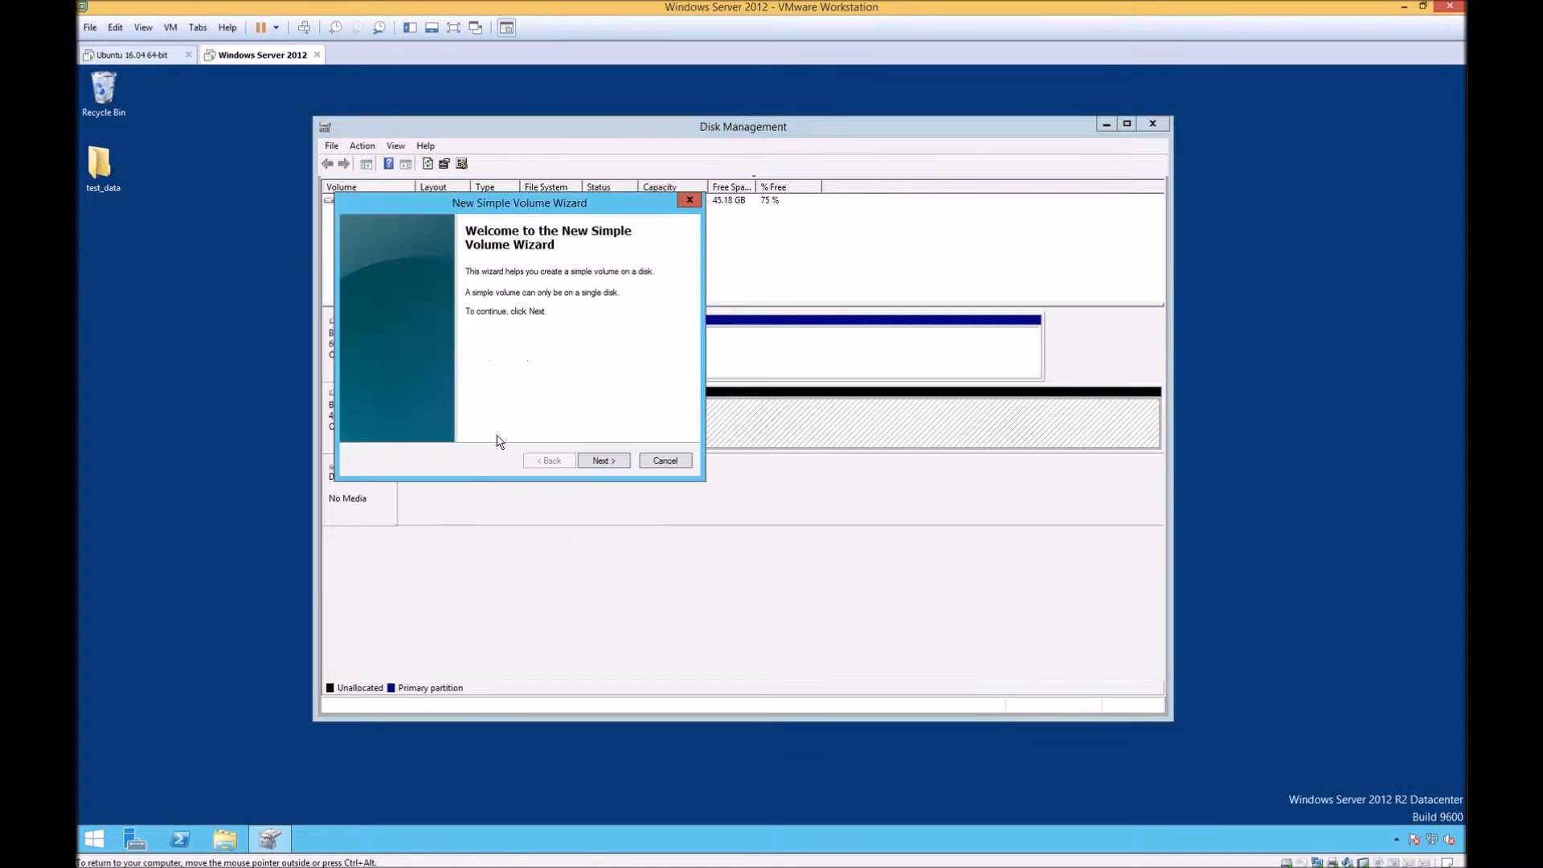
click(603, 460)
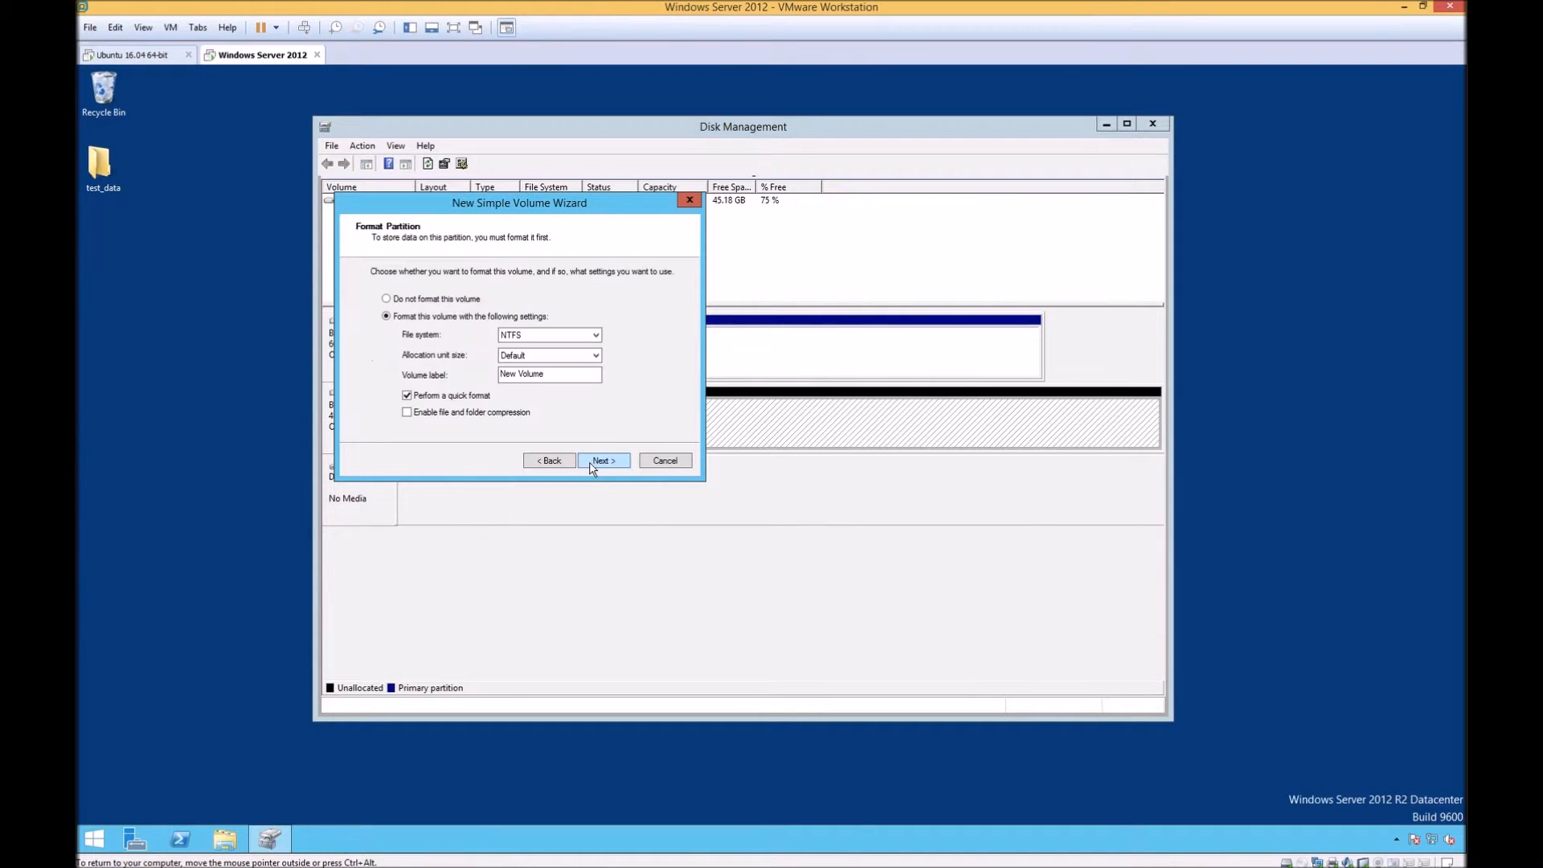
click(548, 335)
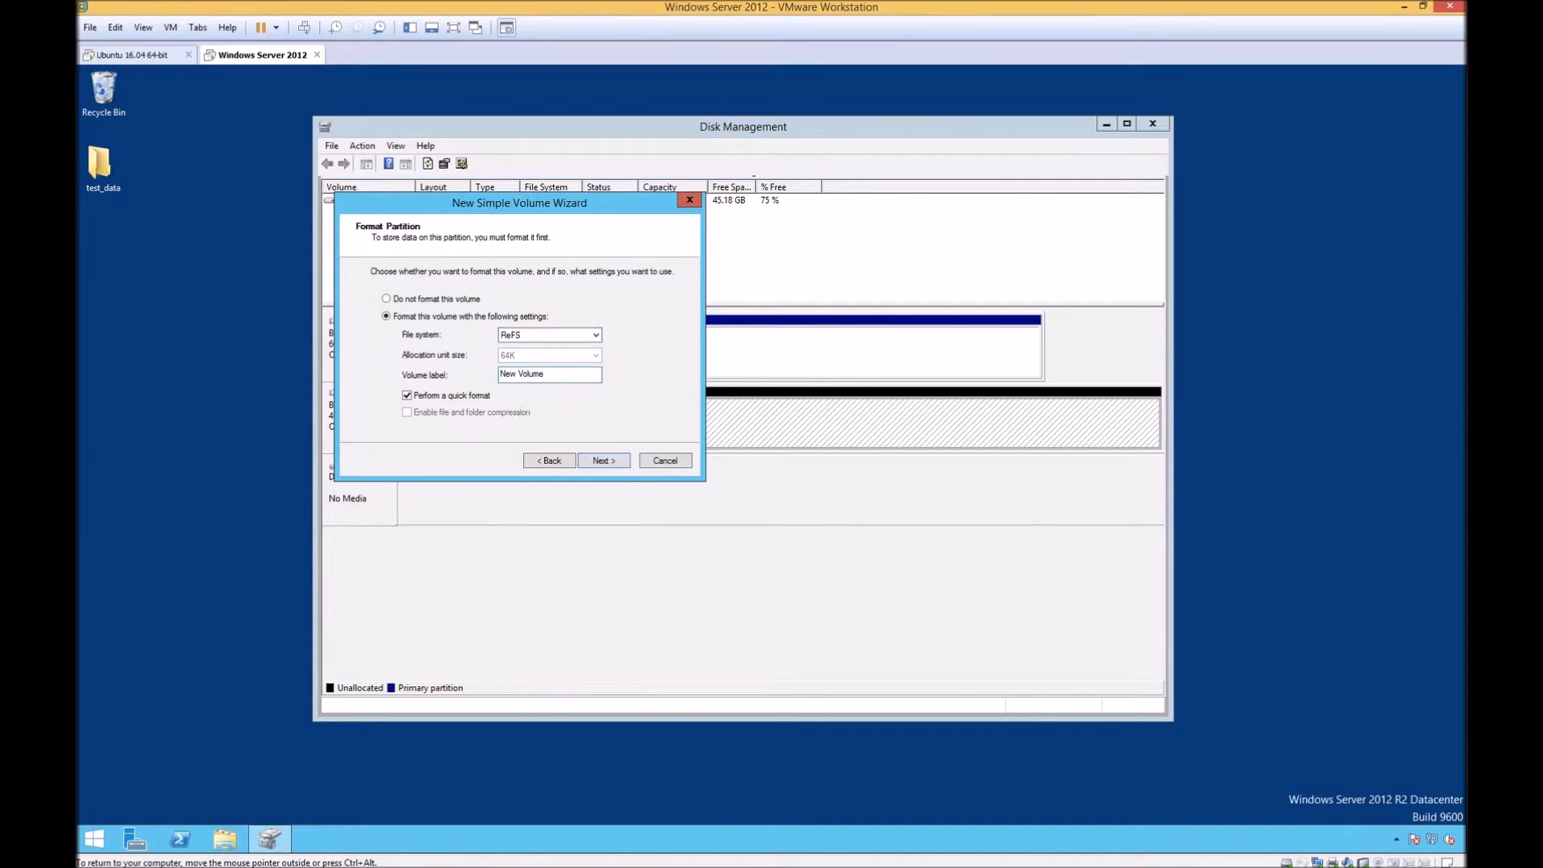
text(ReFS)
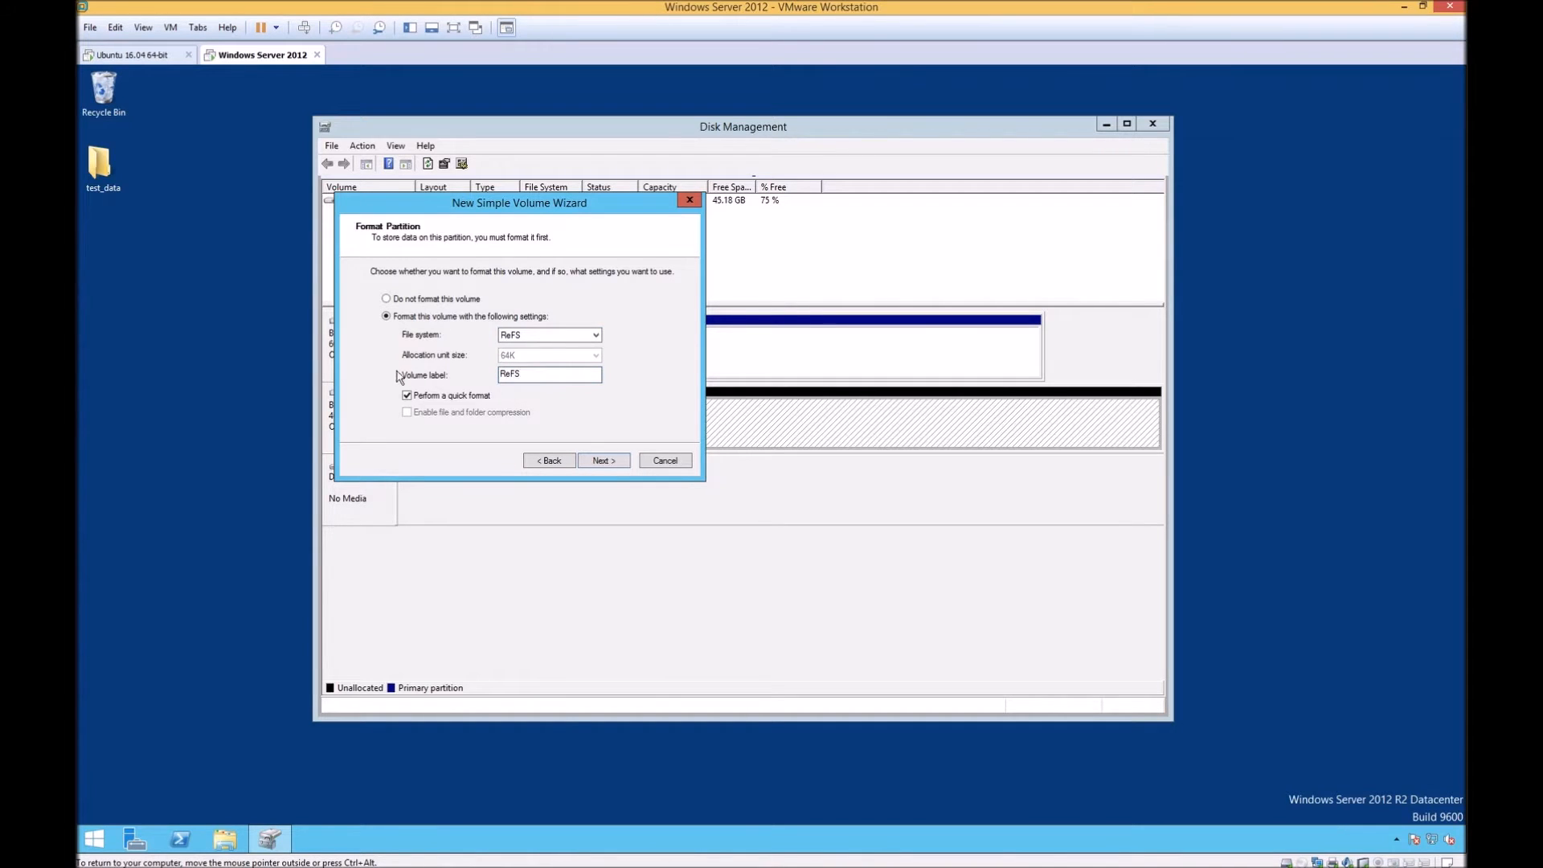
click(603, 461)
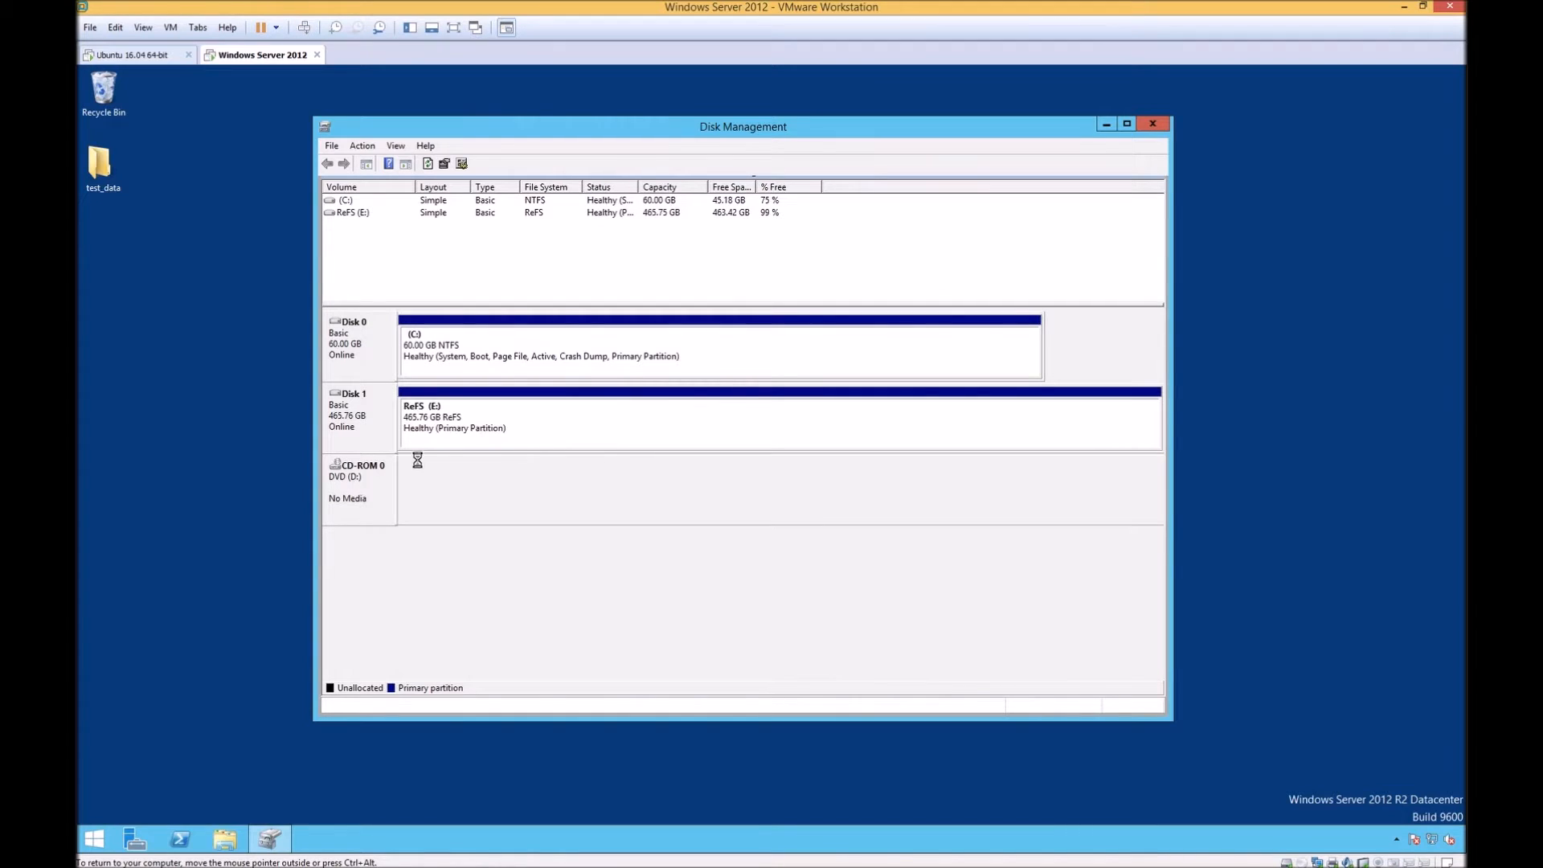
Check in This PC that the ReFS (E:) drive's properties report the ReFS file system
click(1152, 124)
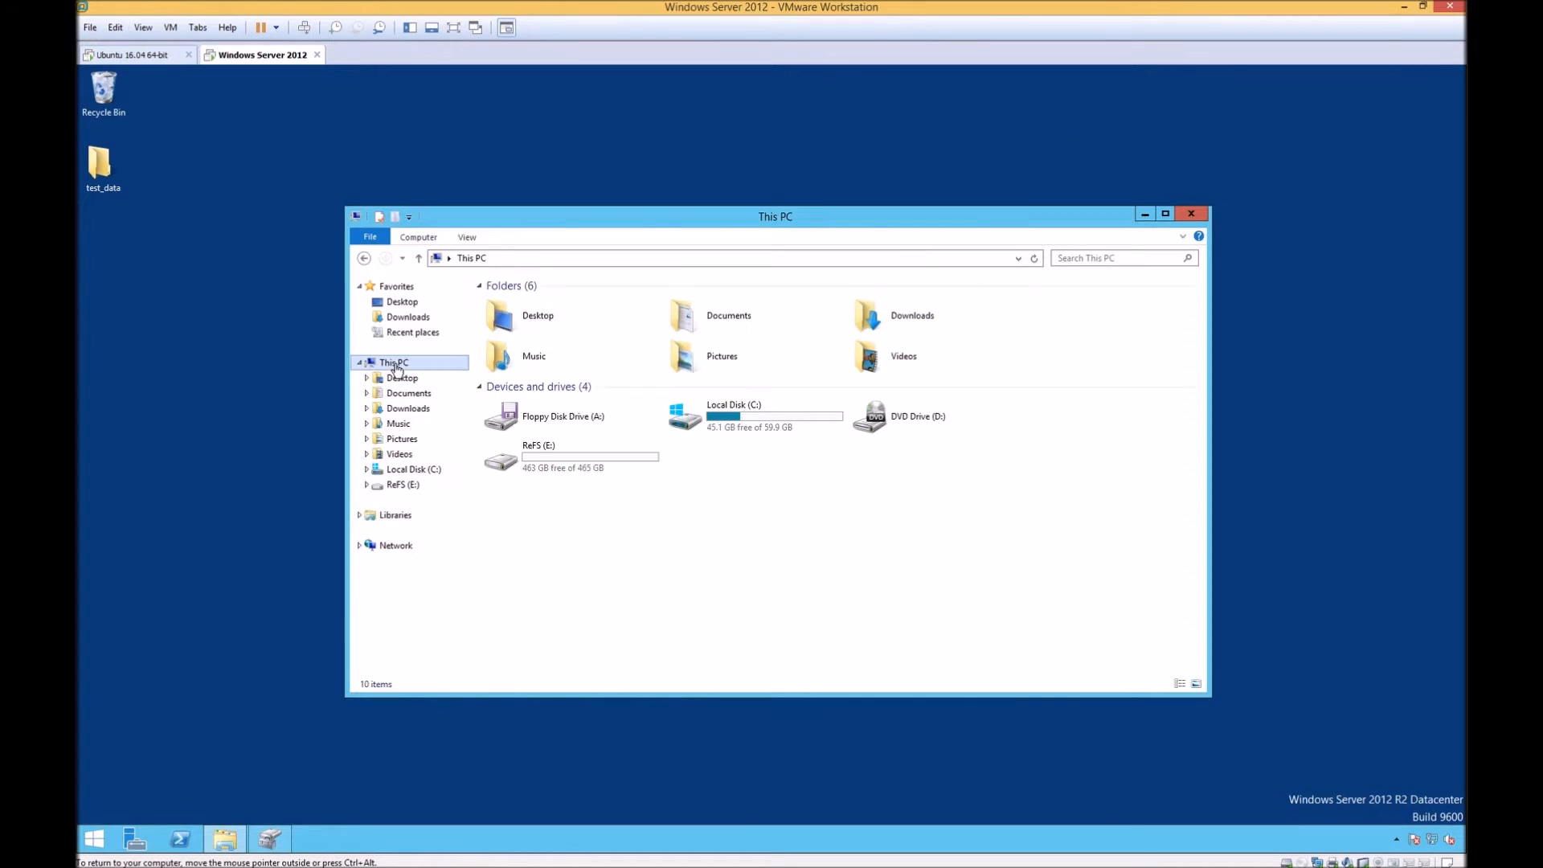
right_click(539, 455)
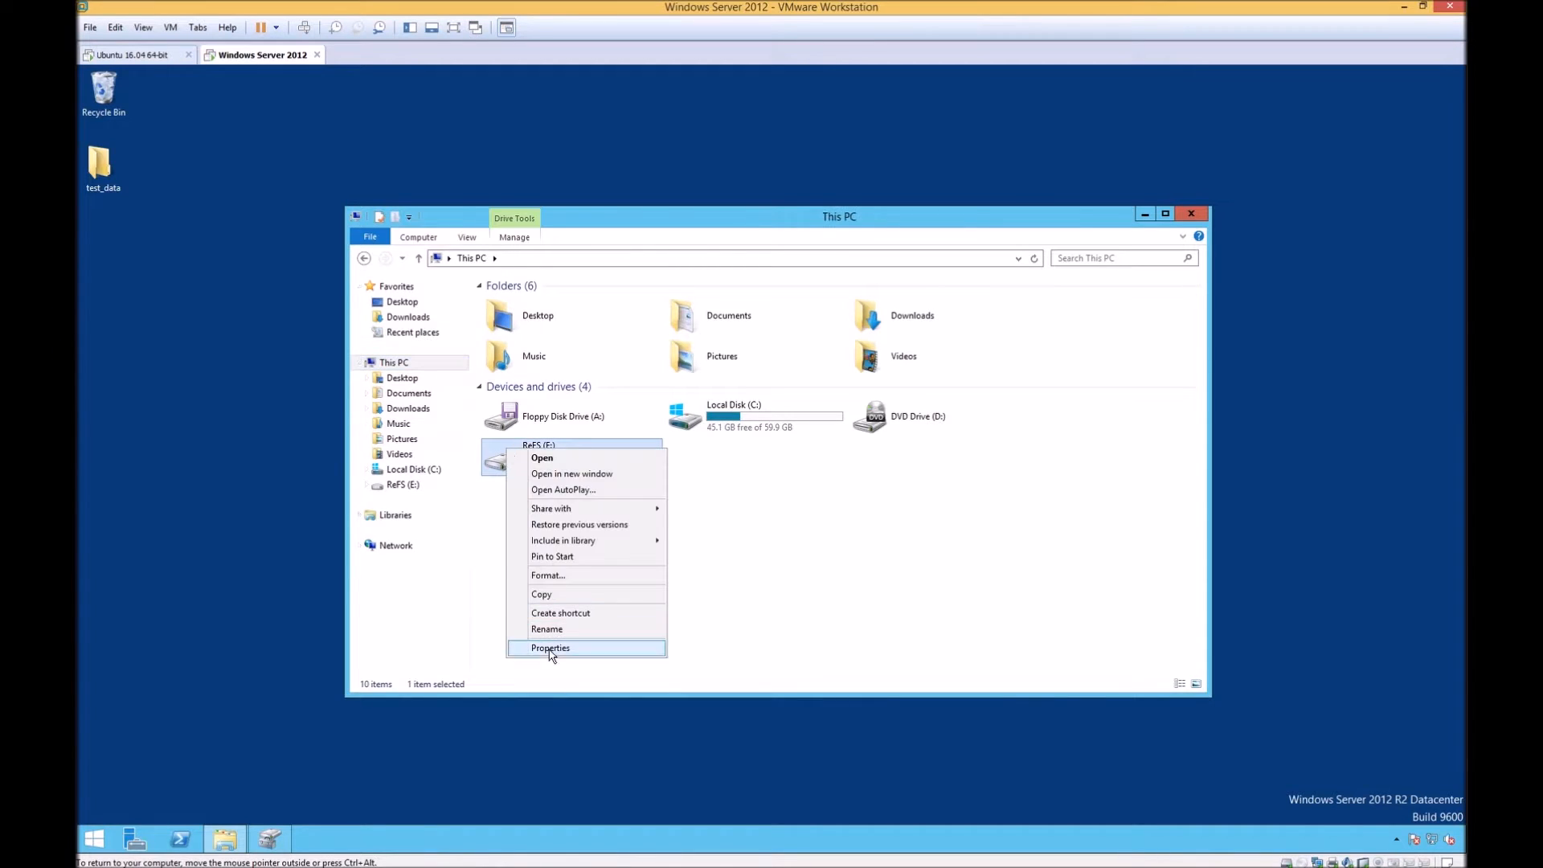
click(549, 648)
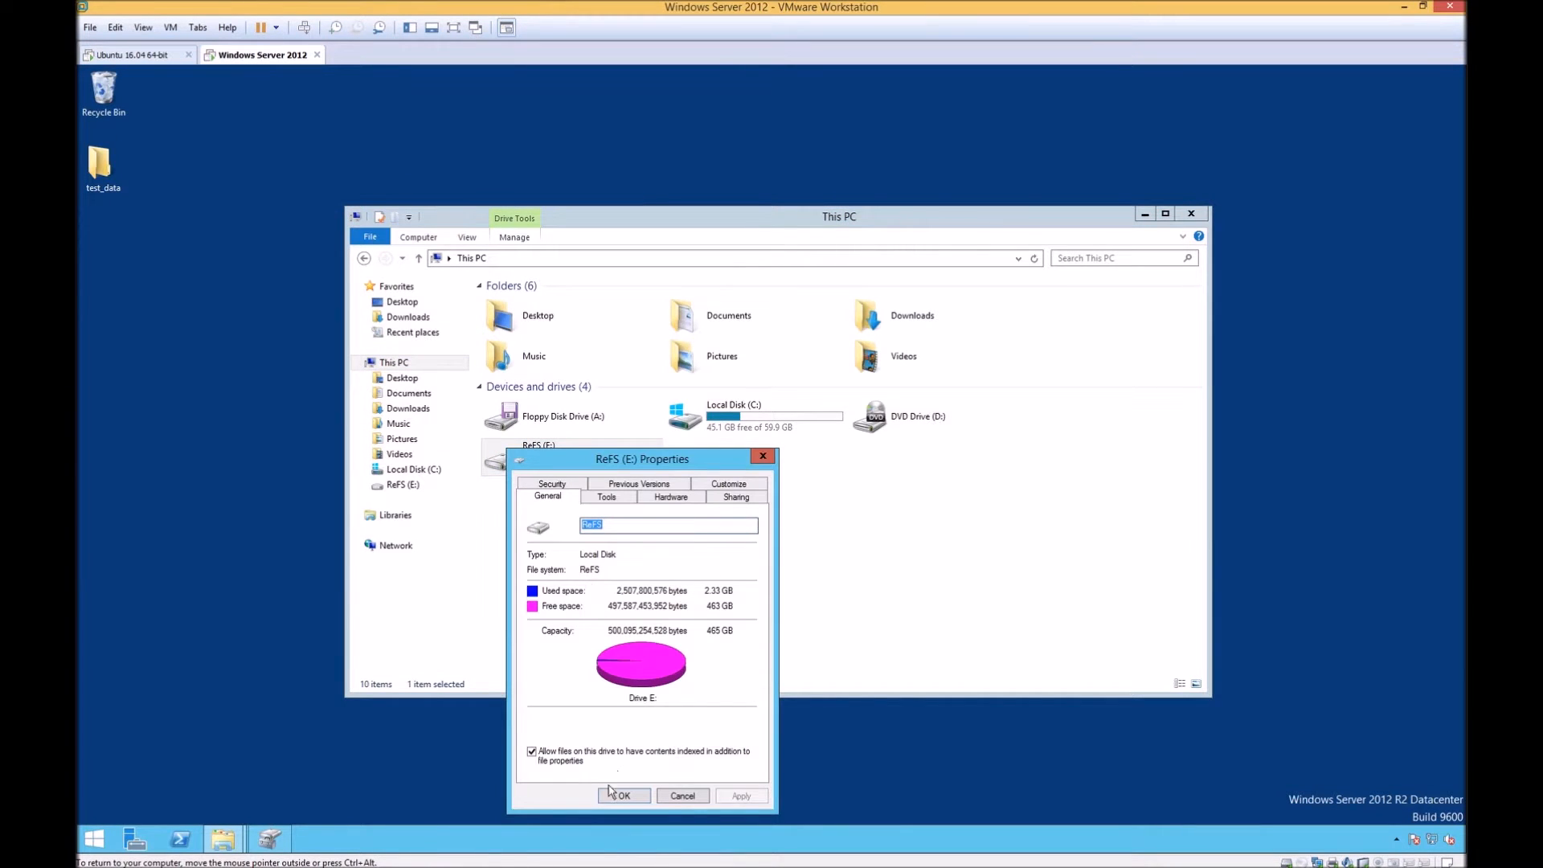
click(622, 796)
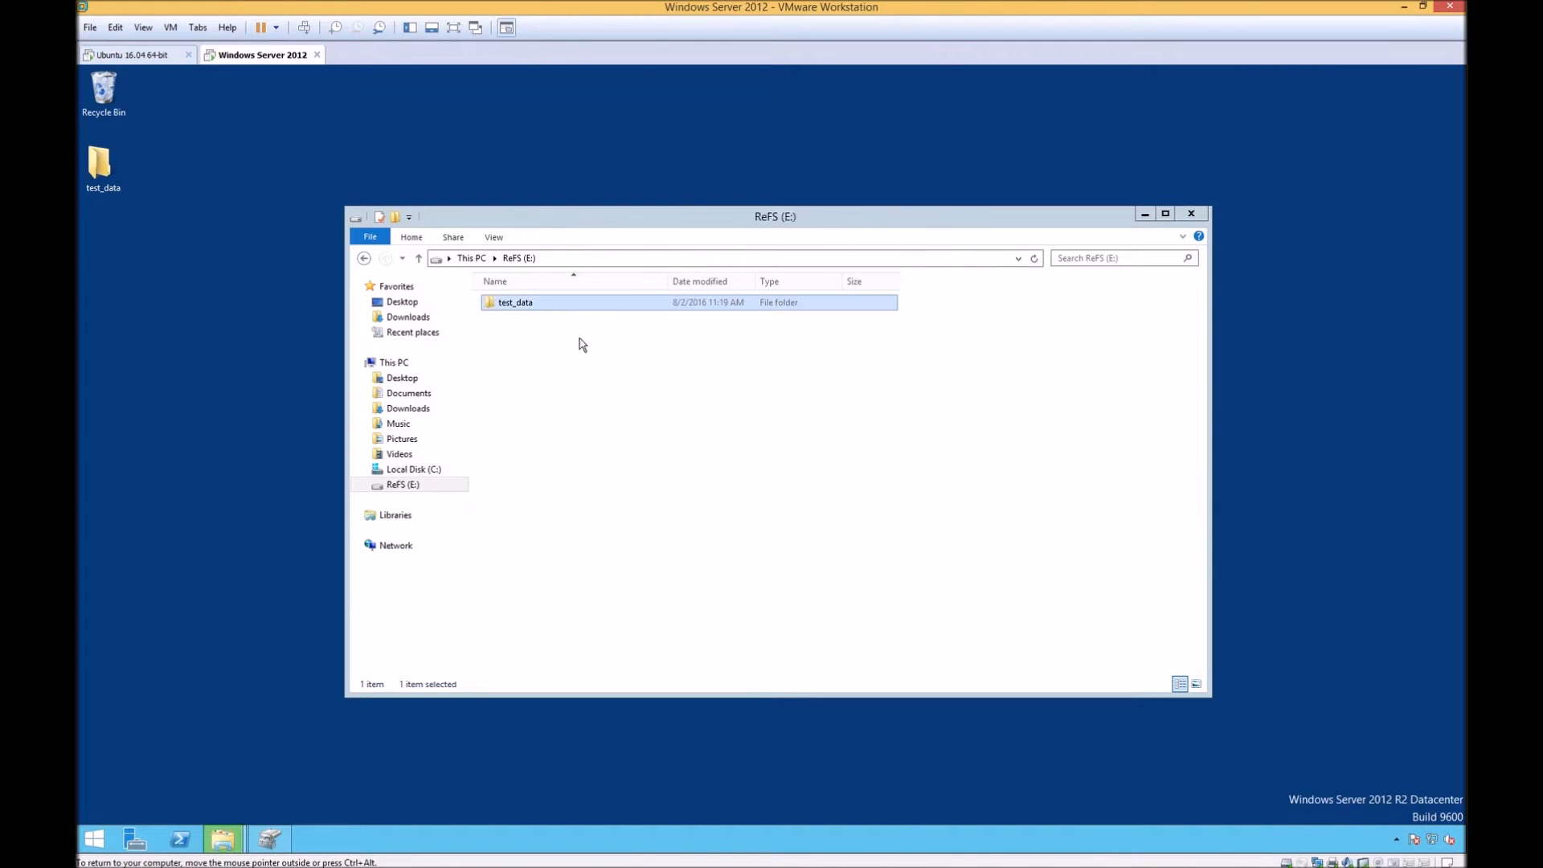
Browse into drive E: and its test_data folder listing big_file, File.avi and the other test files
double_click(514, 302)
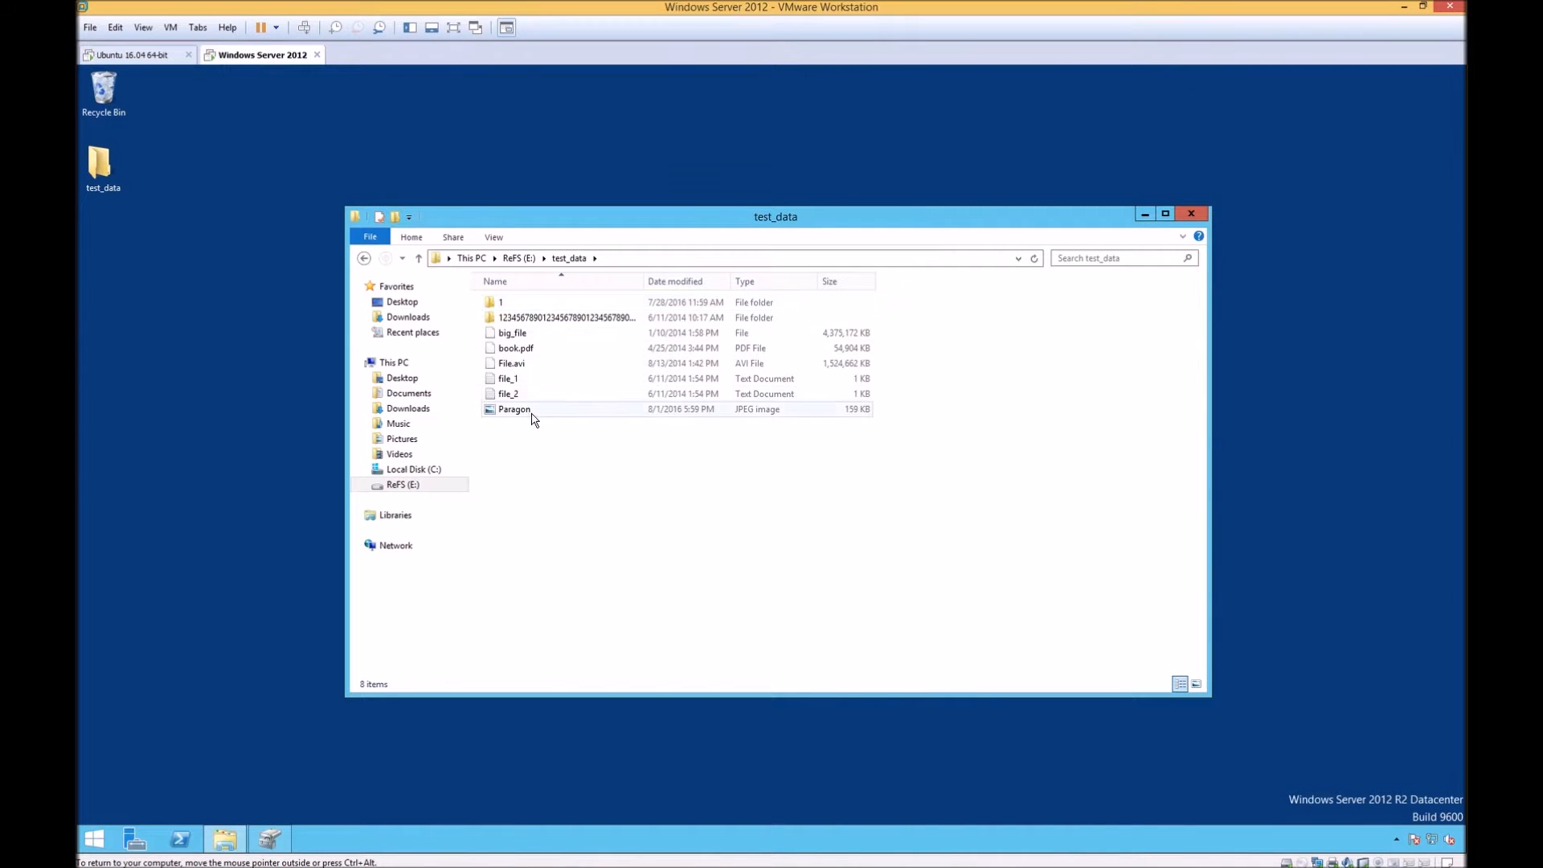
double_click(514, 408)
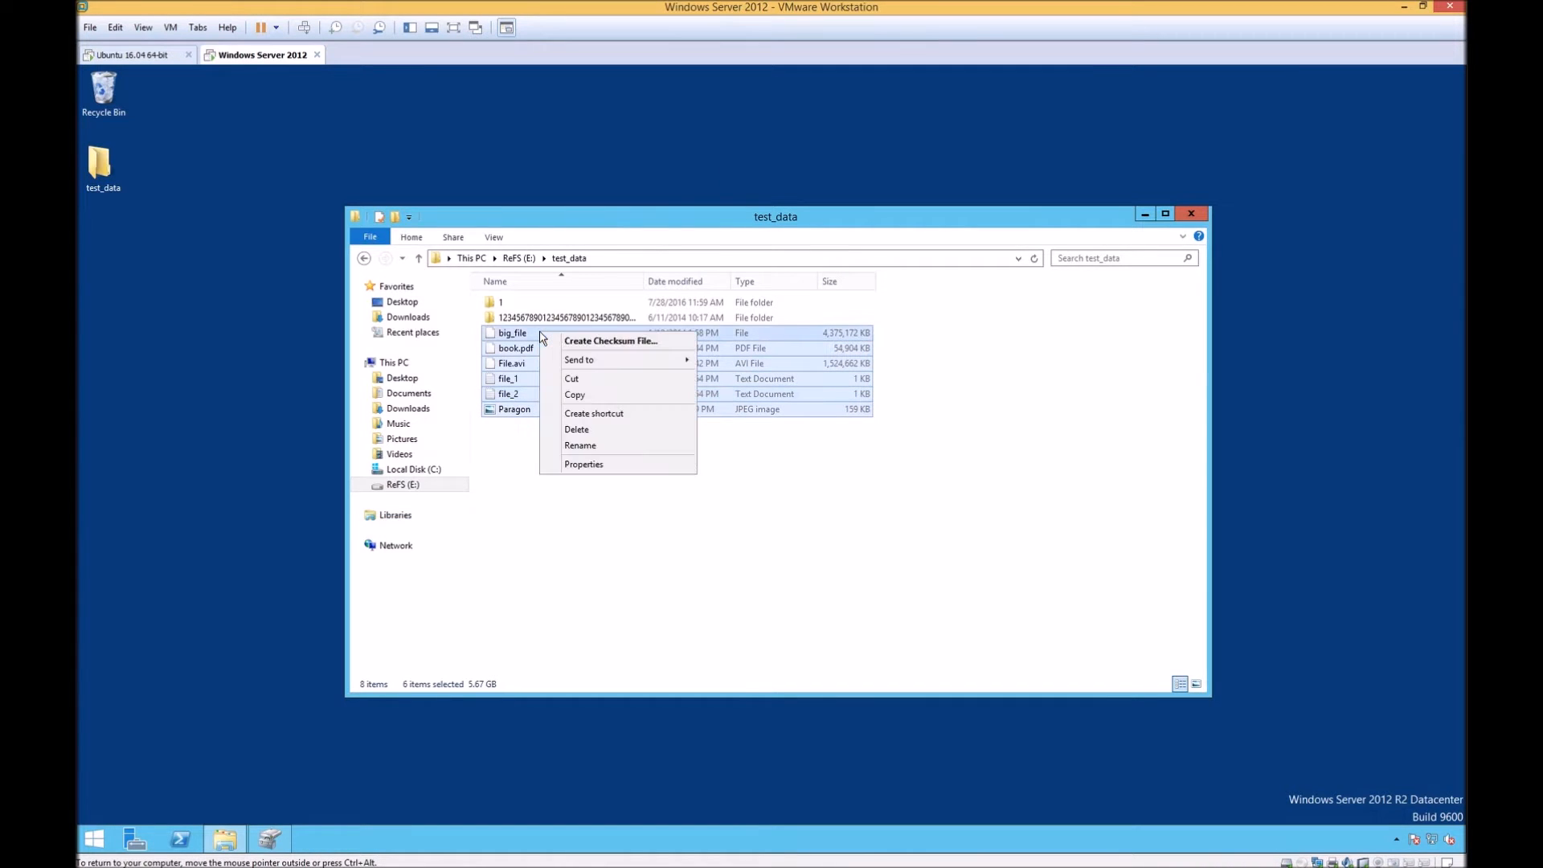
Save an MD5 file named 'checksums' for the six selected files and confirm all six match
click(611, 339)
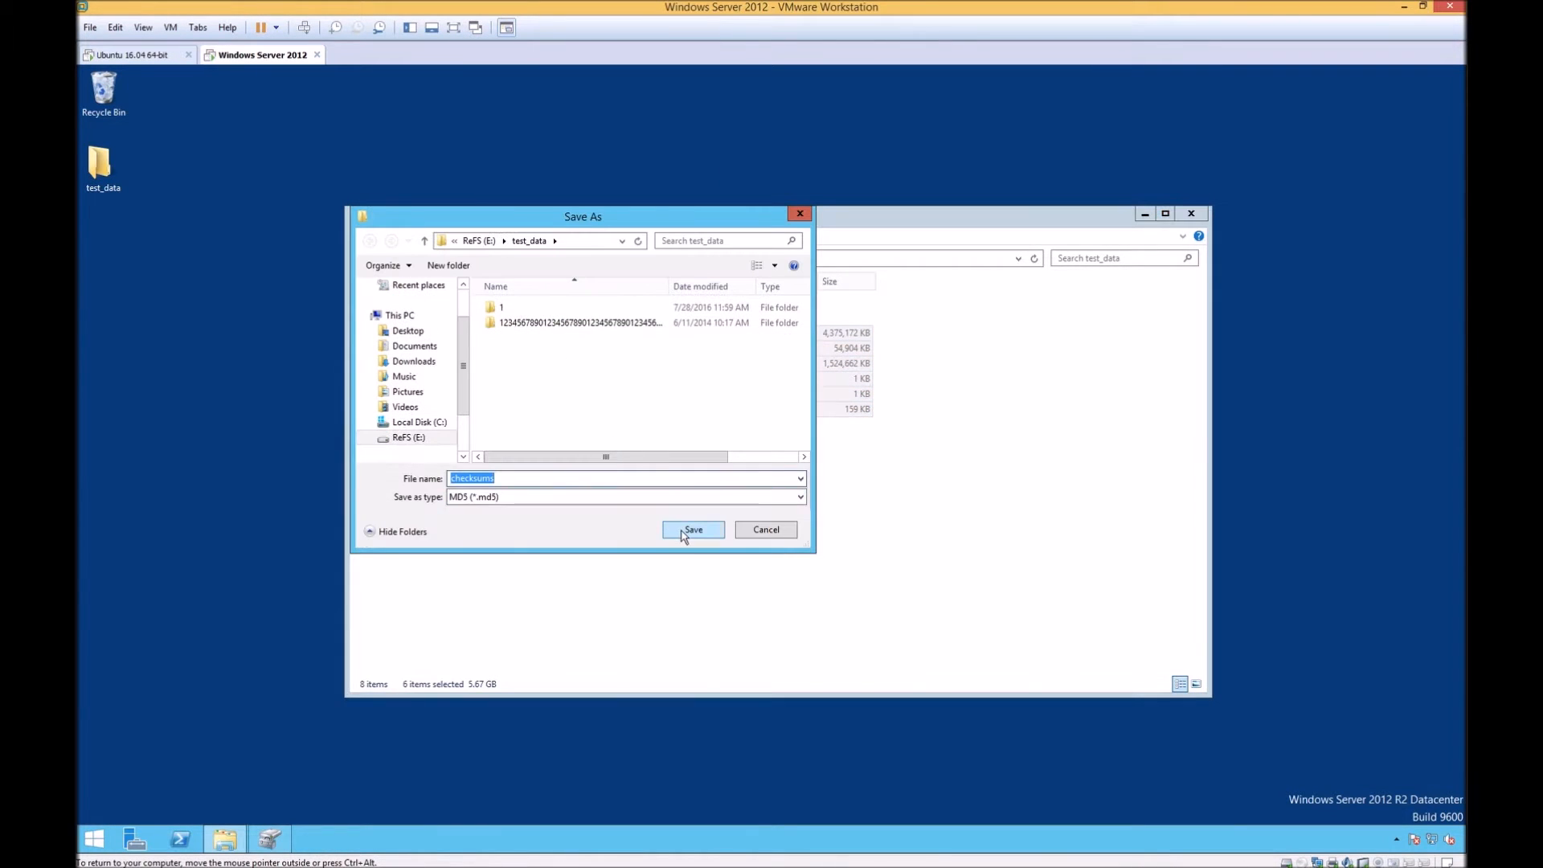
click(693, 529)
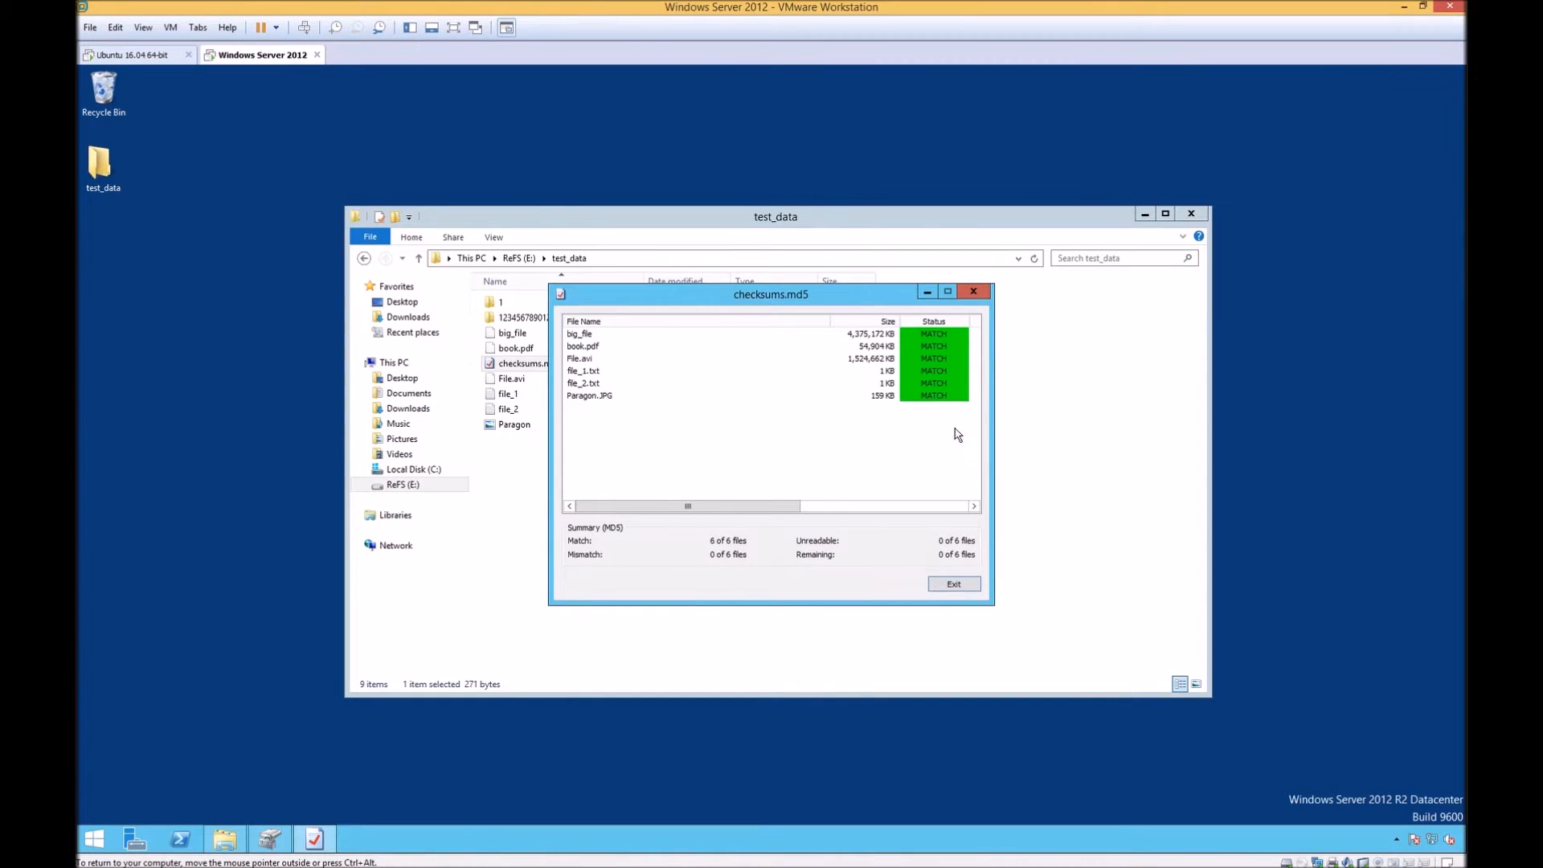
click(952, 584)
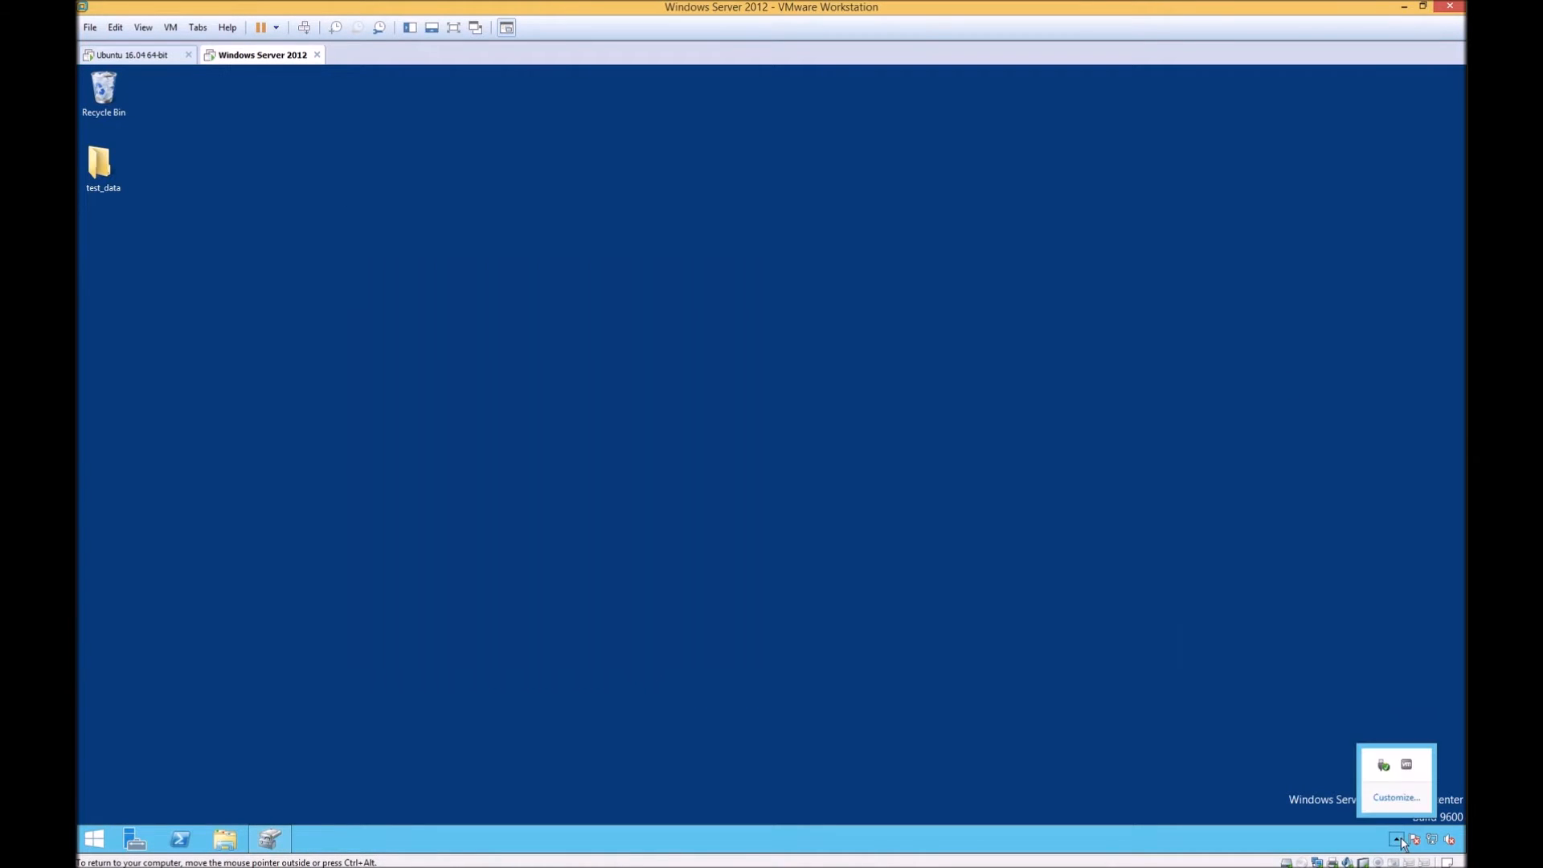
Safely eject the Slim BK disk from Windows and attach it to Ubuntu, dismissing the unknown-filesystem ReFS mount error
click(1382, 765)
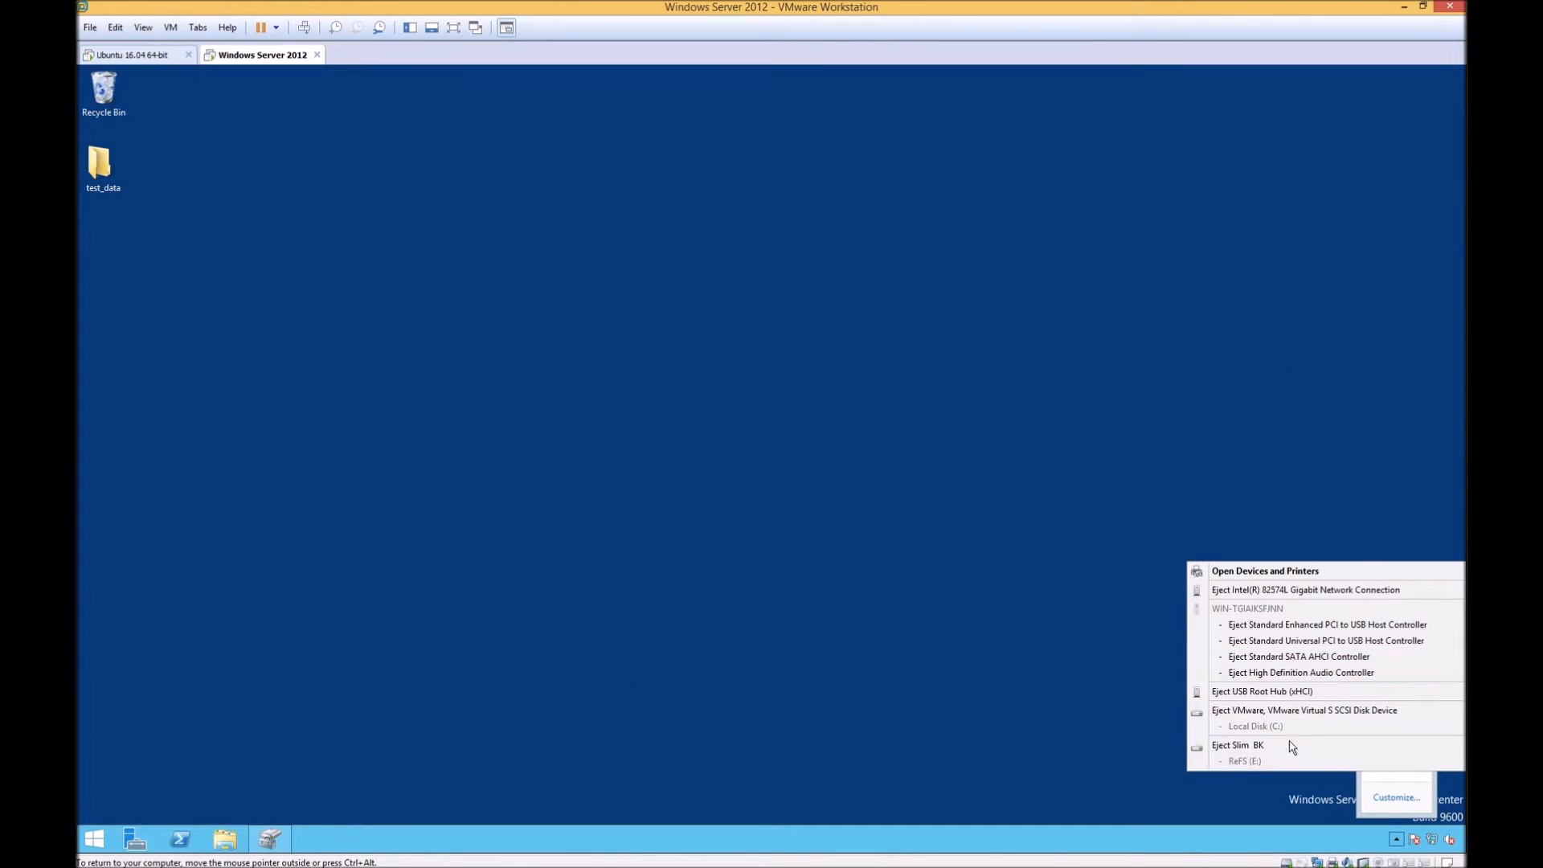
click(135, 55)
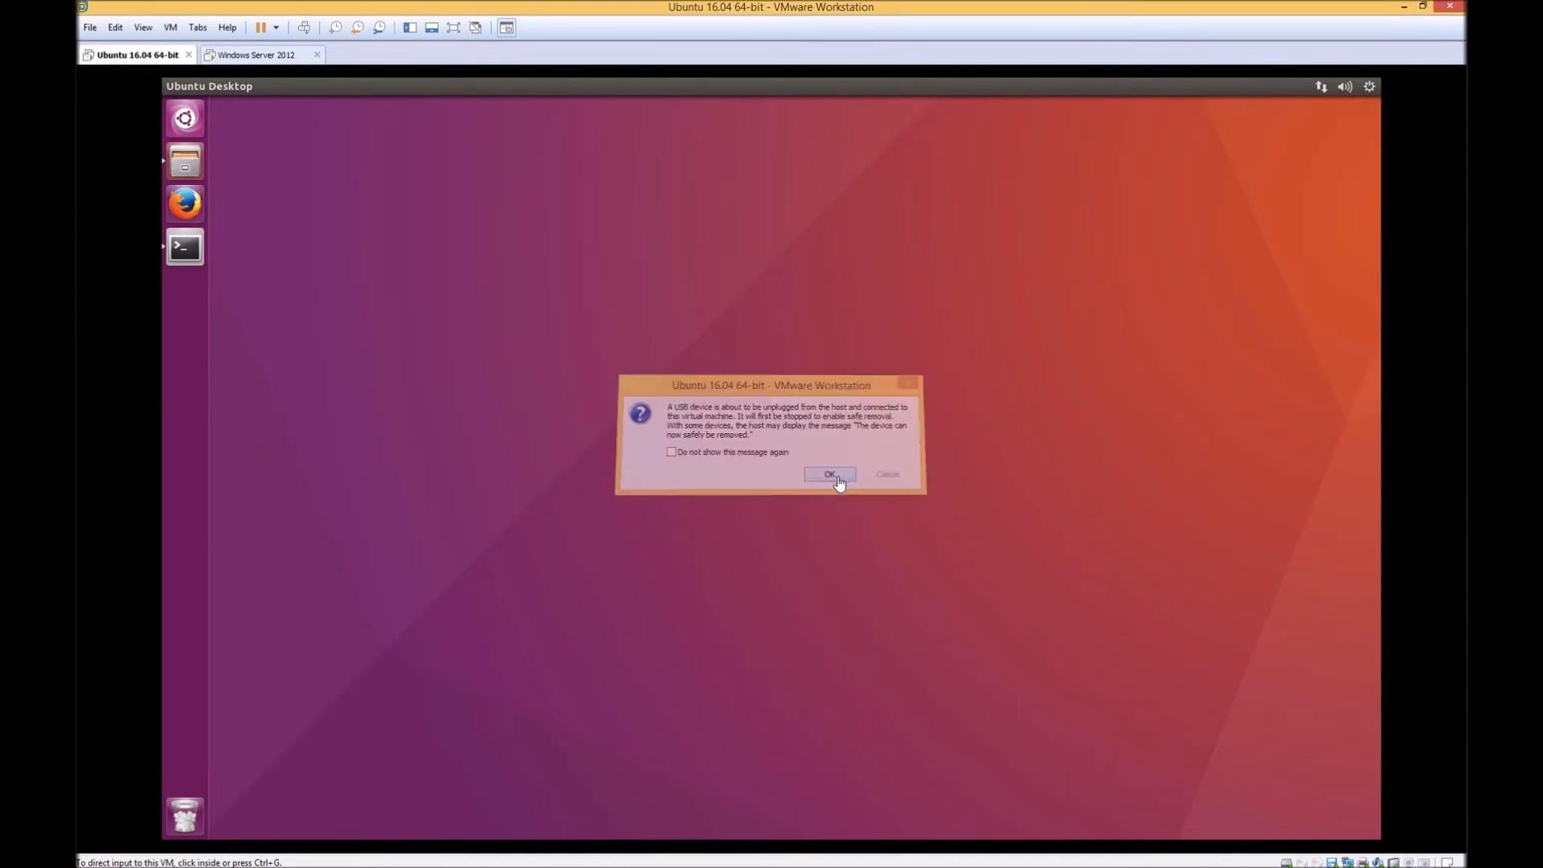
click(828, 474)
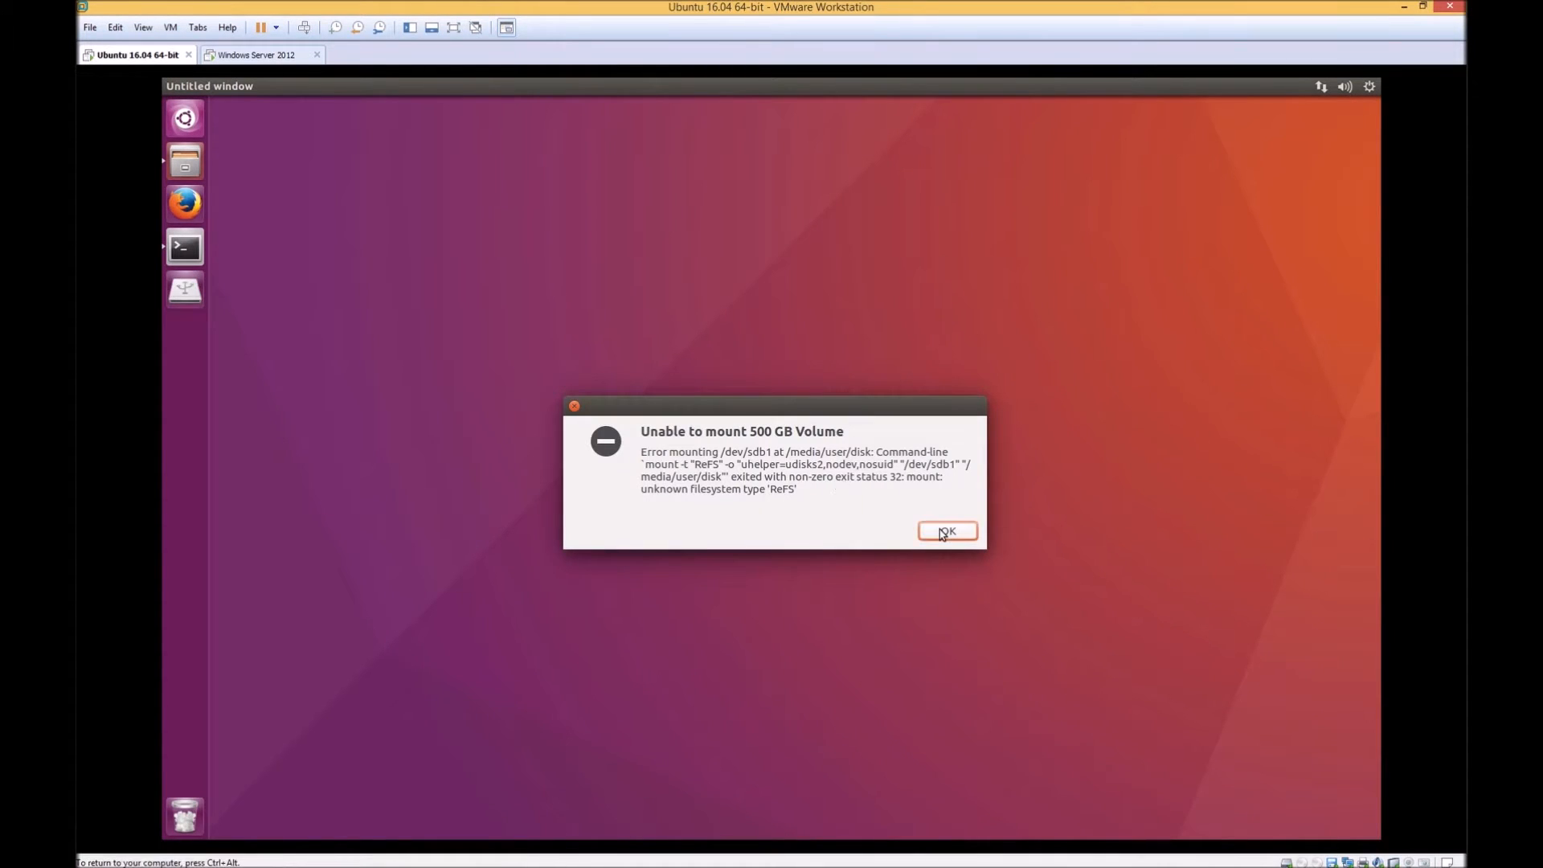
click(945, 532)
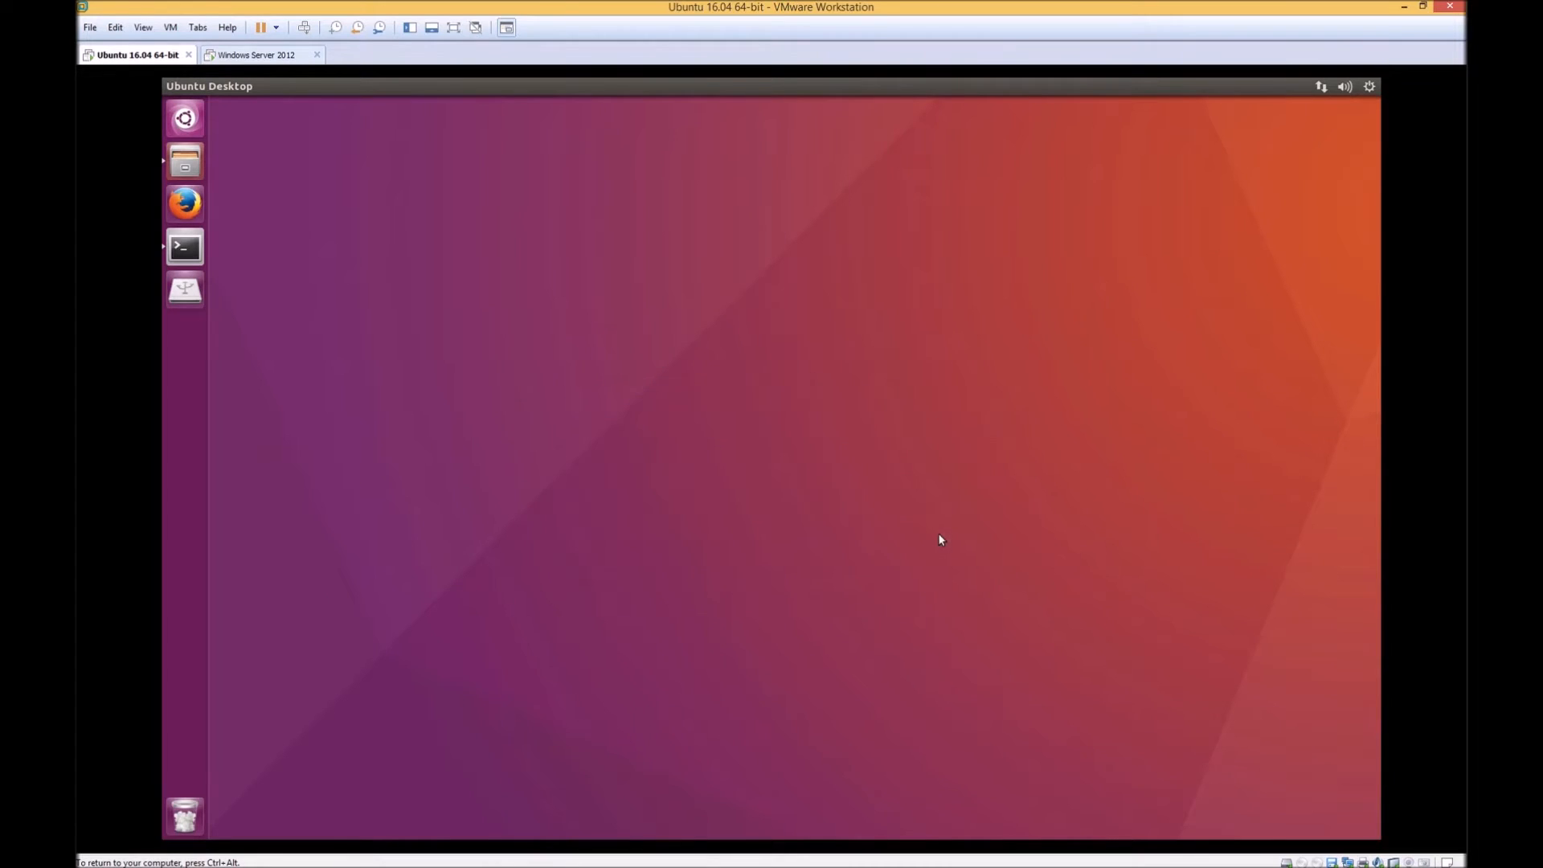
Print /proc/fs/ufsd/version and /proc/fs/urefs/version to show the driver versions with ReFS support
click(183, 247)
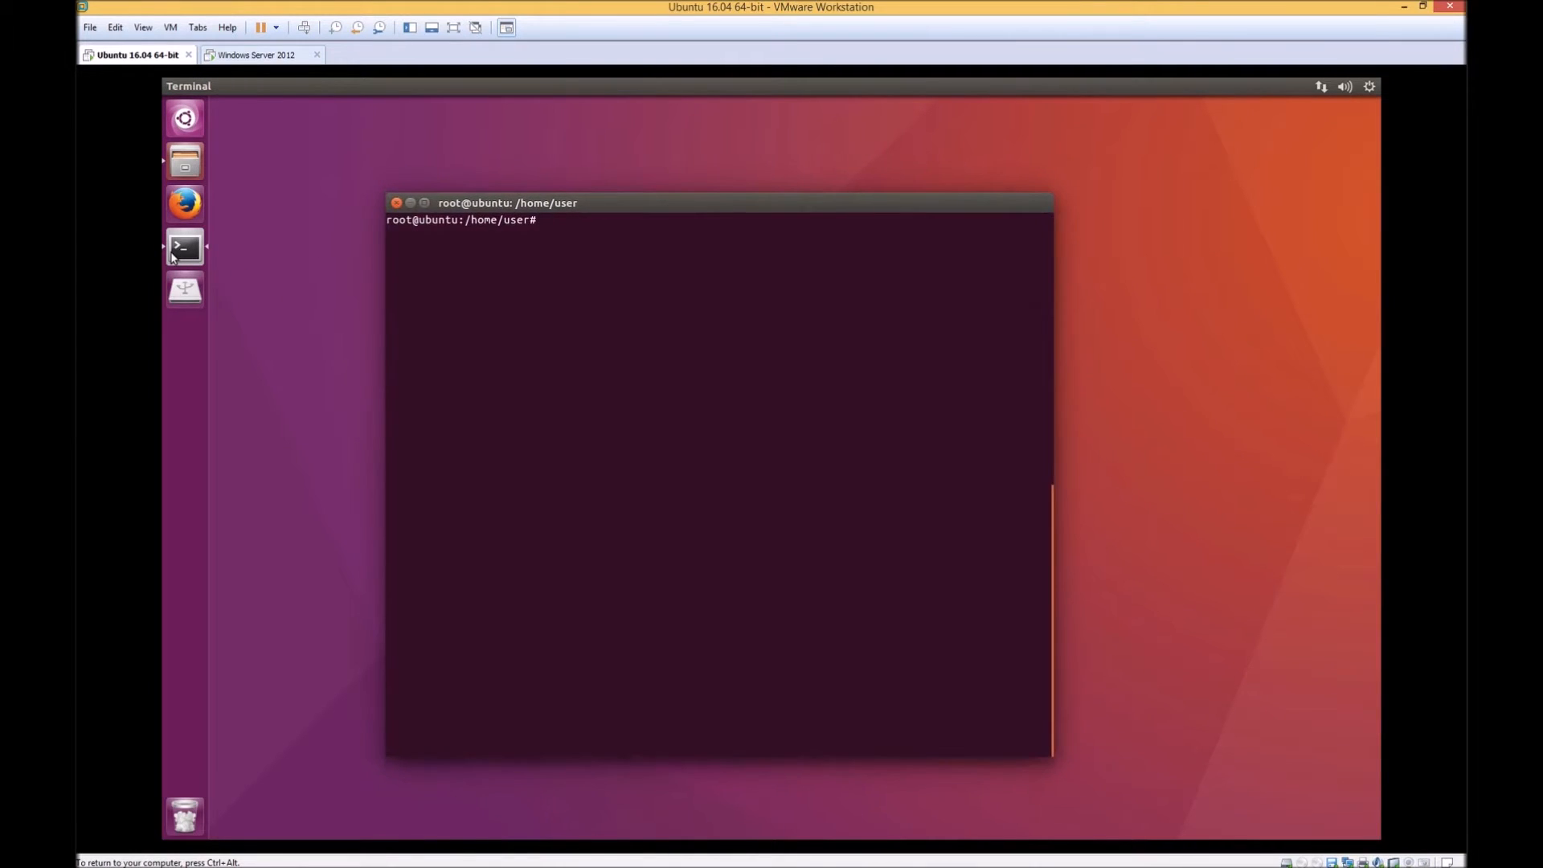
text(cat /)
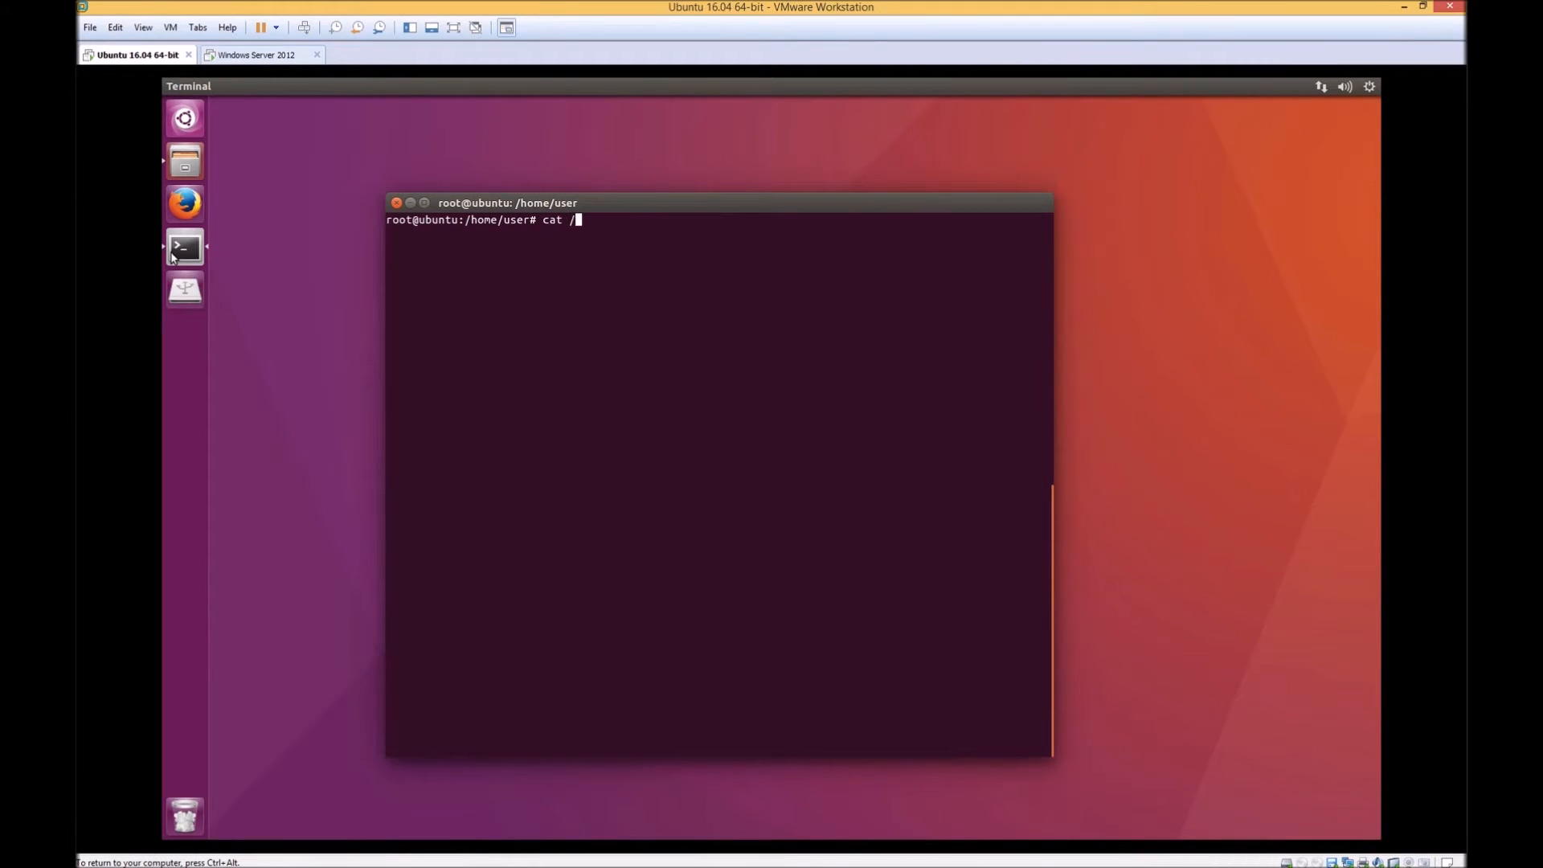
text(proc/fs/ufsd/version)
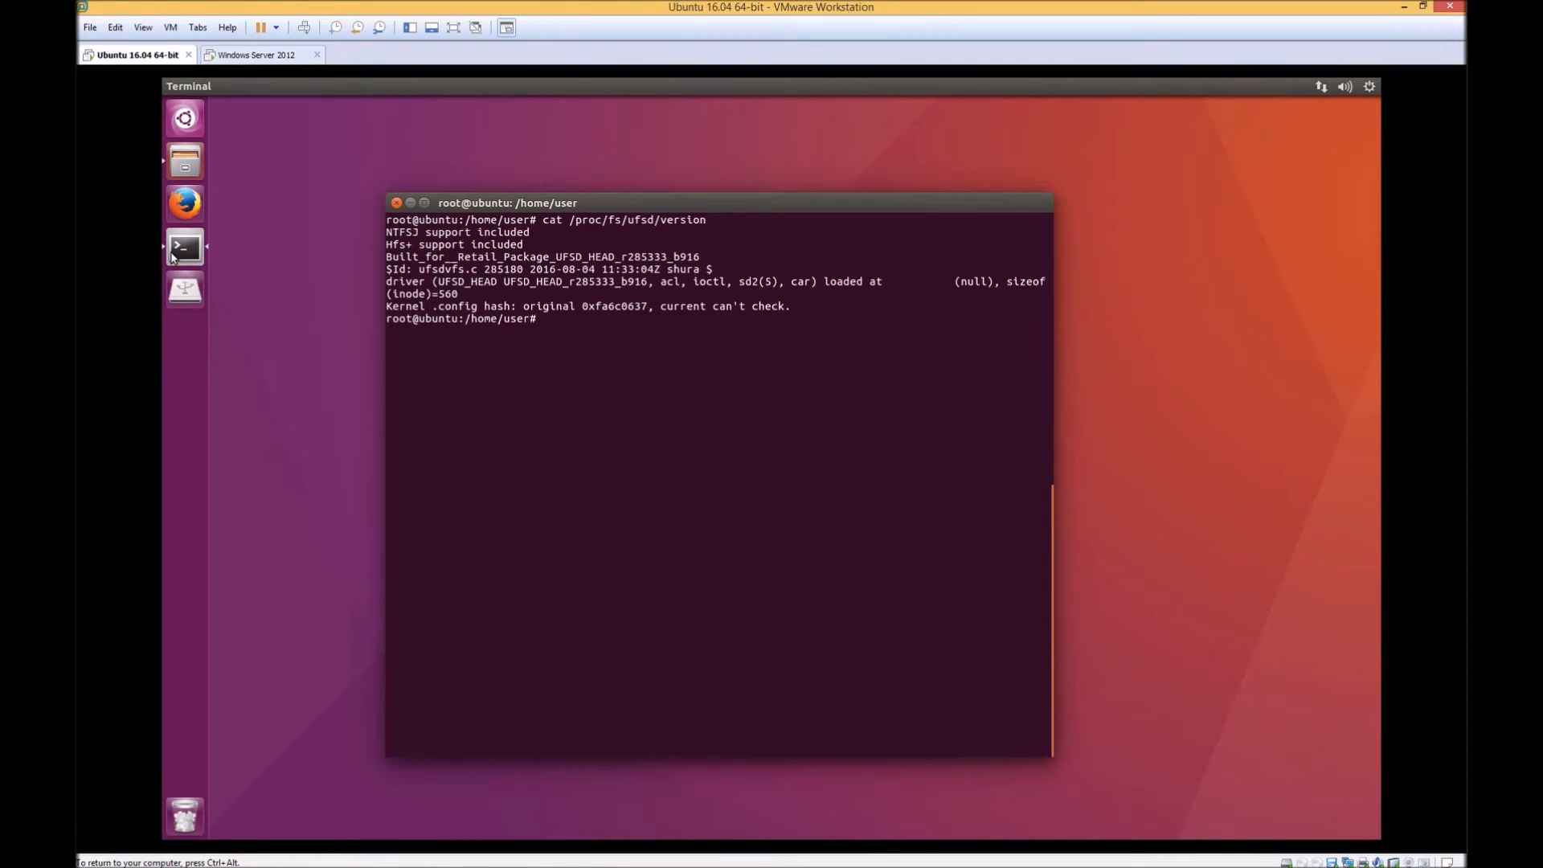
text(cat /p)
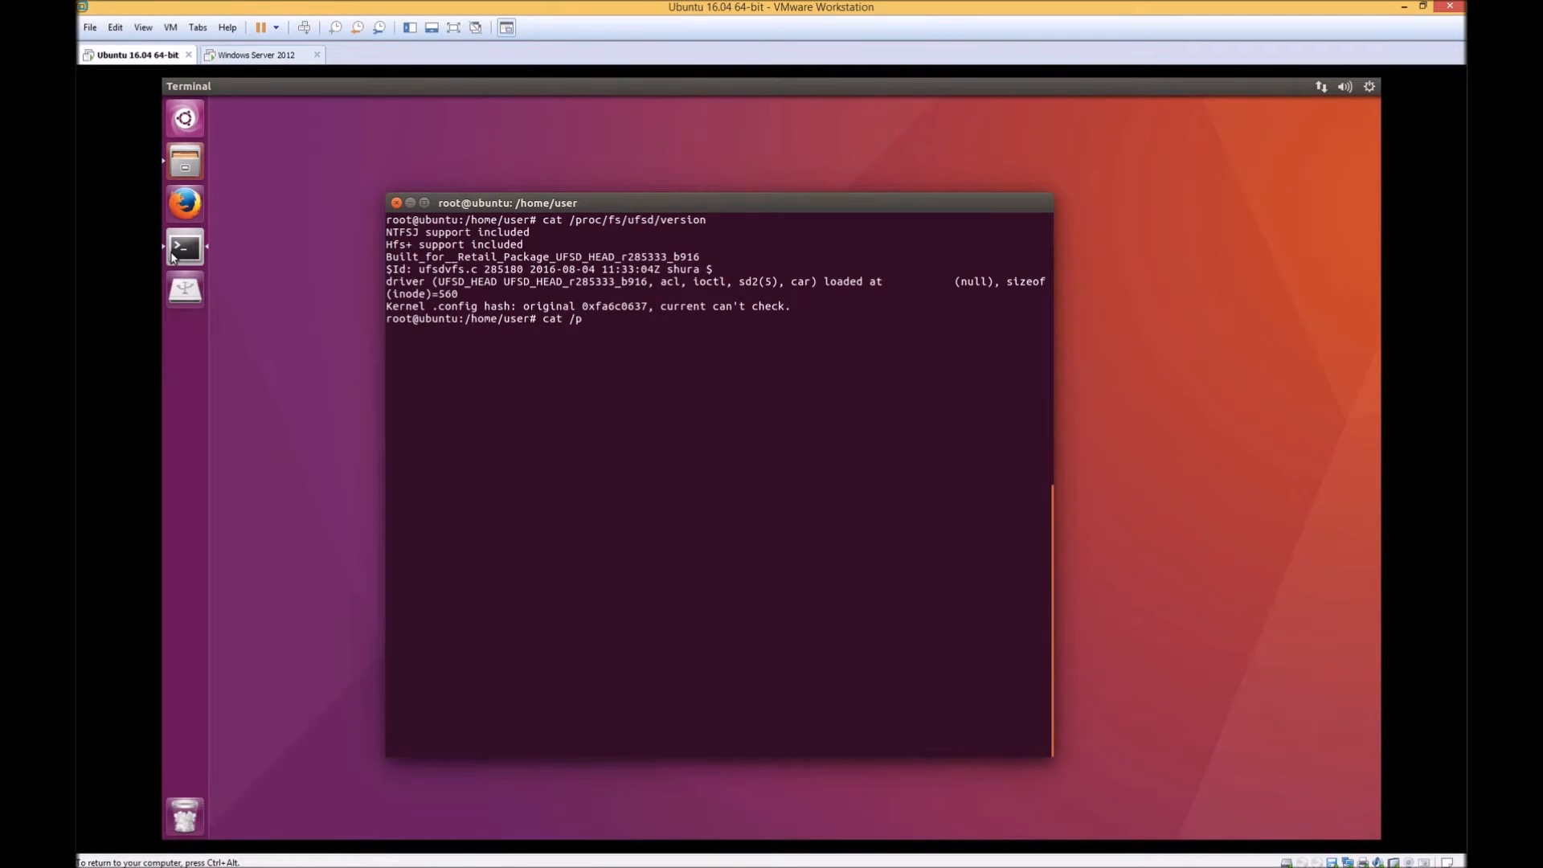
text(roc/fs/)
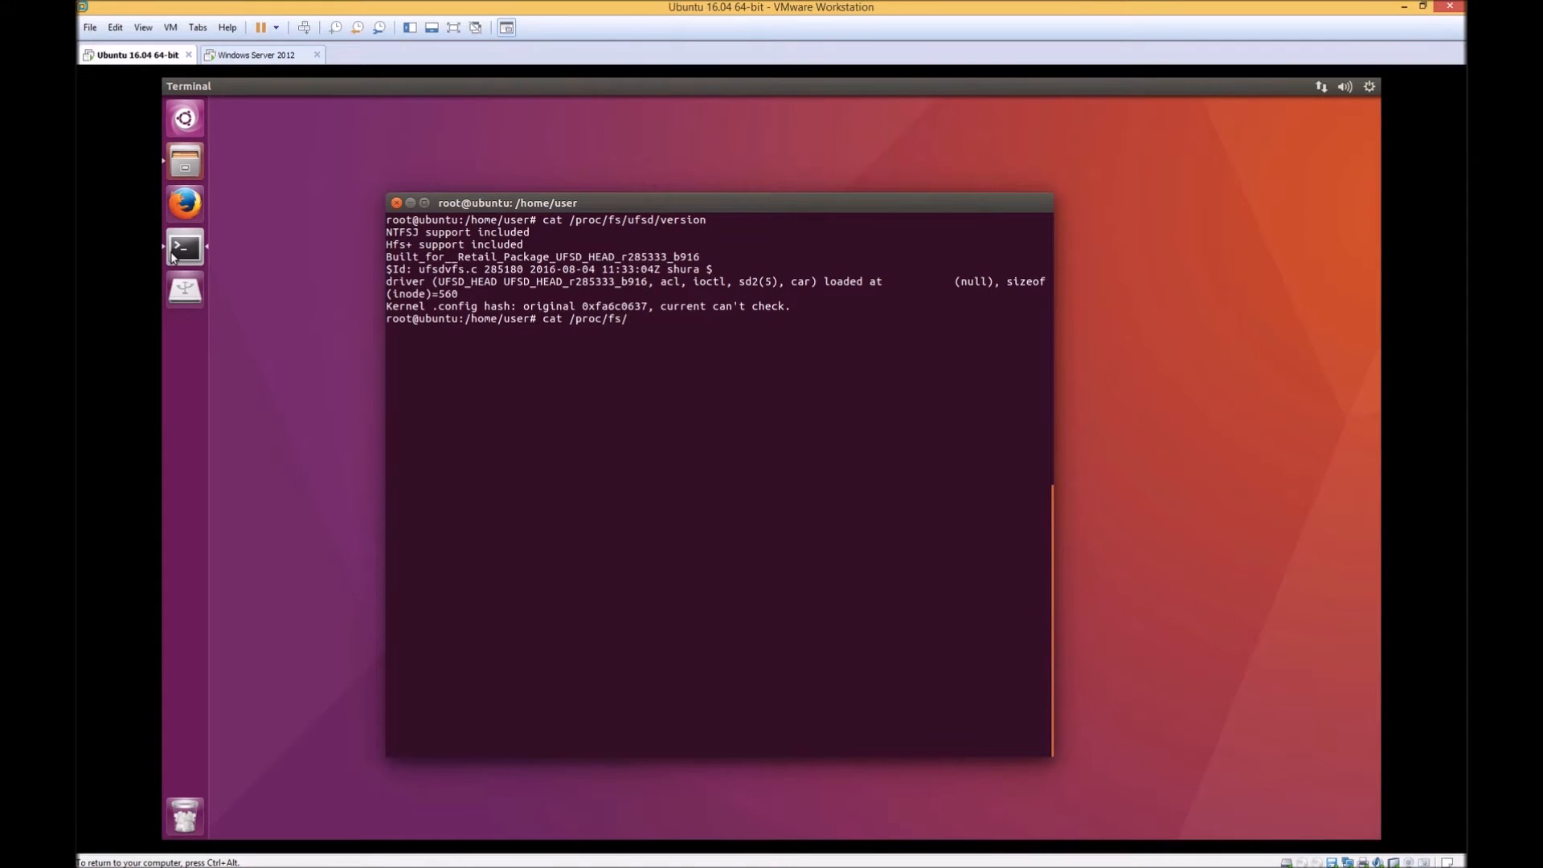
text(urefs/version)
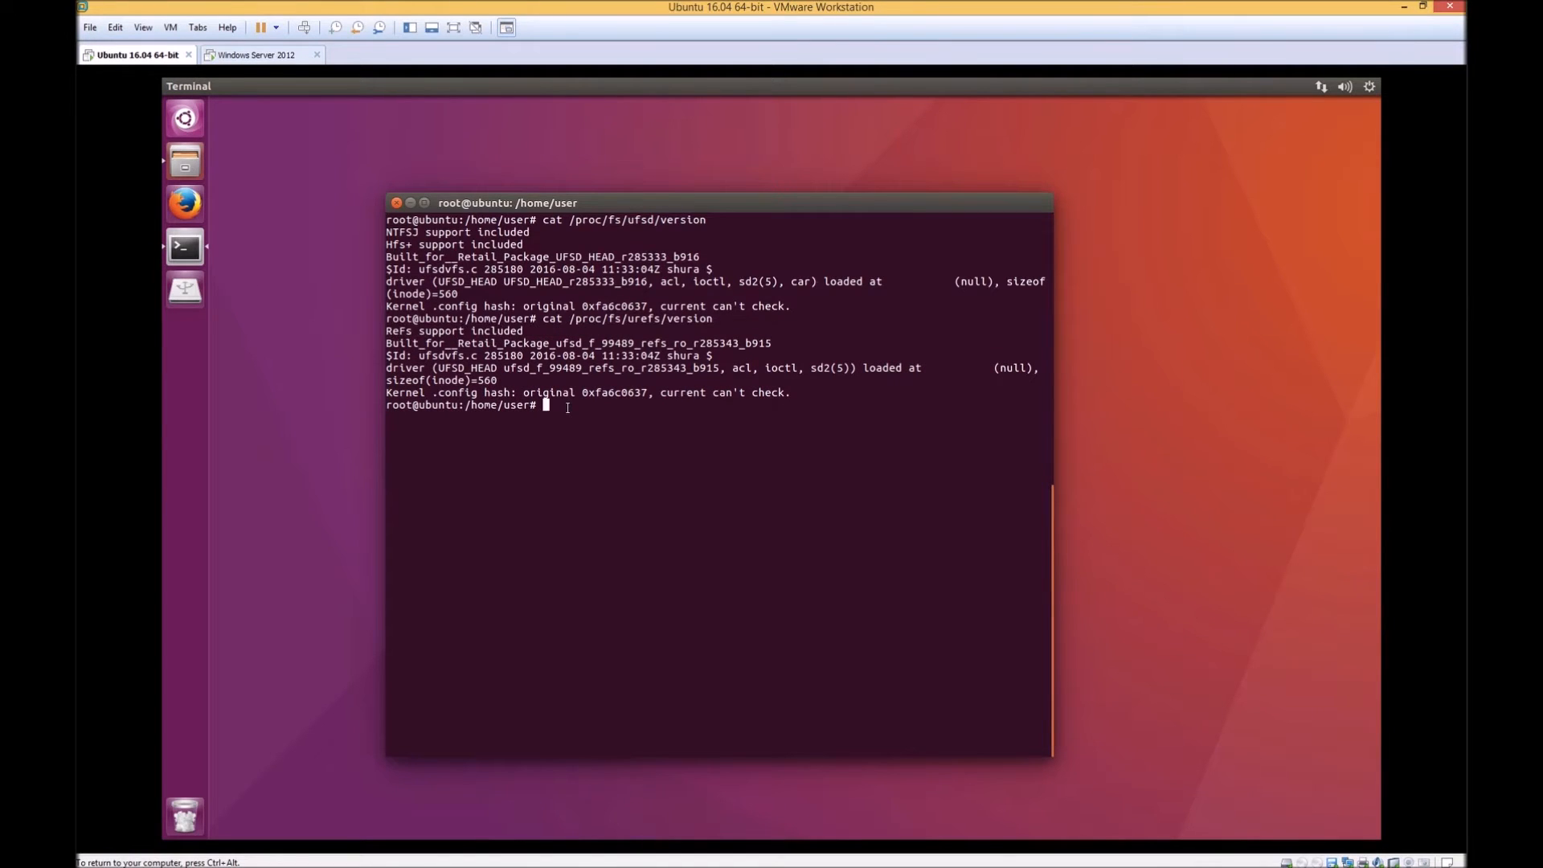
List disks with fdisk -l, showing /dev/sdb1 as 465.8G Microsoft basic data
text(fdisk -l)
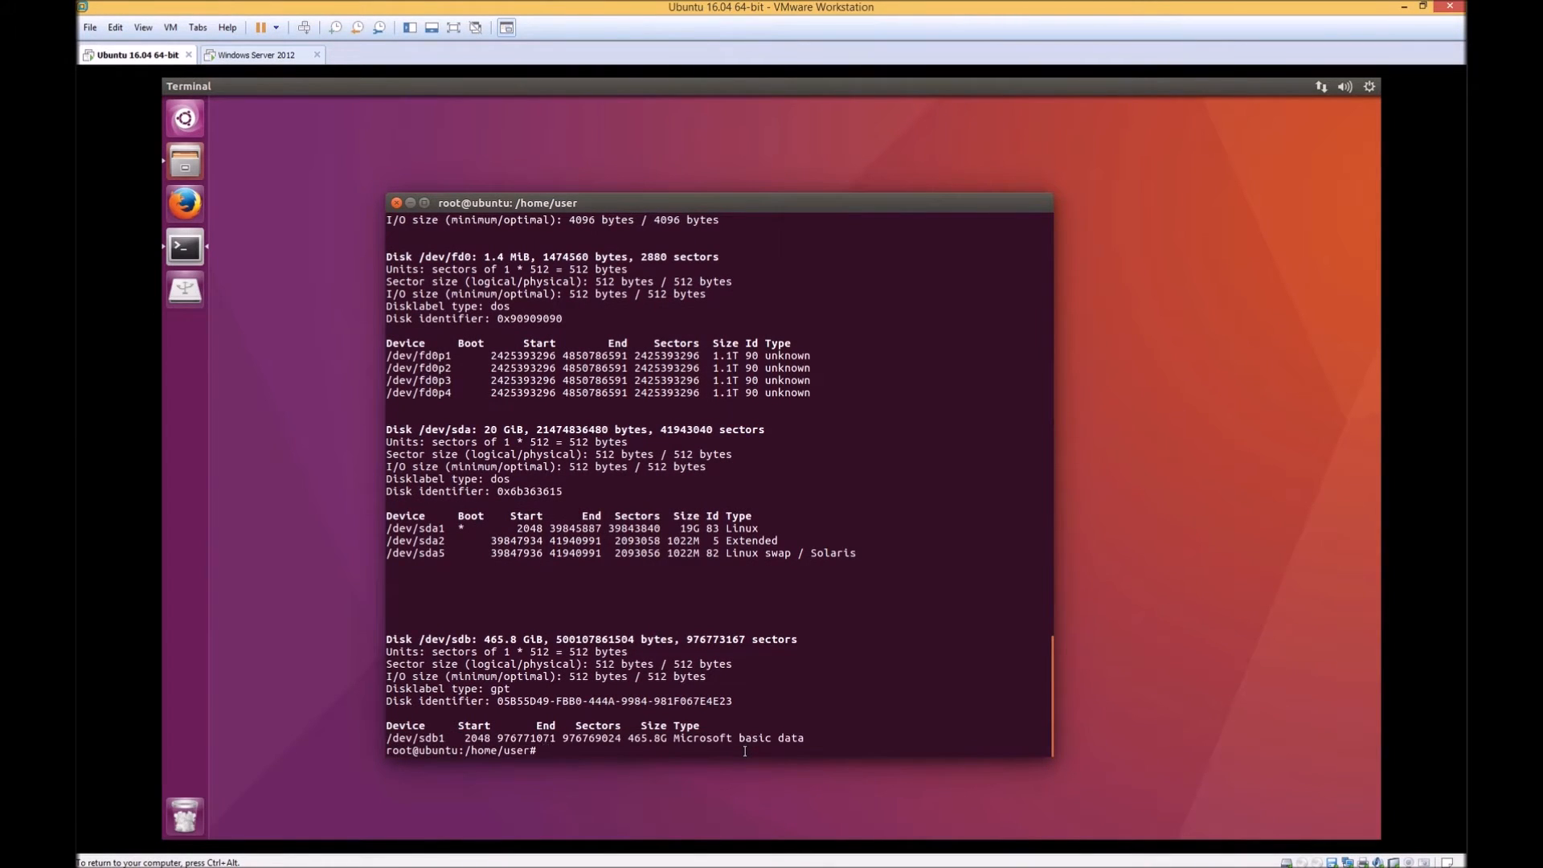
Mount /dev/sdb1 as urefs at /mnt/Refs/ with umask=000,fmask=000,dmask=000
text(mount -t u)
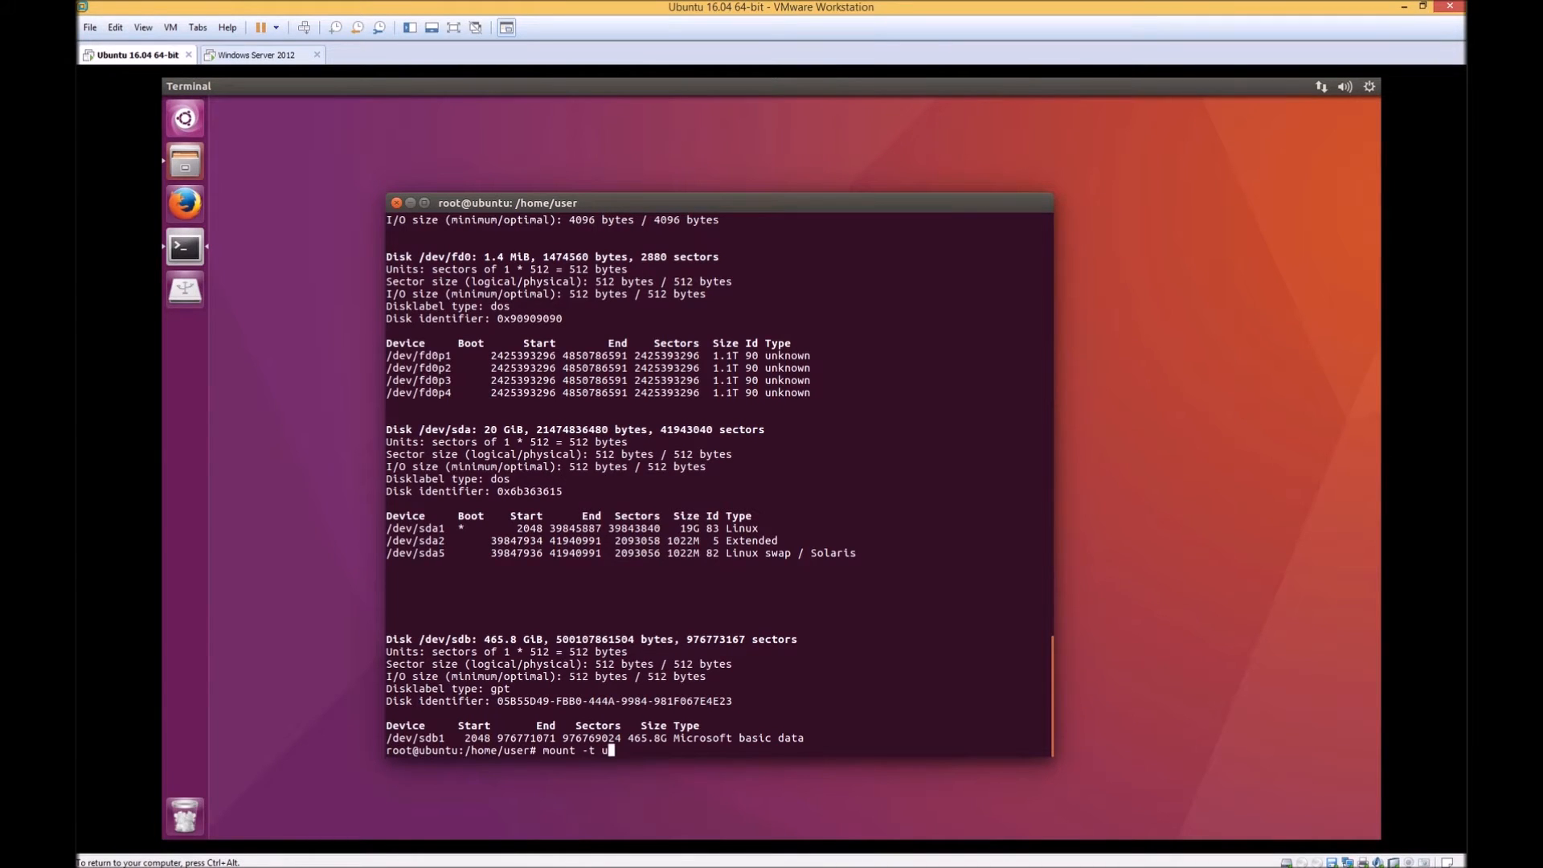
text(refs -o umask=00)
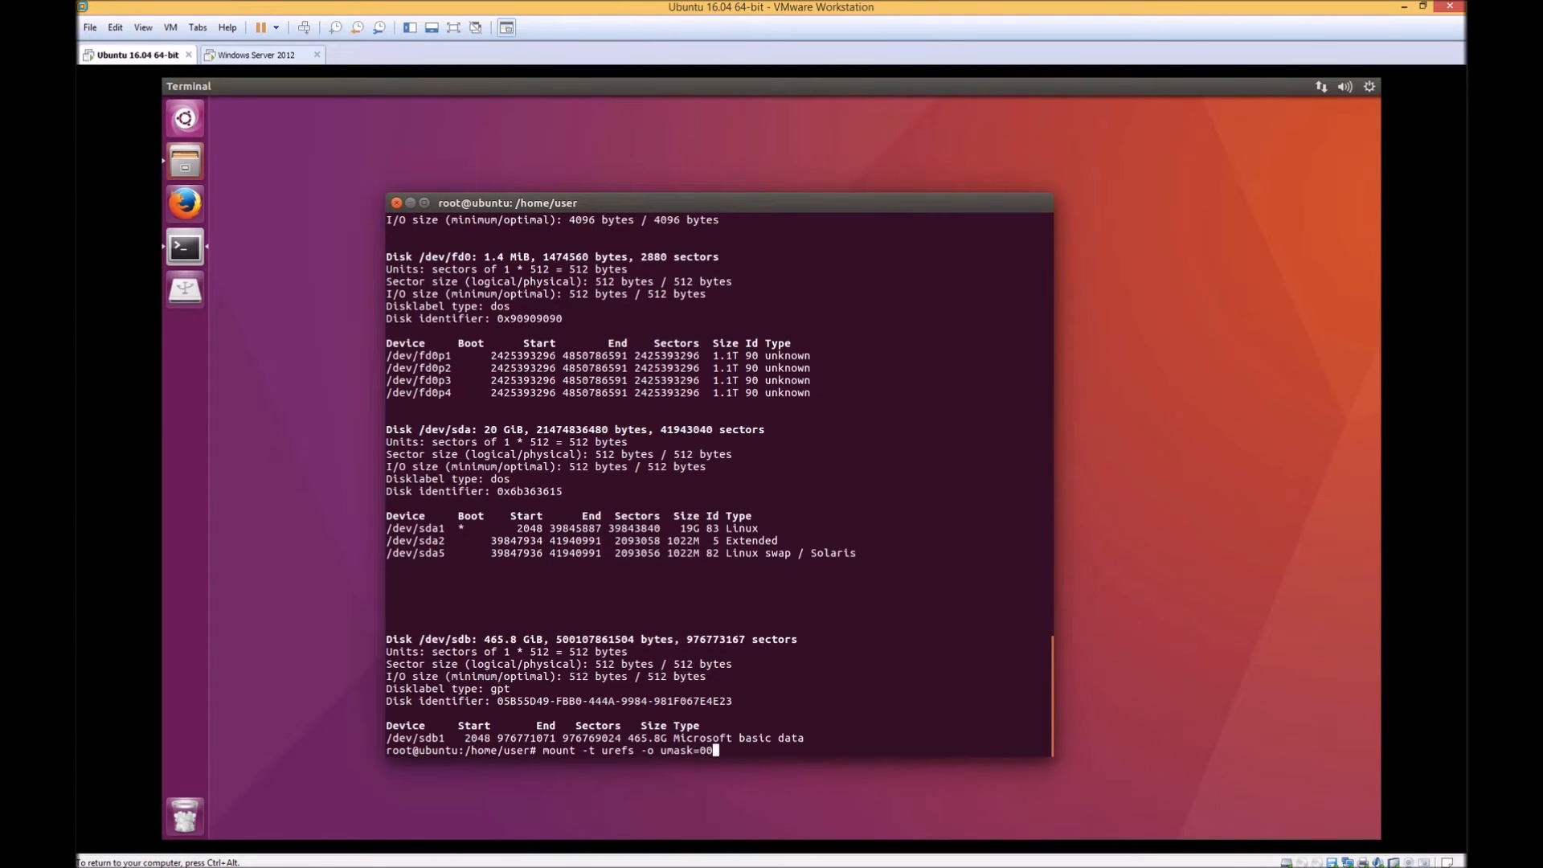
text(,fmask=000,)
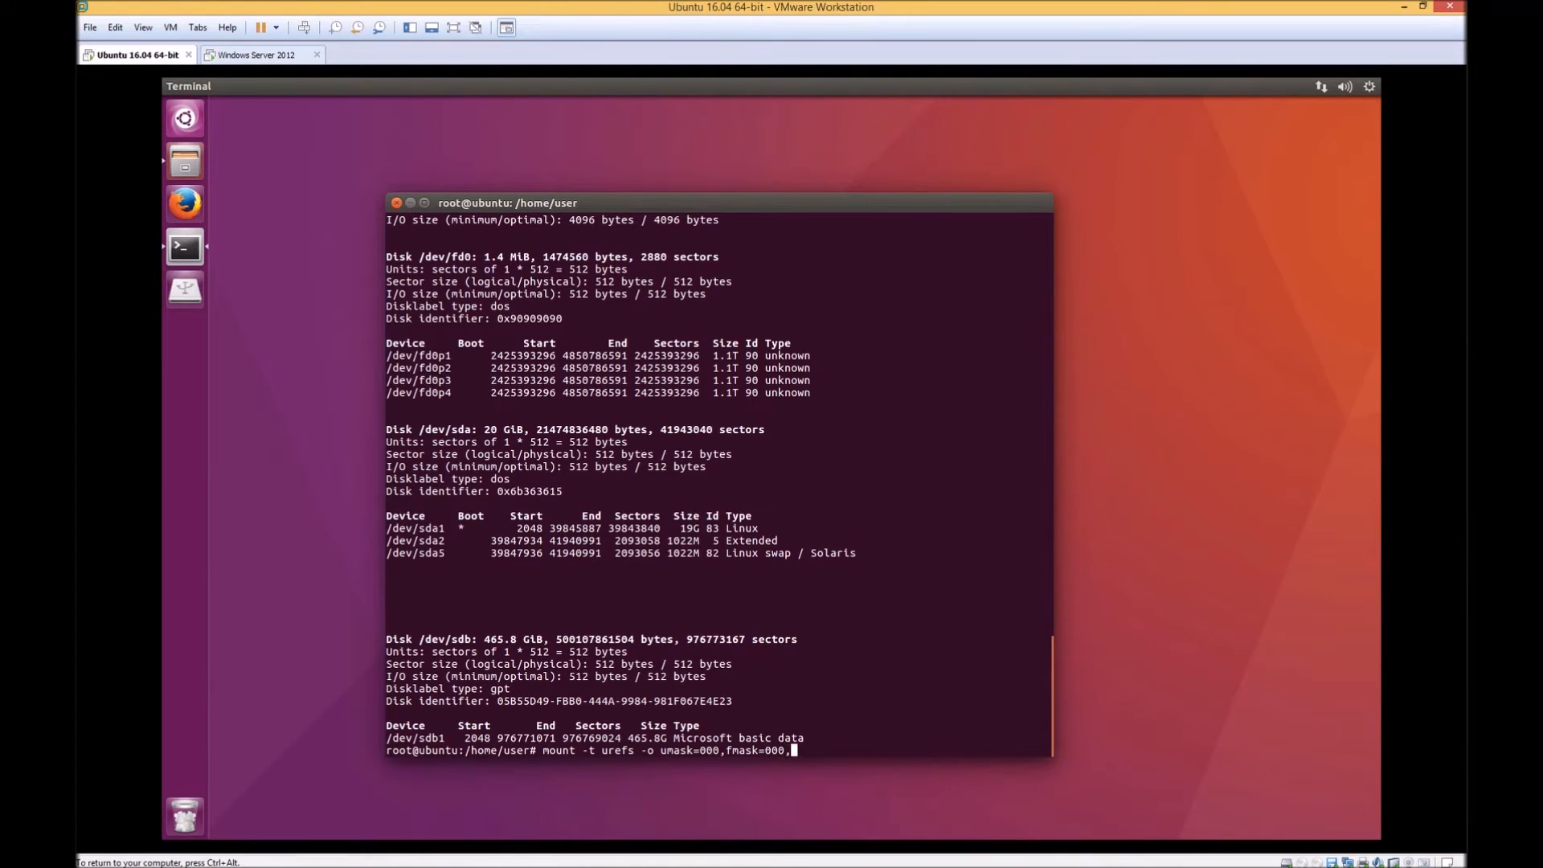
text(dmask=)
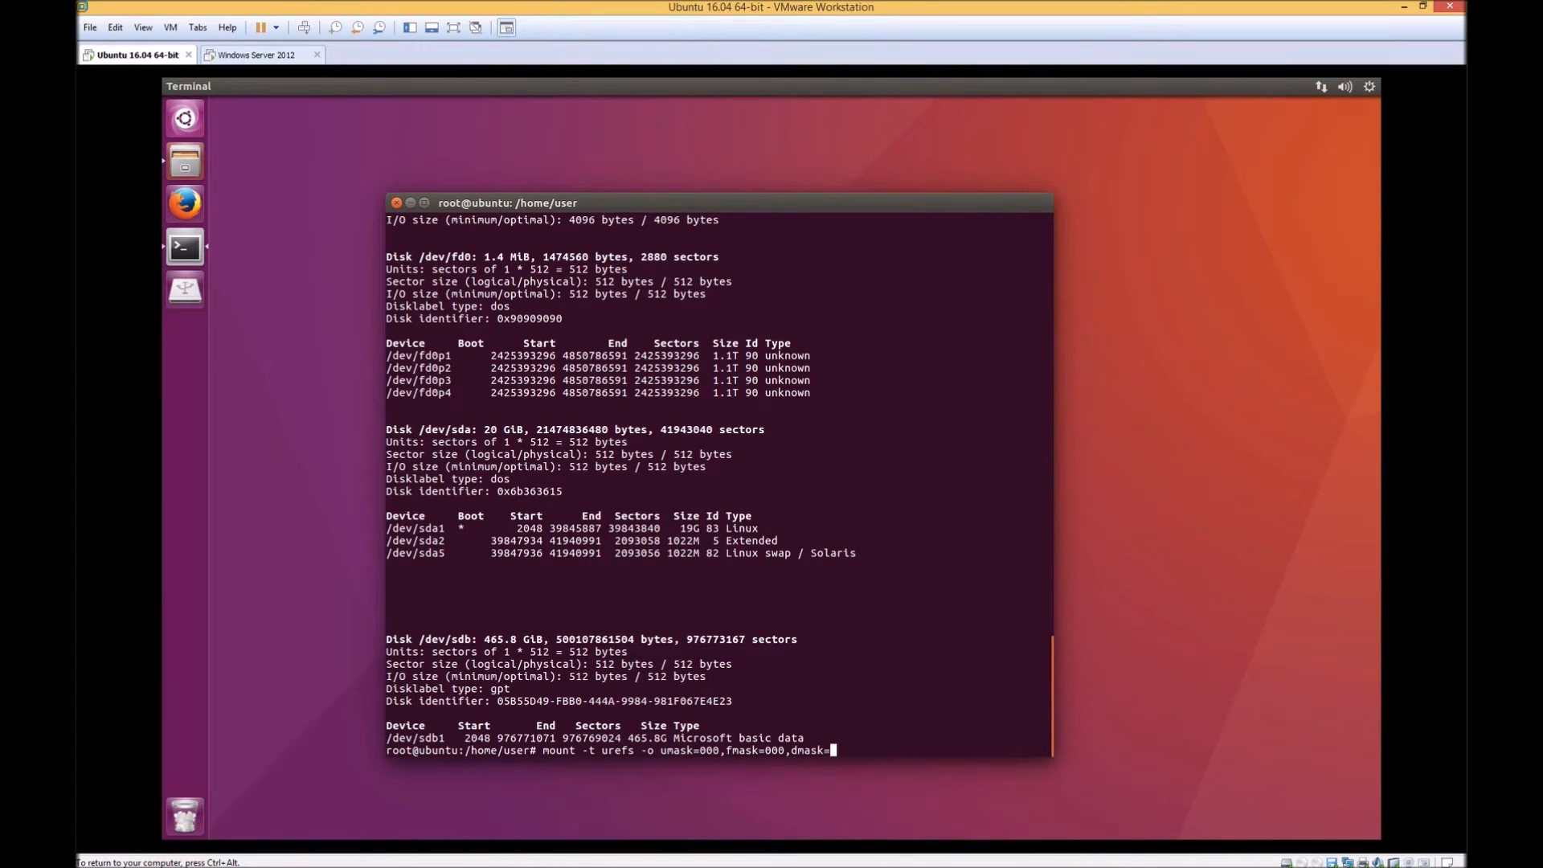
text(/dev/sdb1)
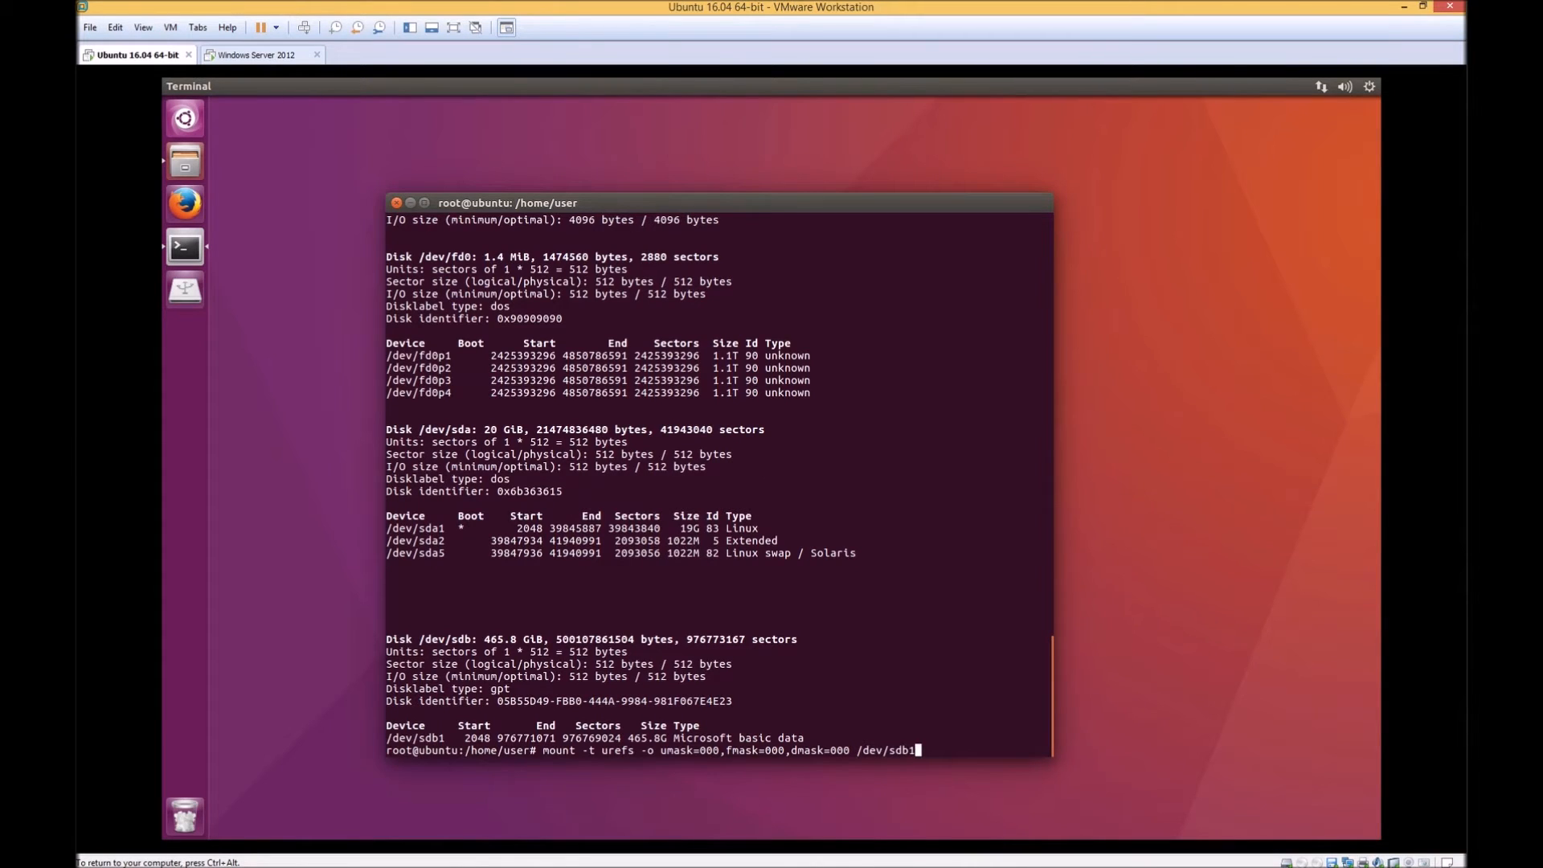
text(/mnt/)
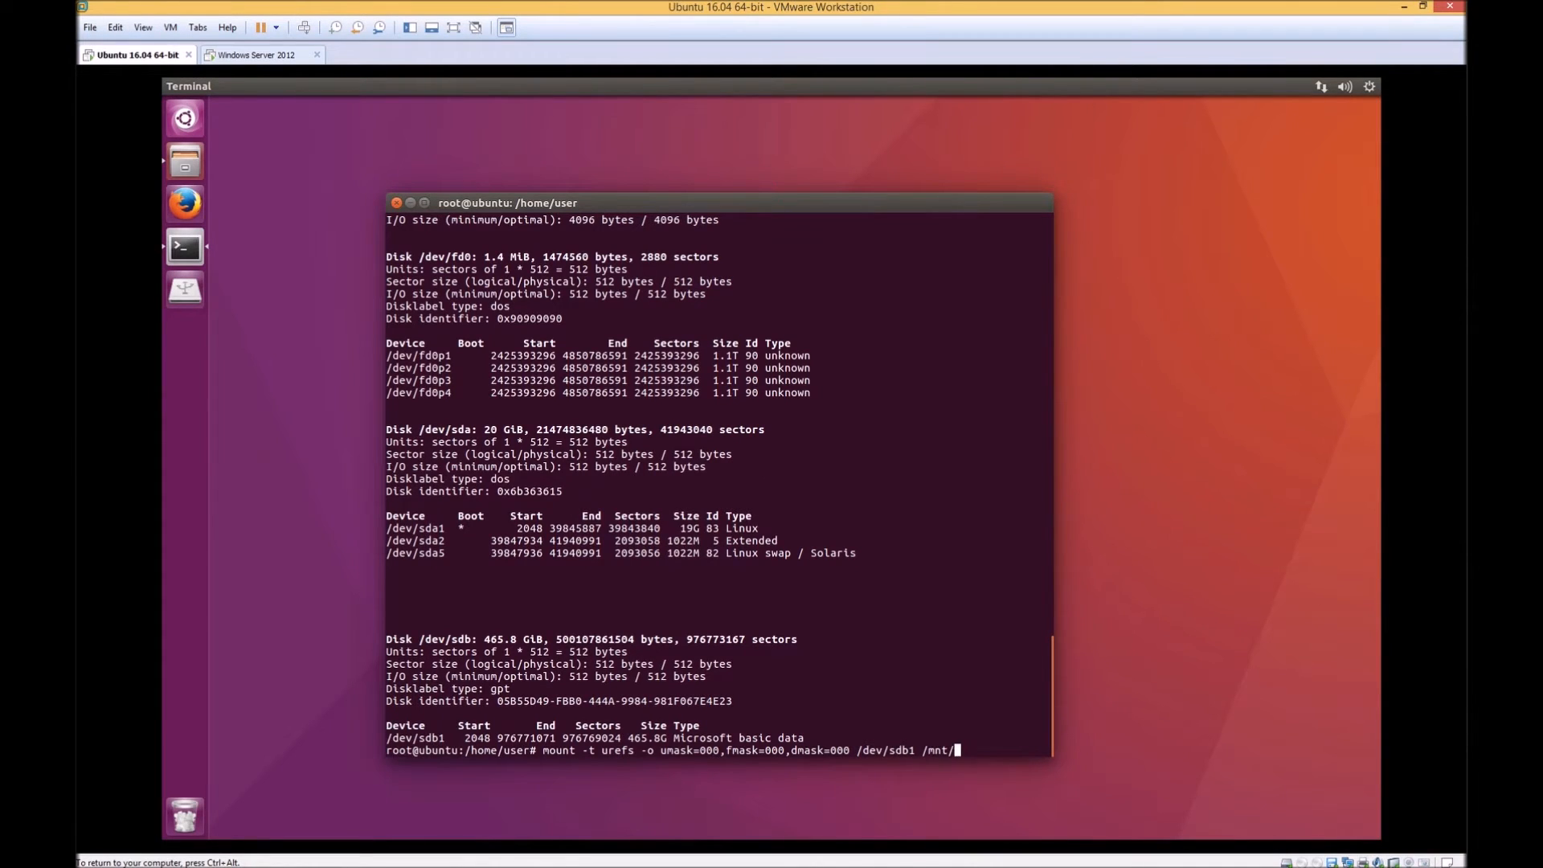
text(Refs/)
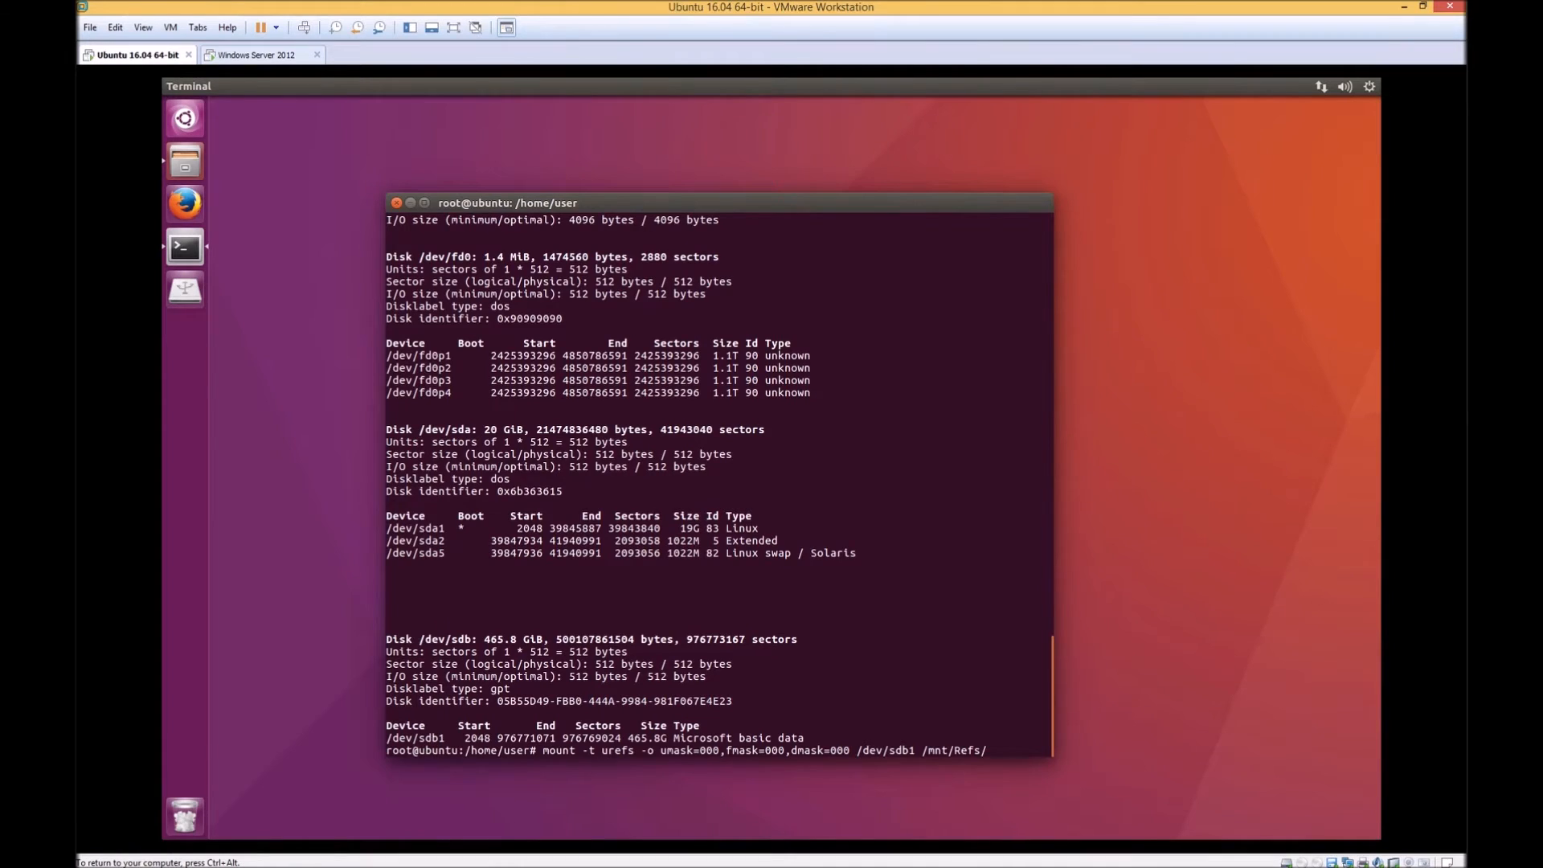
Confirm via mount | grep /dev/sd that it is read-only, then show /proc/fs/urefs/sdb1/volinfo
text(me/user# m)
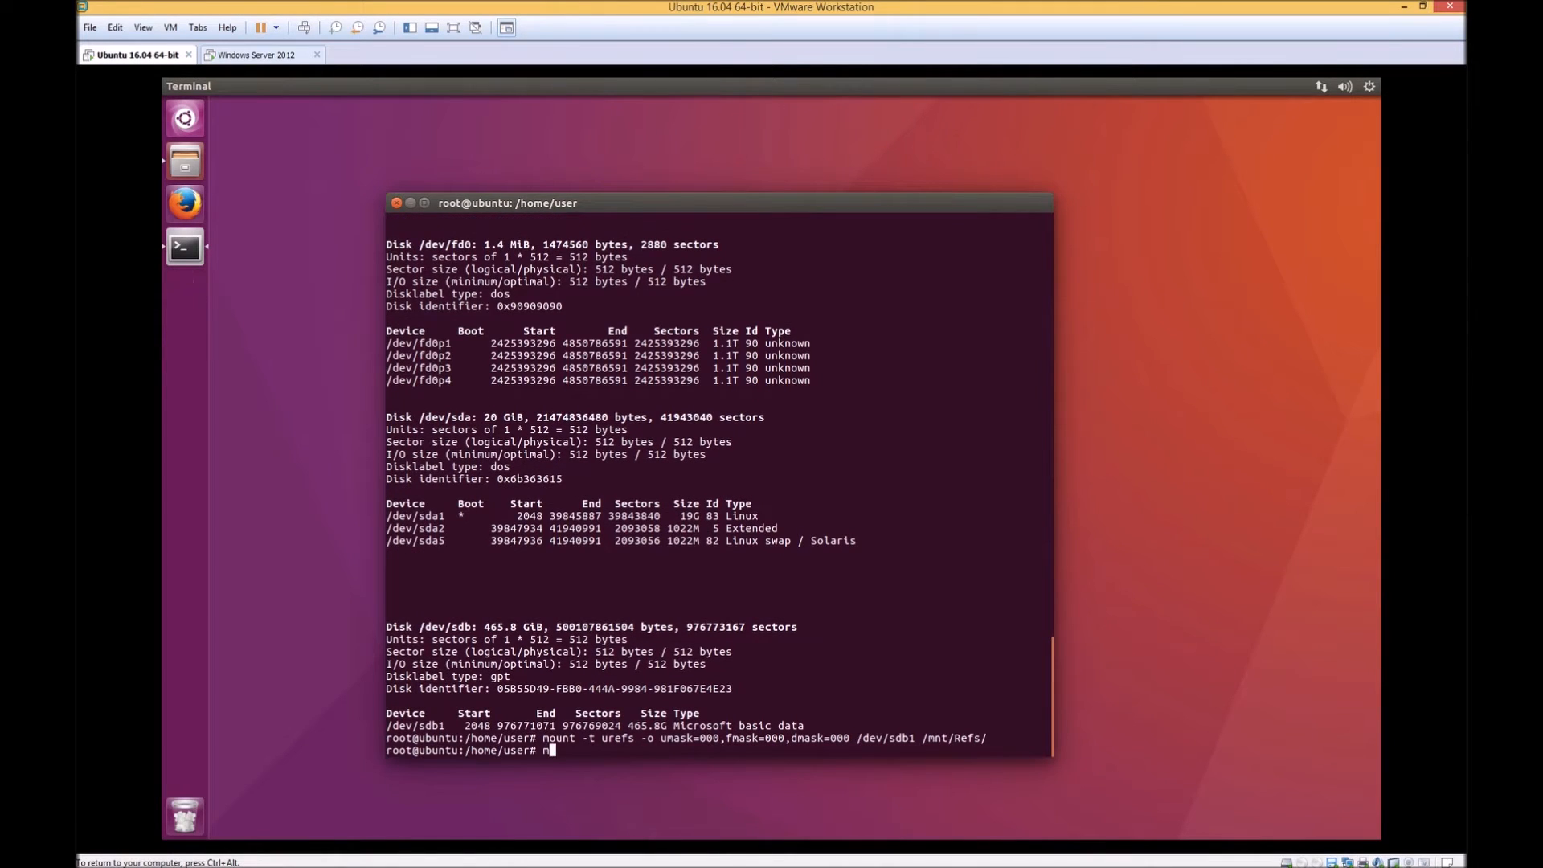
text(ount | grep /dev/sd)
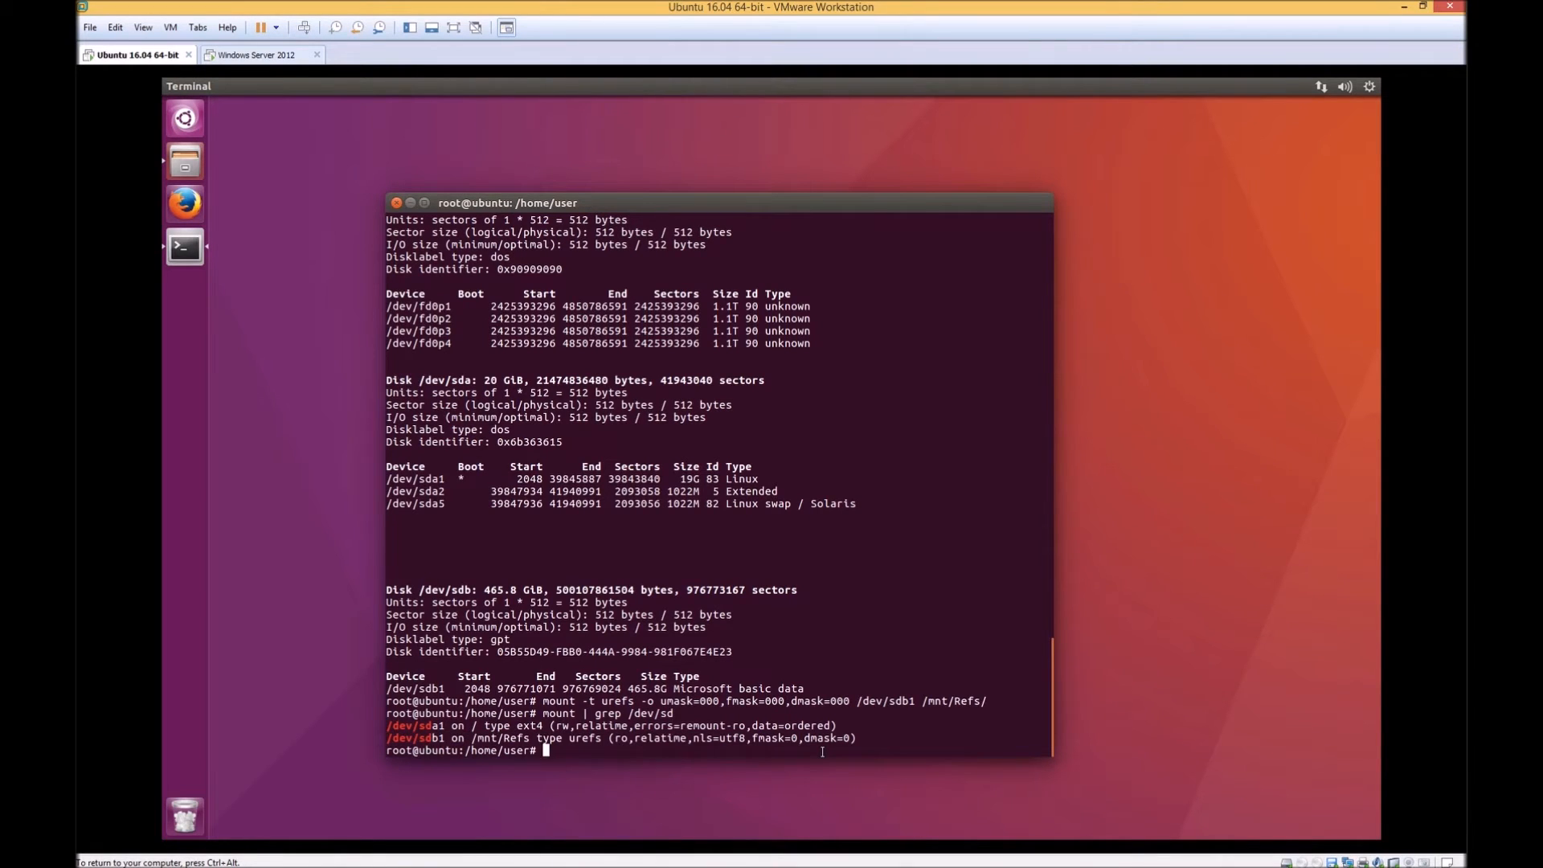
text(cat)
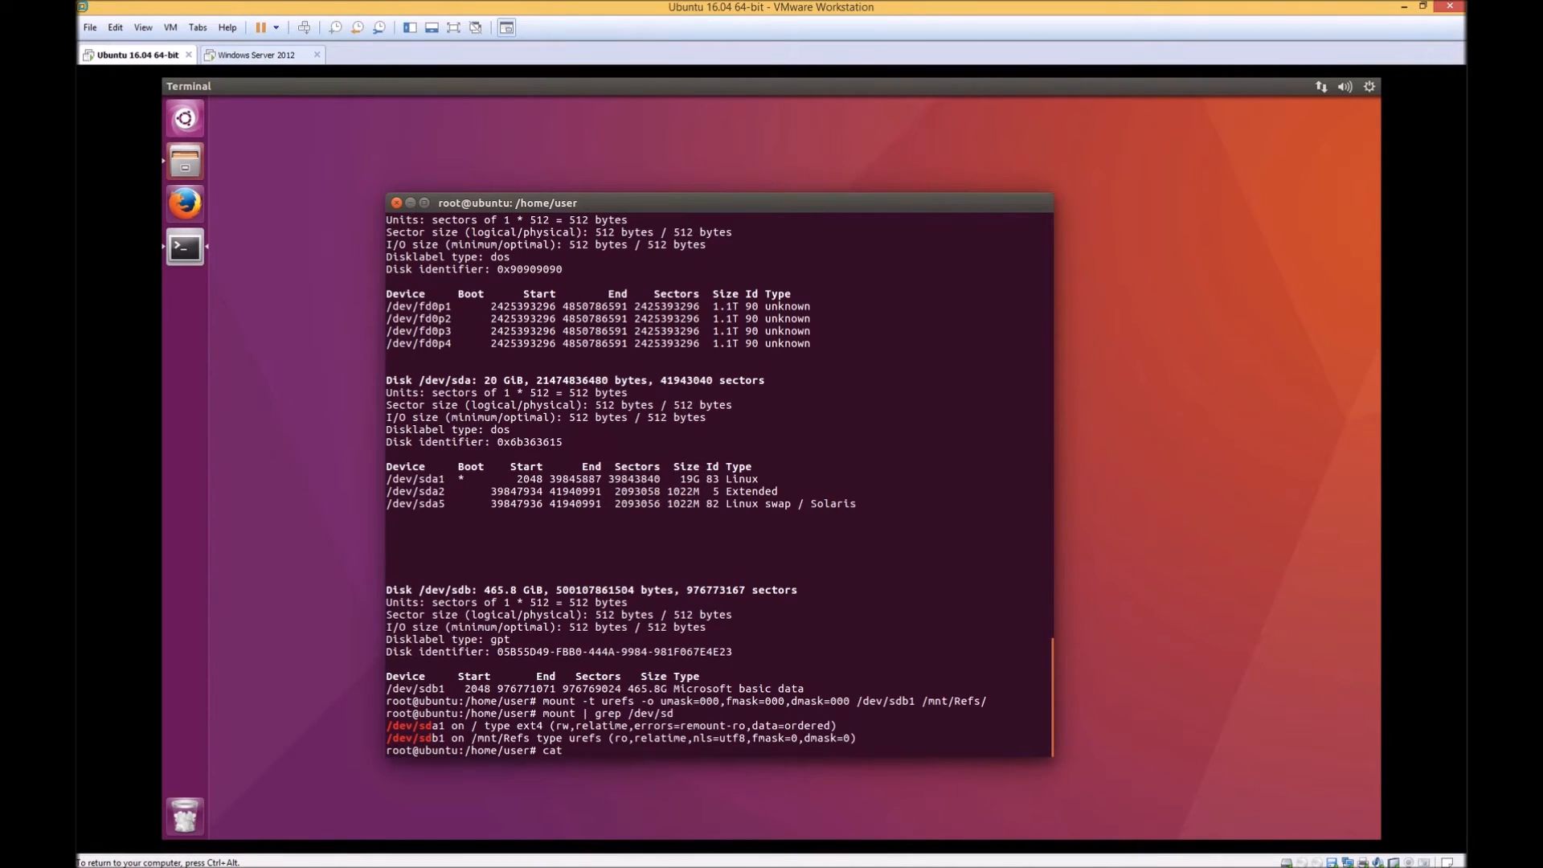
text(/proc/fs/)
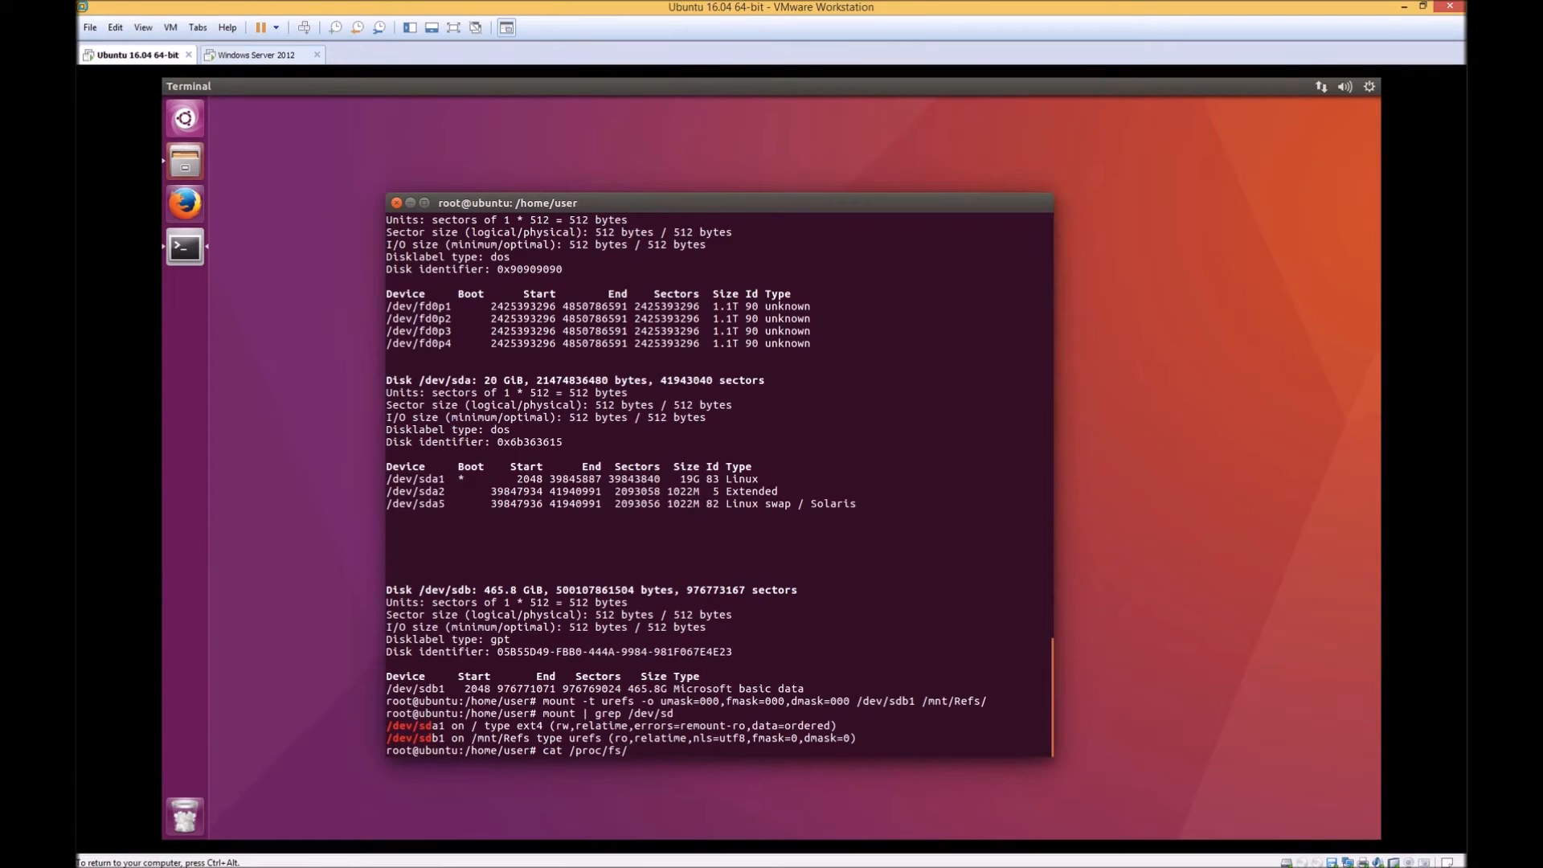
text(urefs/)
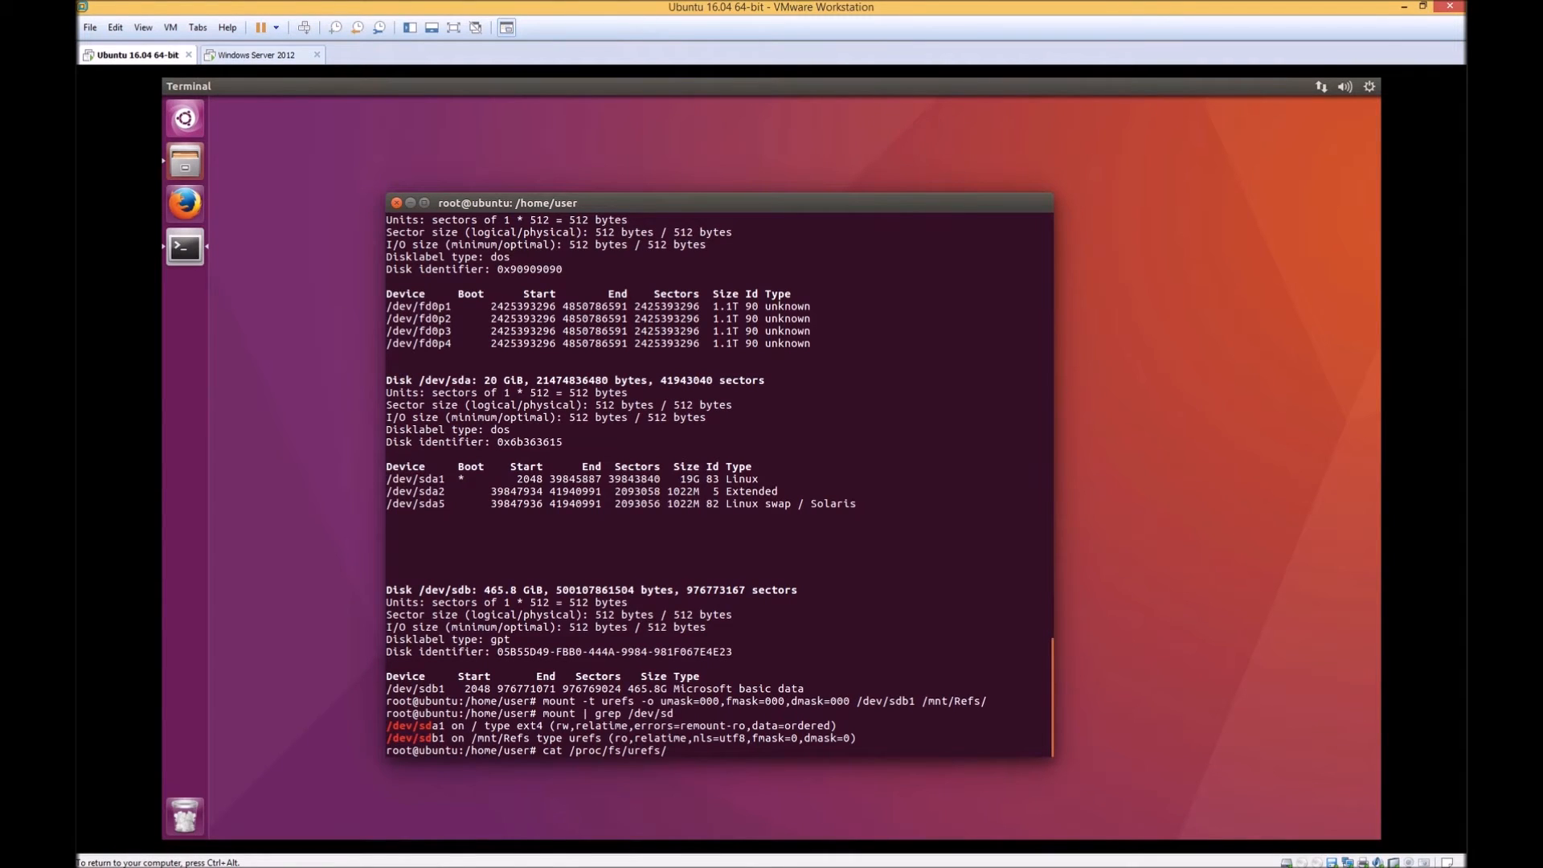
text(sdb1/)
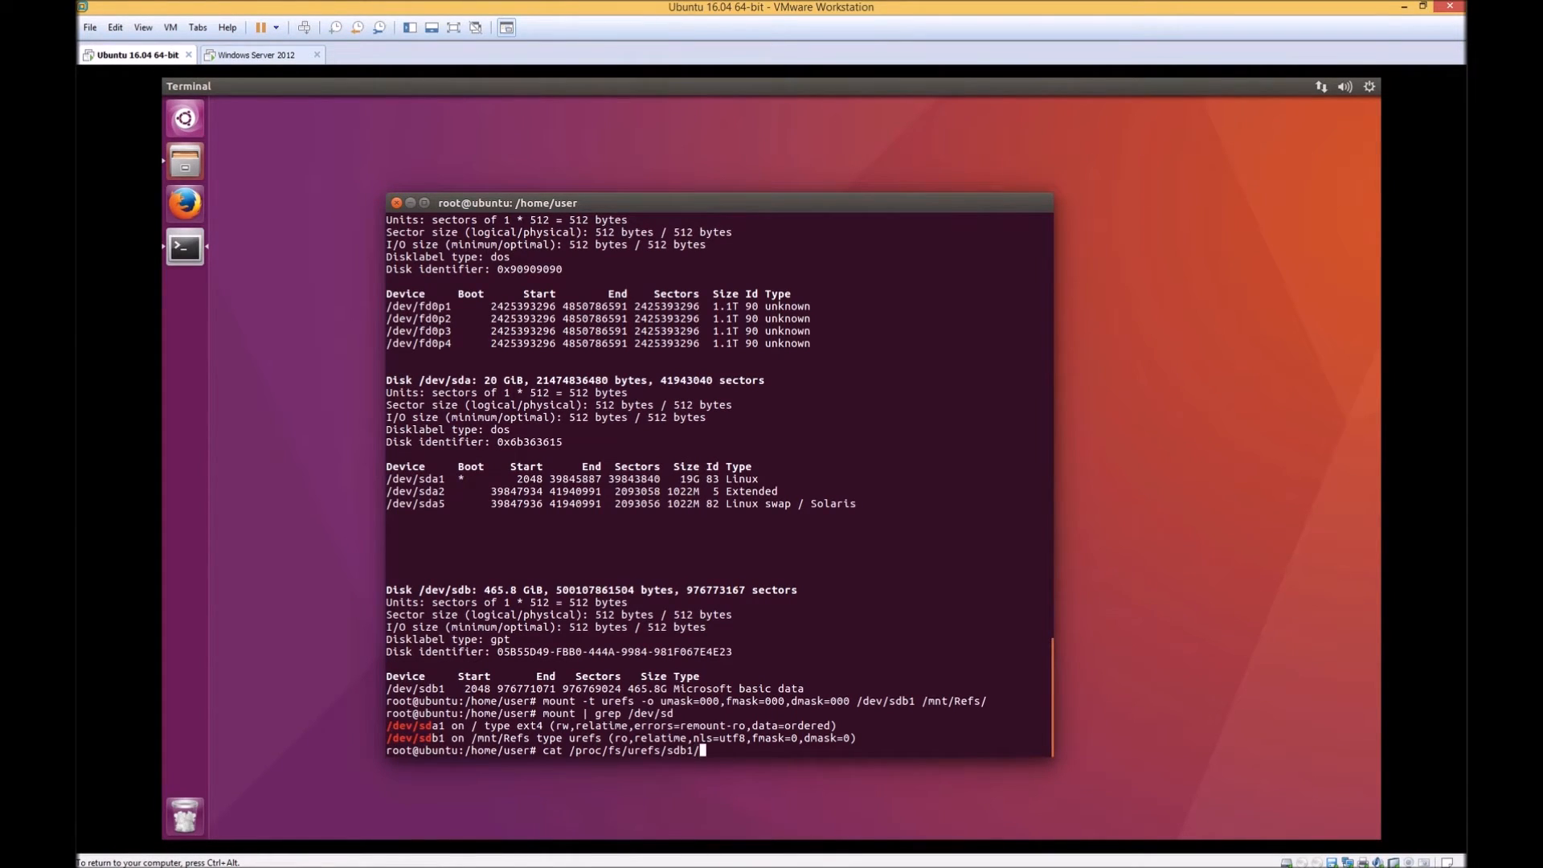
text(volinfo)
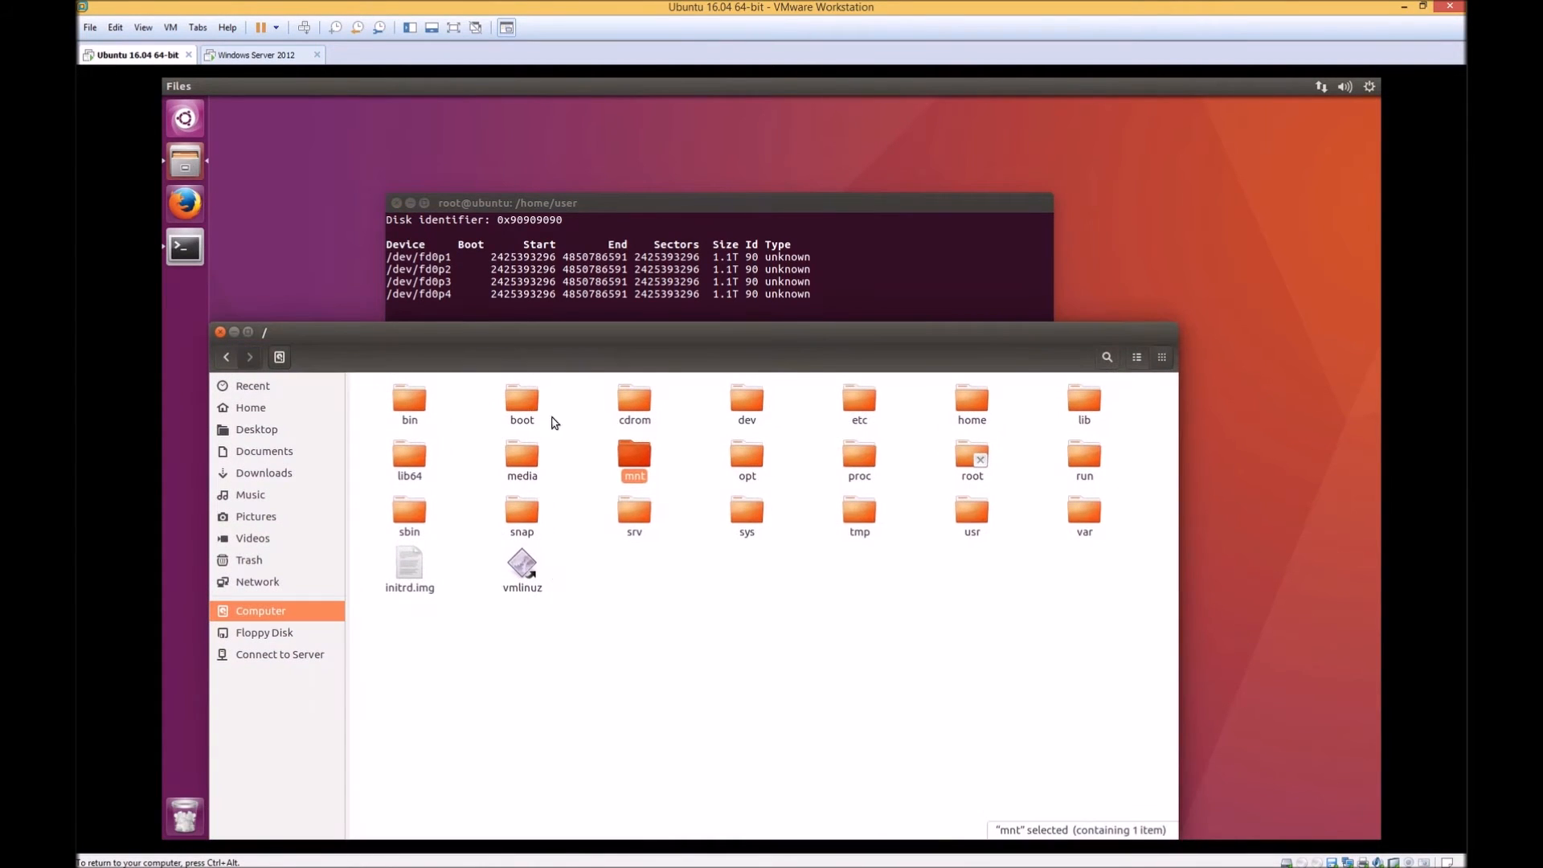
Browse to /mnt/Refs/test_data and view Paragon.JPG and file_1.txt from the mounted volume
double_click(633, 455)
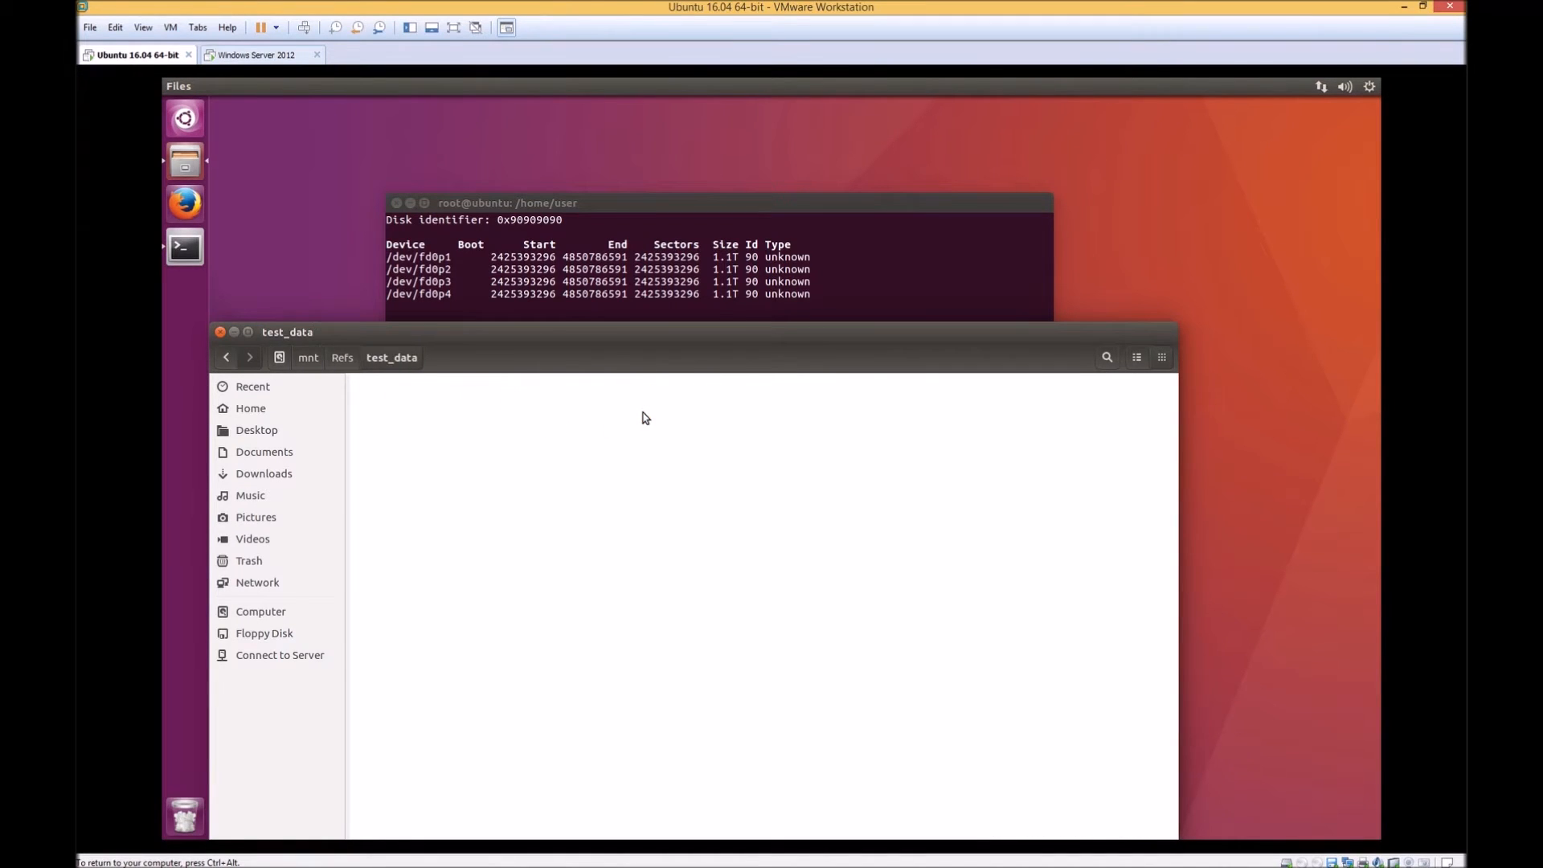
click(521, 503)
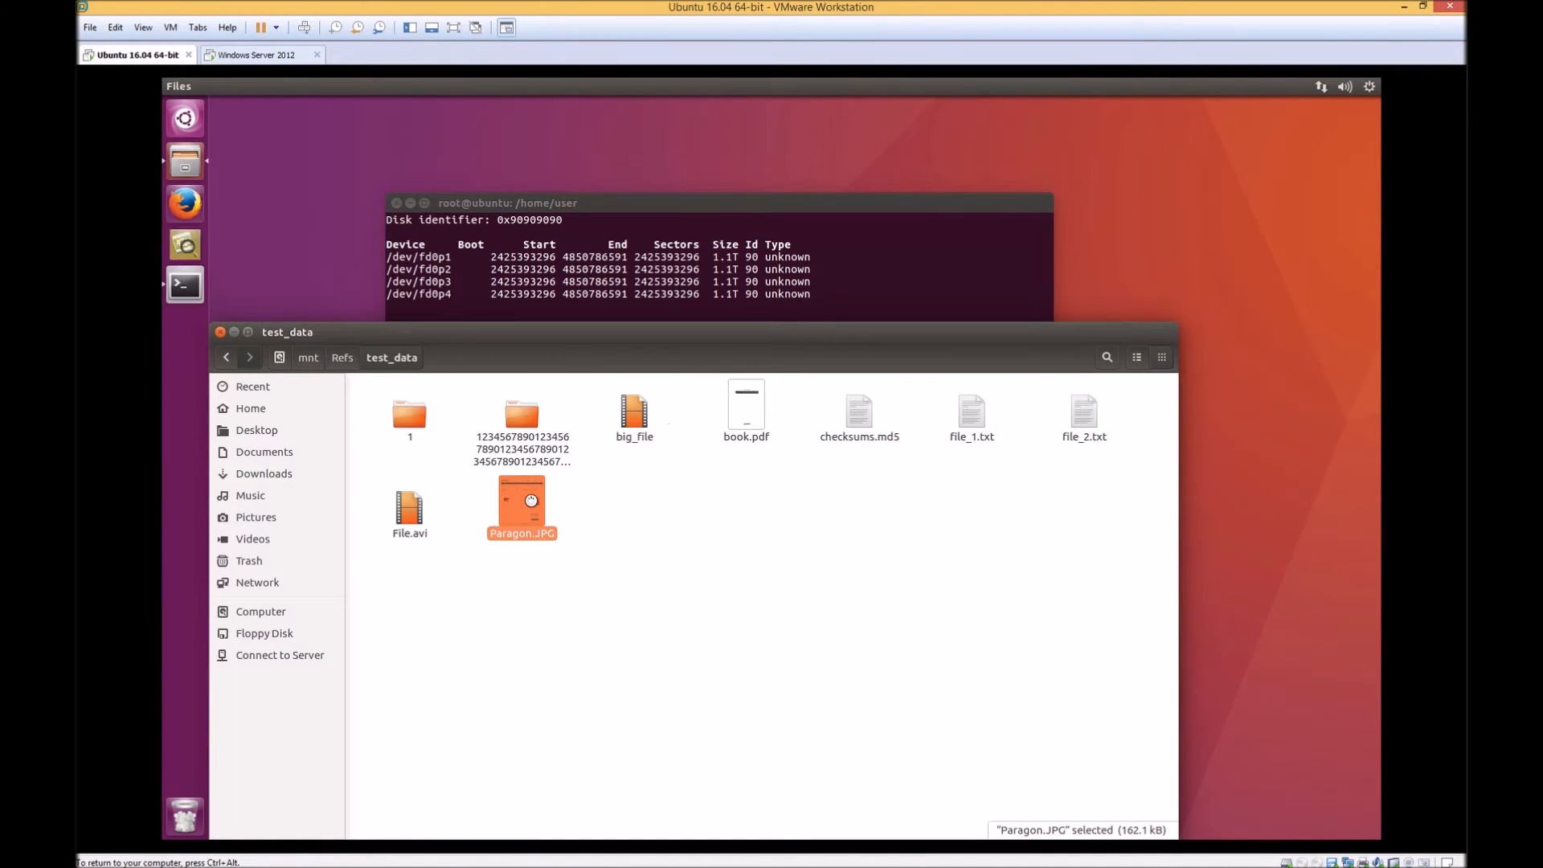
double_click(521, 507)
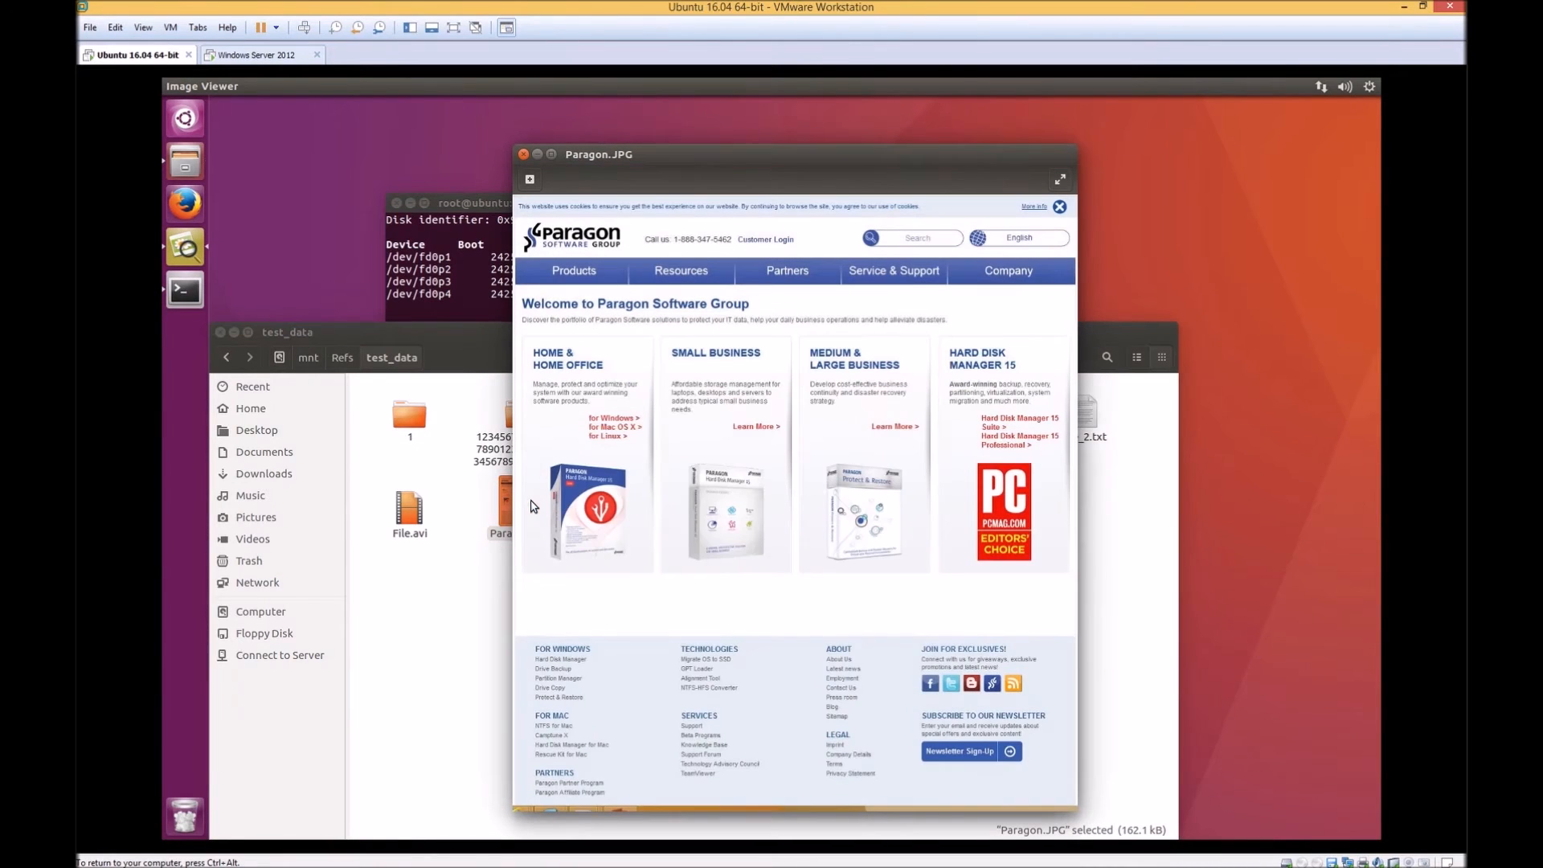
click(524, 154)
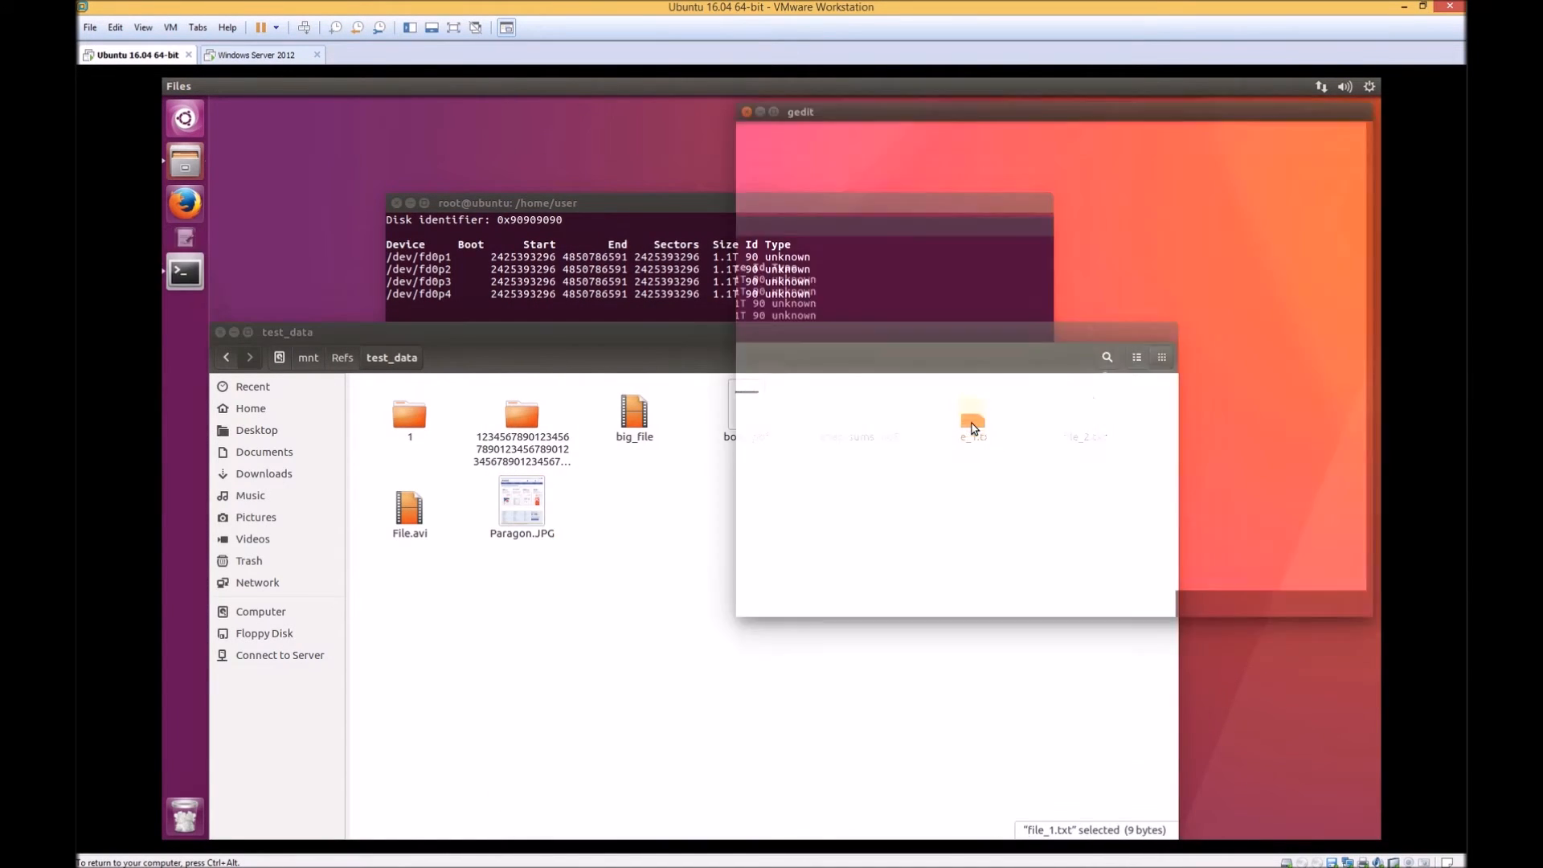
click(745, 111)
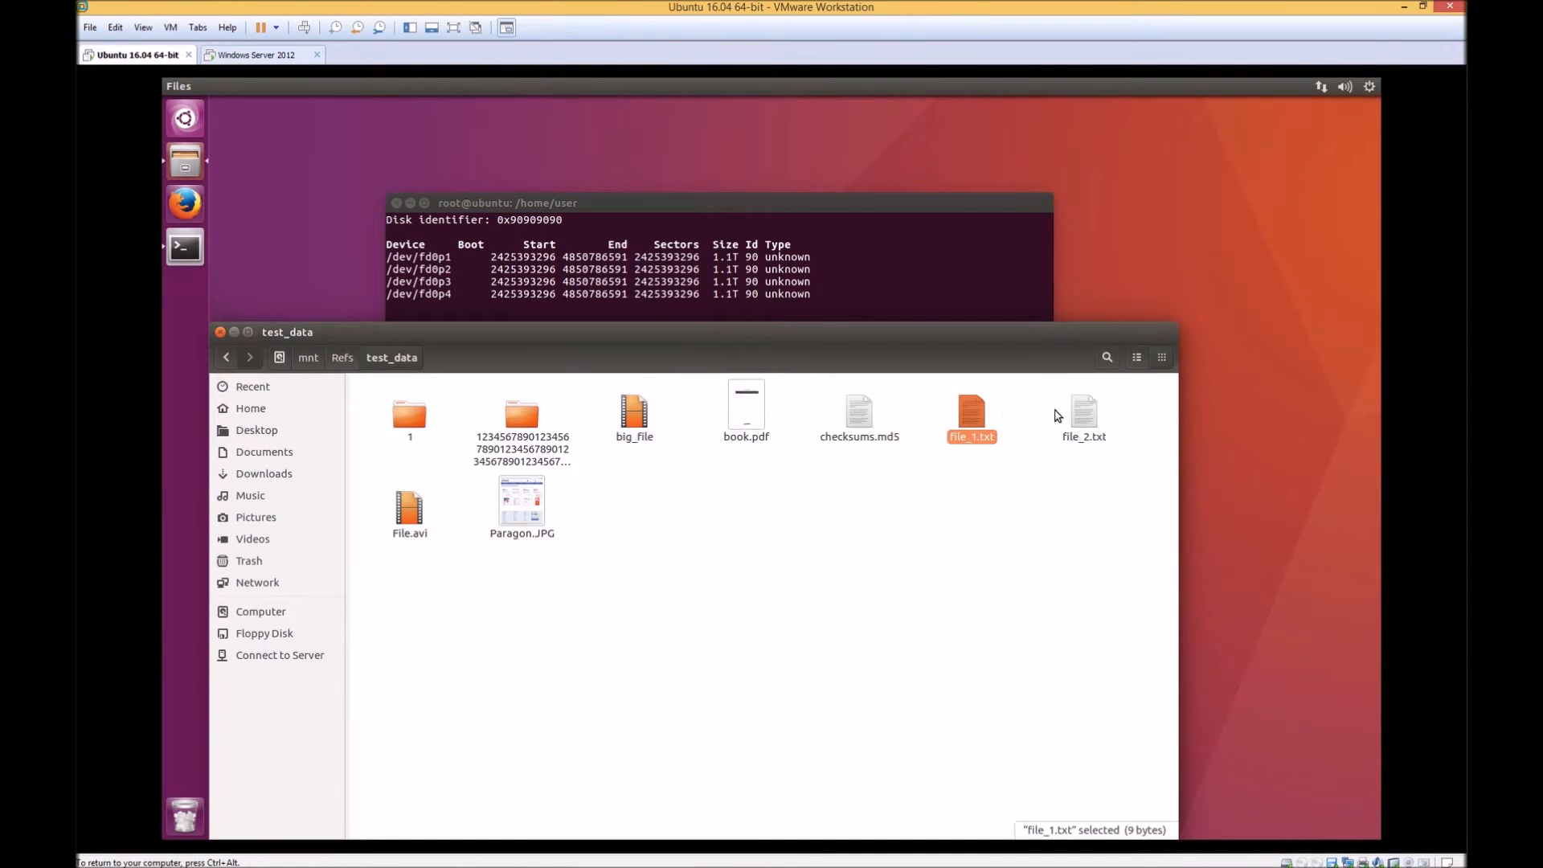
Copy Paragon.JPG to the desktop and view the copy to confirm it opens
double_click(1083, 413)
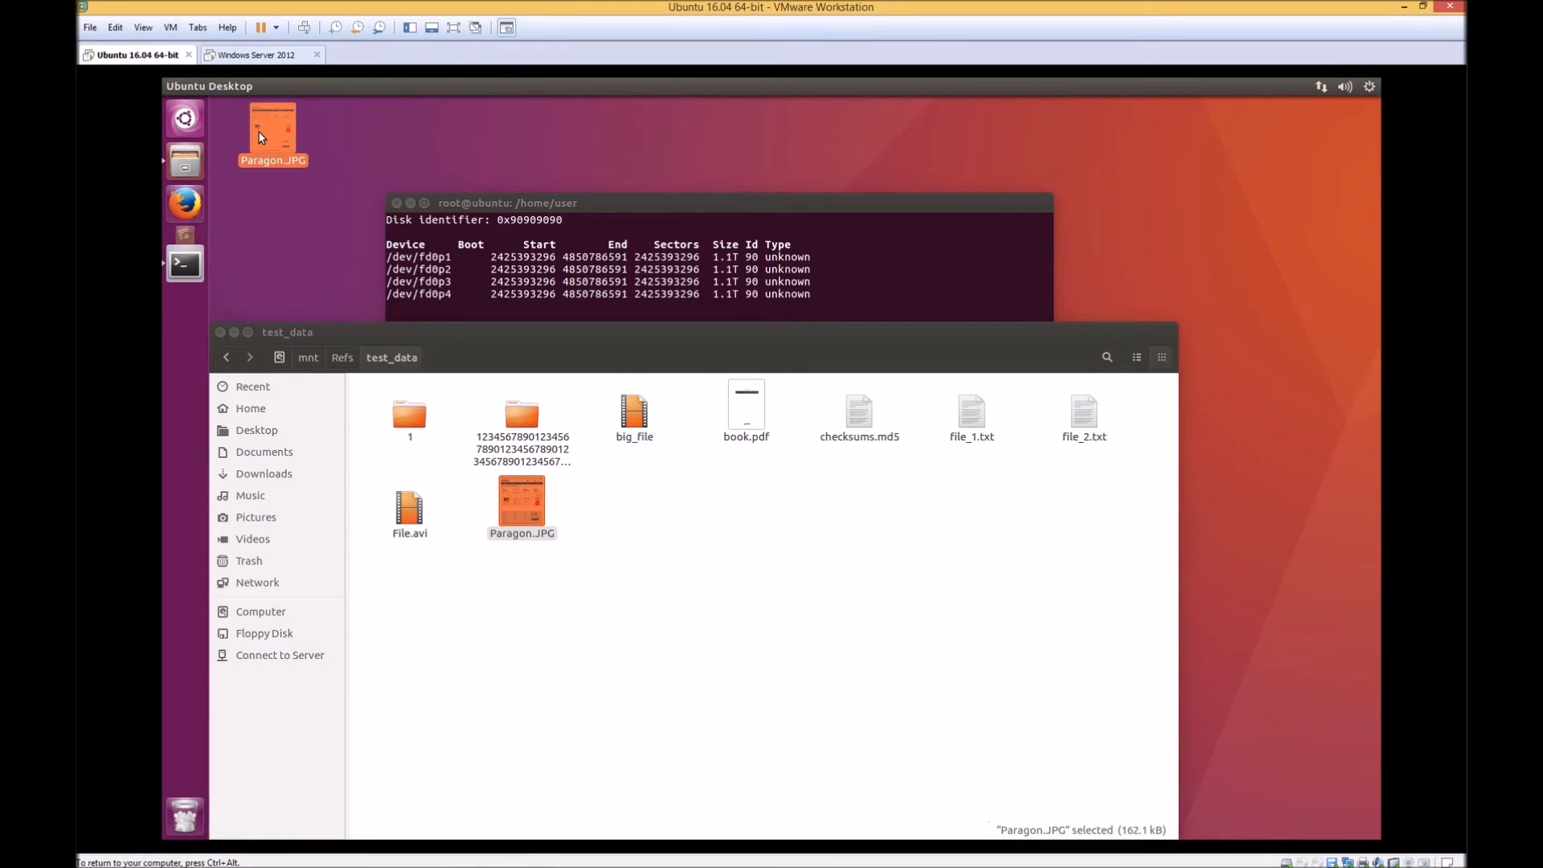
double_click(521, 502)
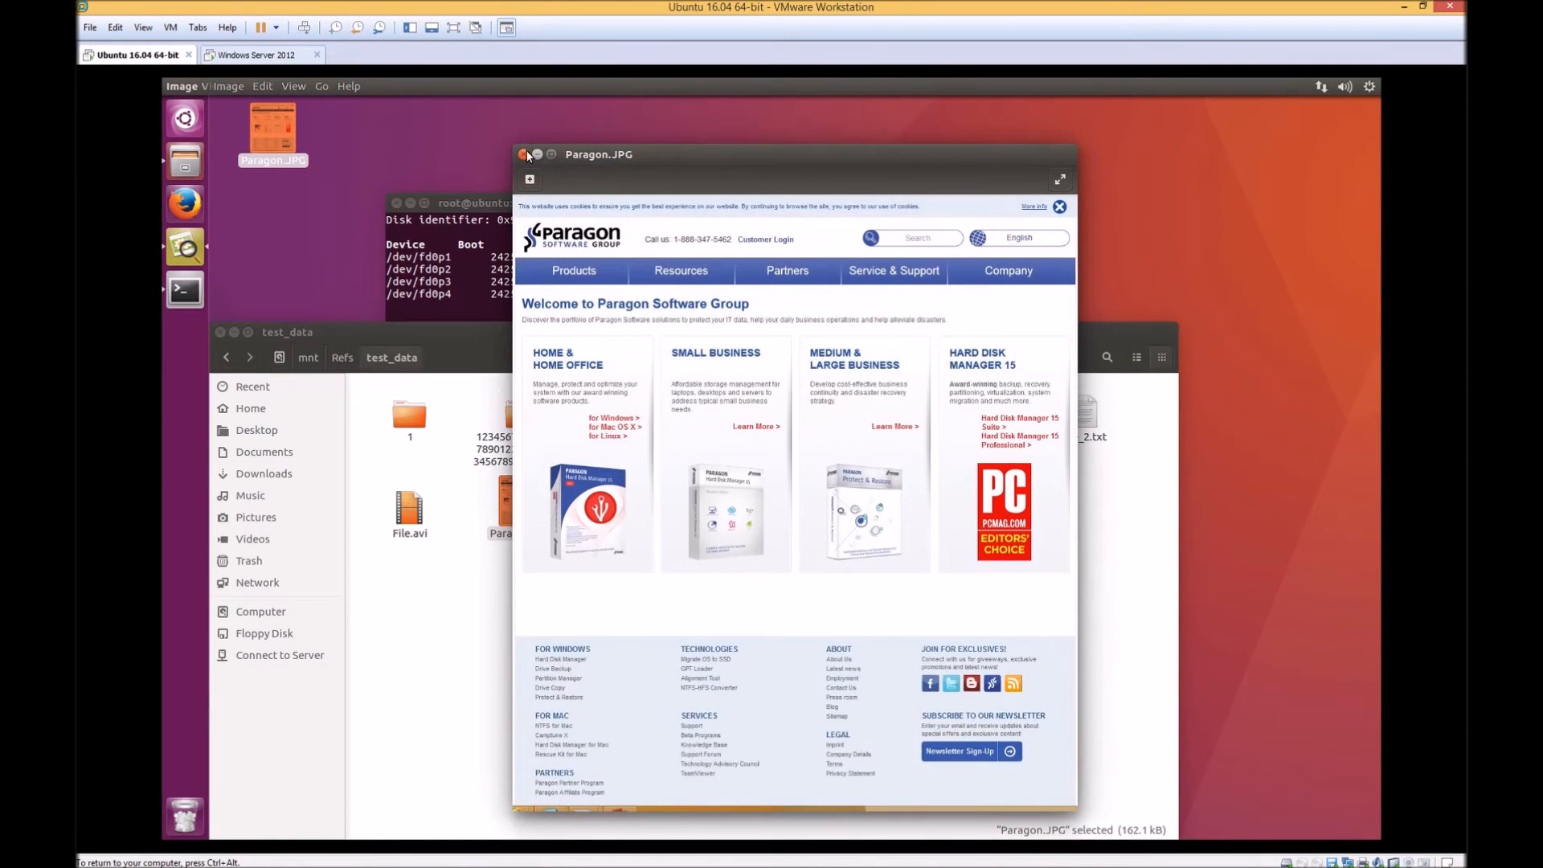
click(524, 154)
text(cd /)
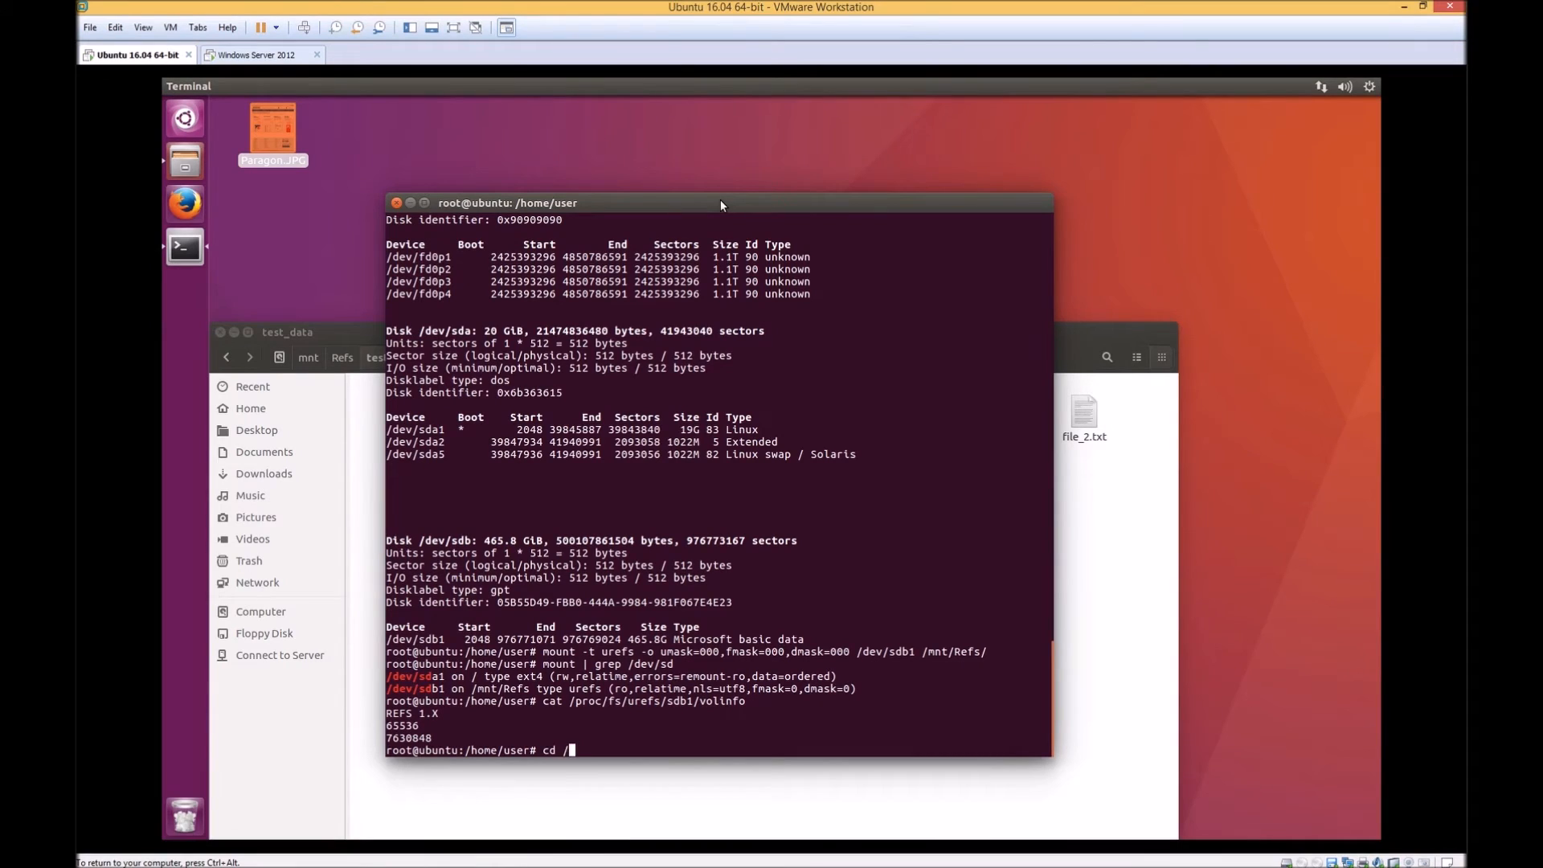
Run md5deep -r on /mnt/Refs/test_data/ and compare with the stored checksums.md5 listing
text(mnt/Refs/t)
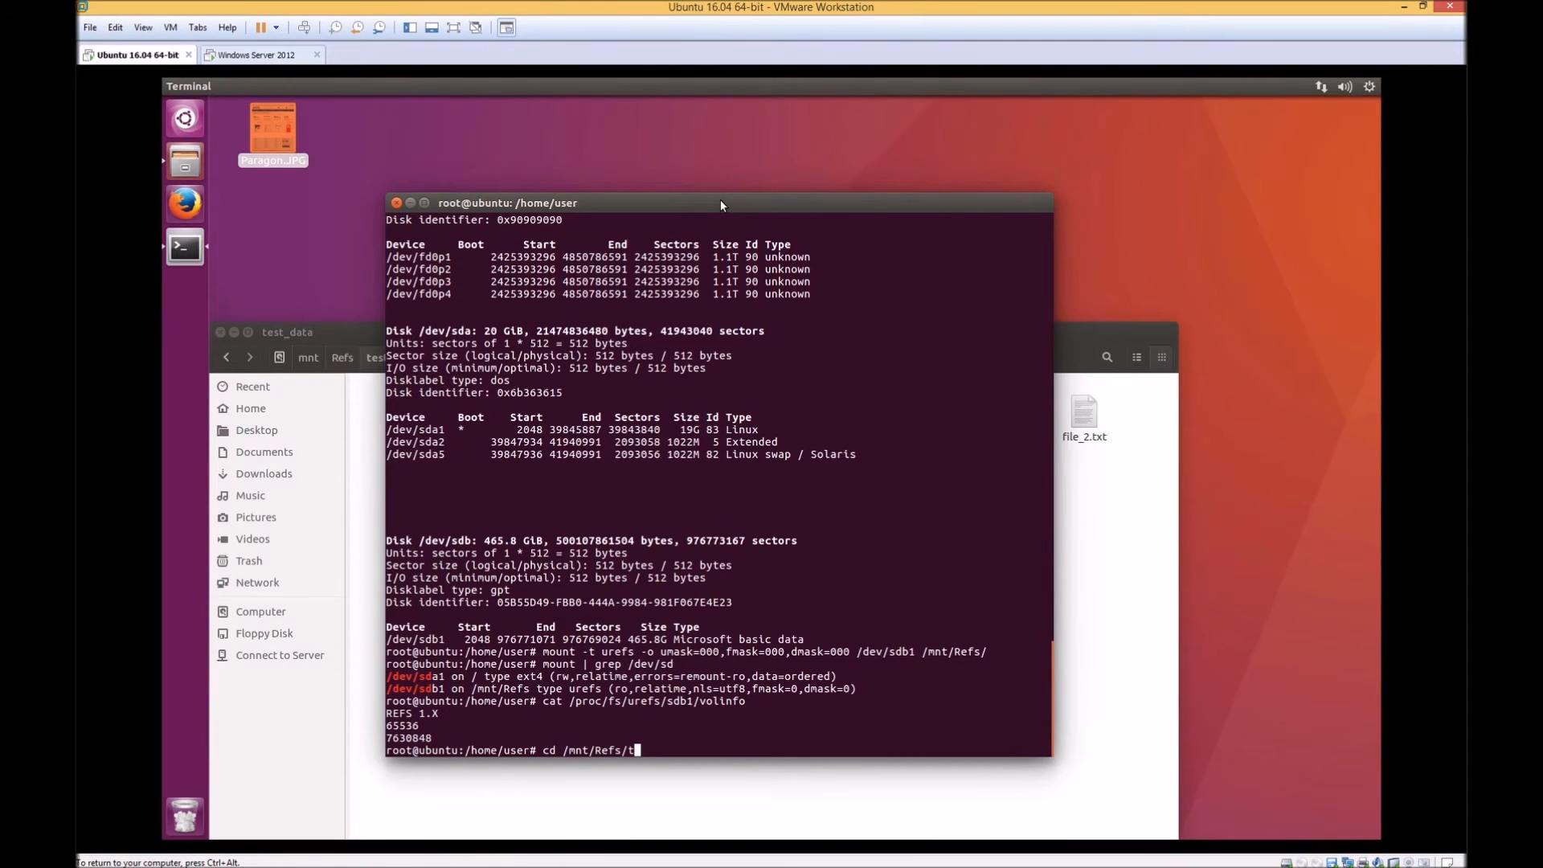
key(Tab)
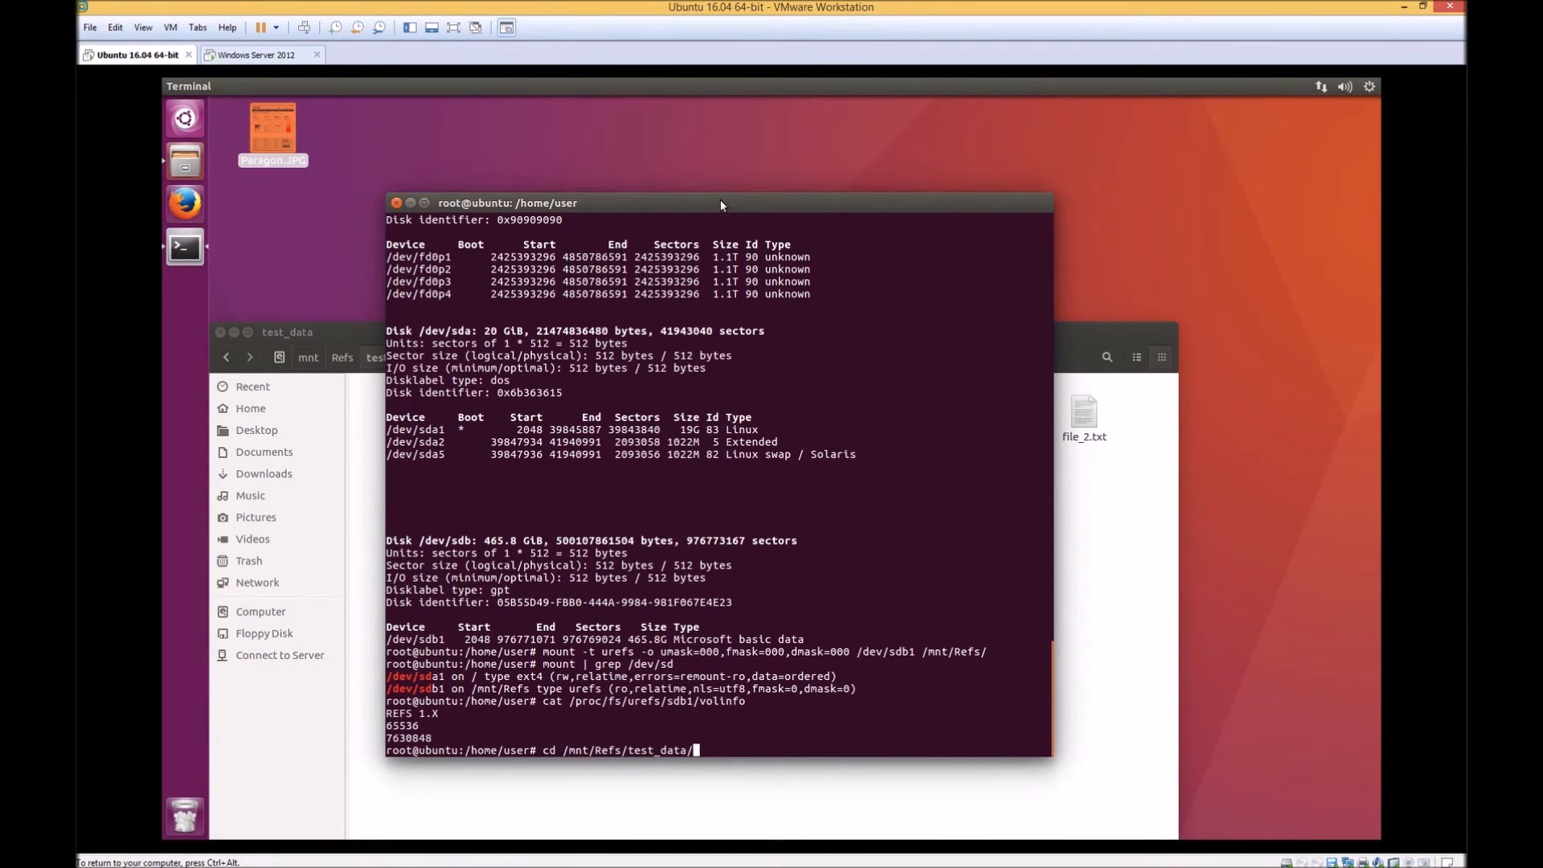
text(ls)
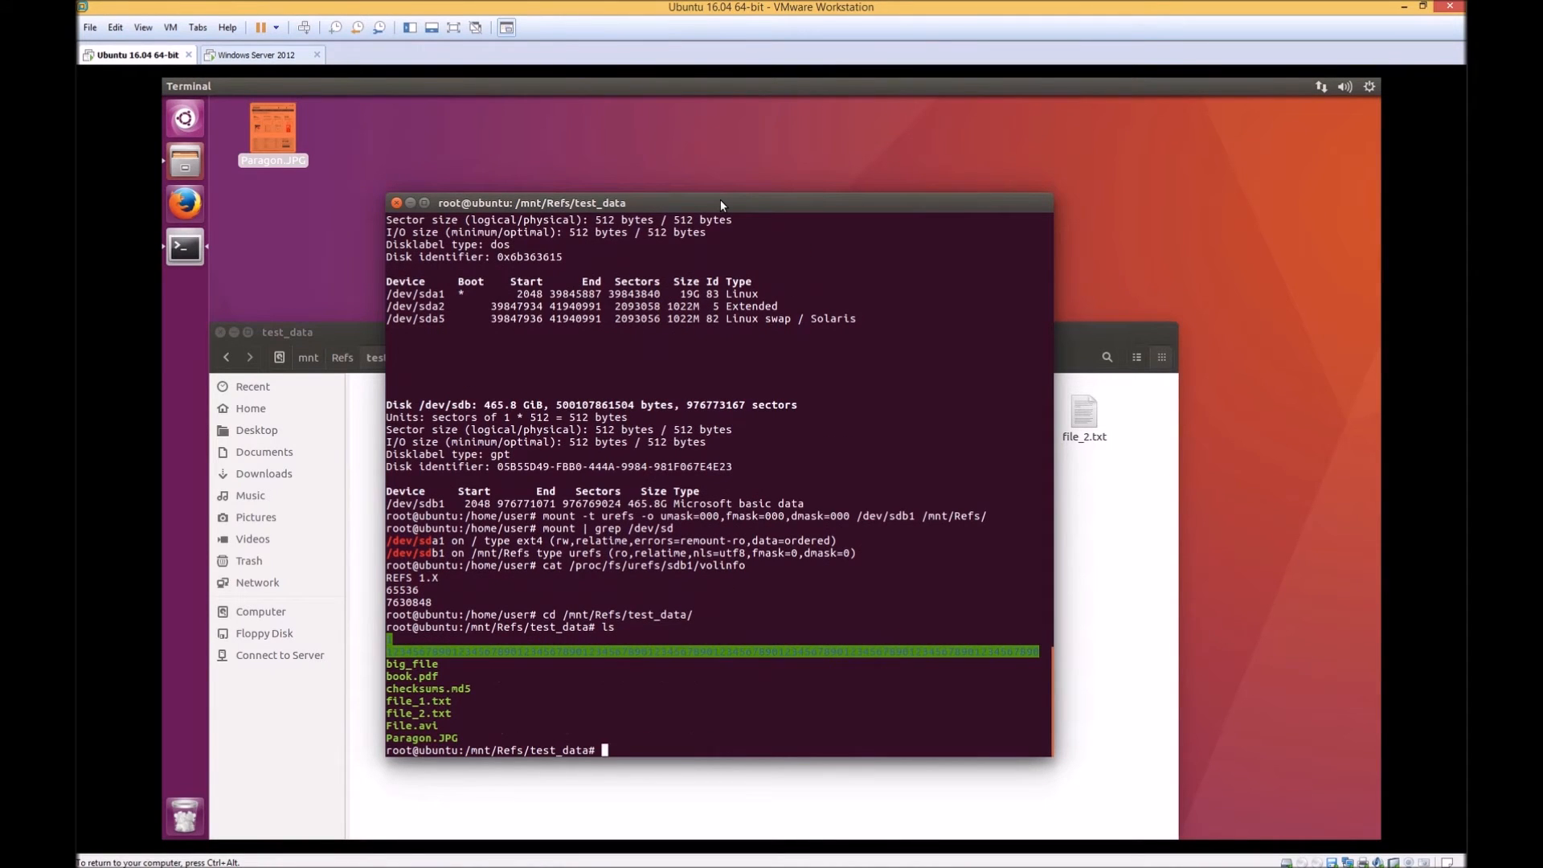
text(m)
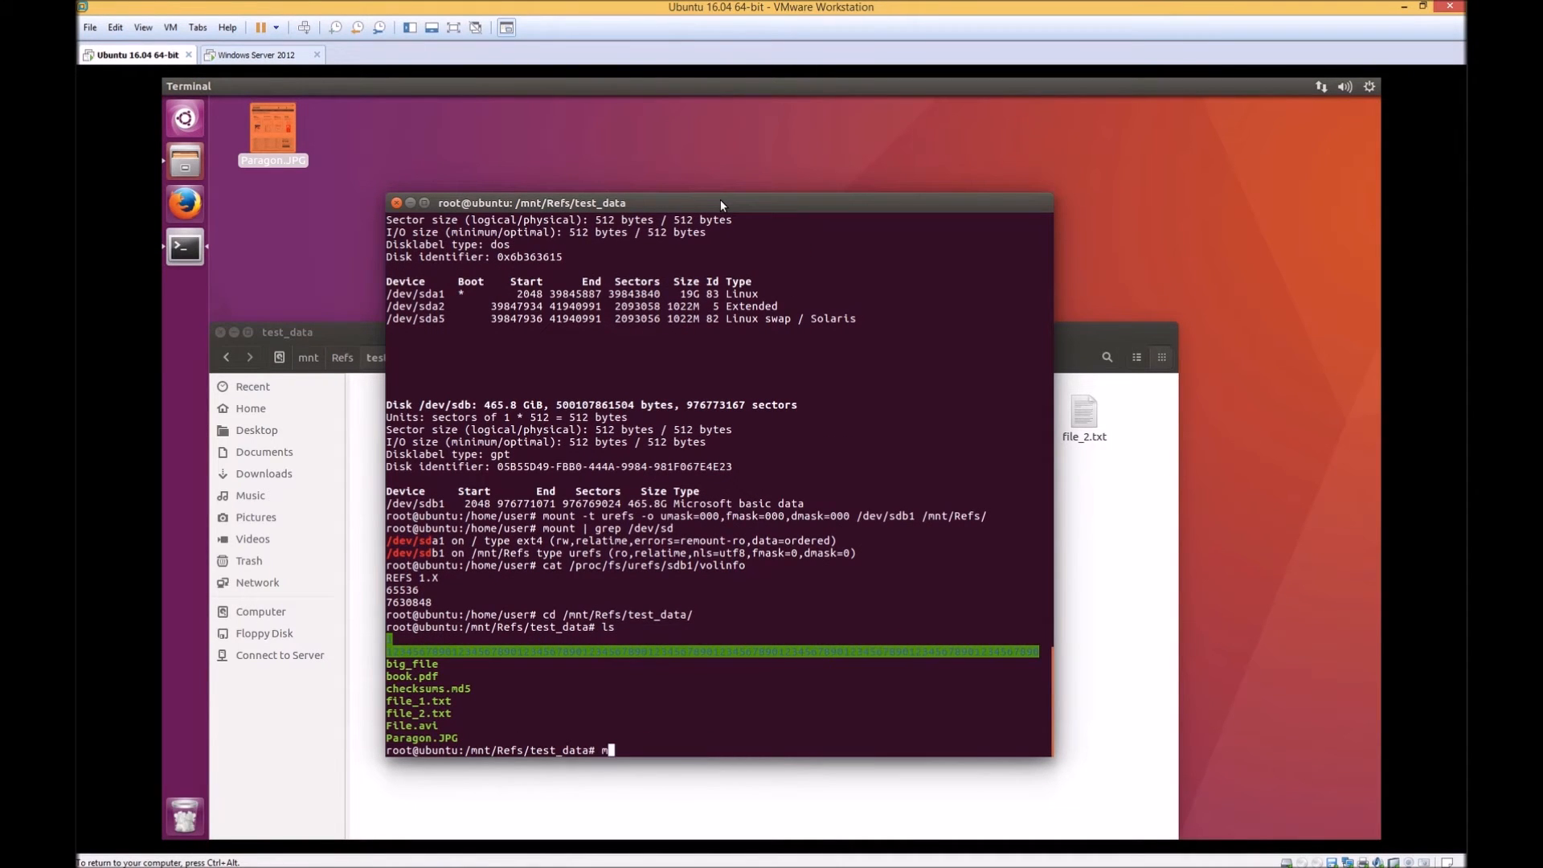
text(d5deep -r /mnt/Refs/test_data/)
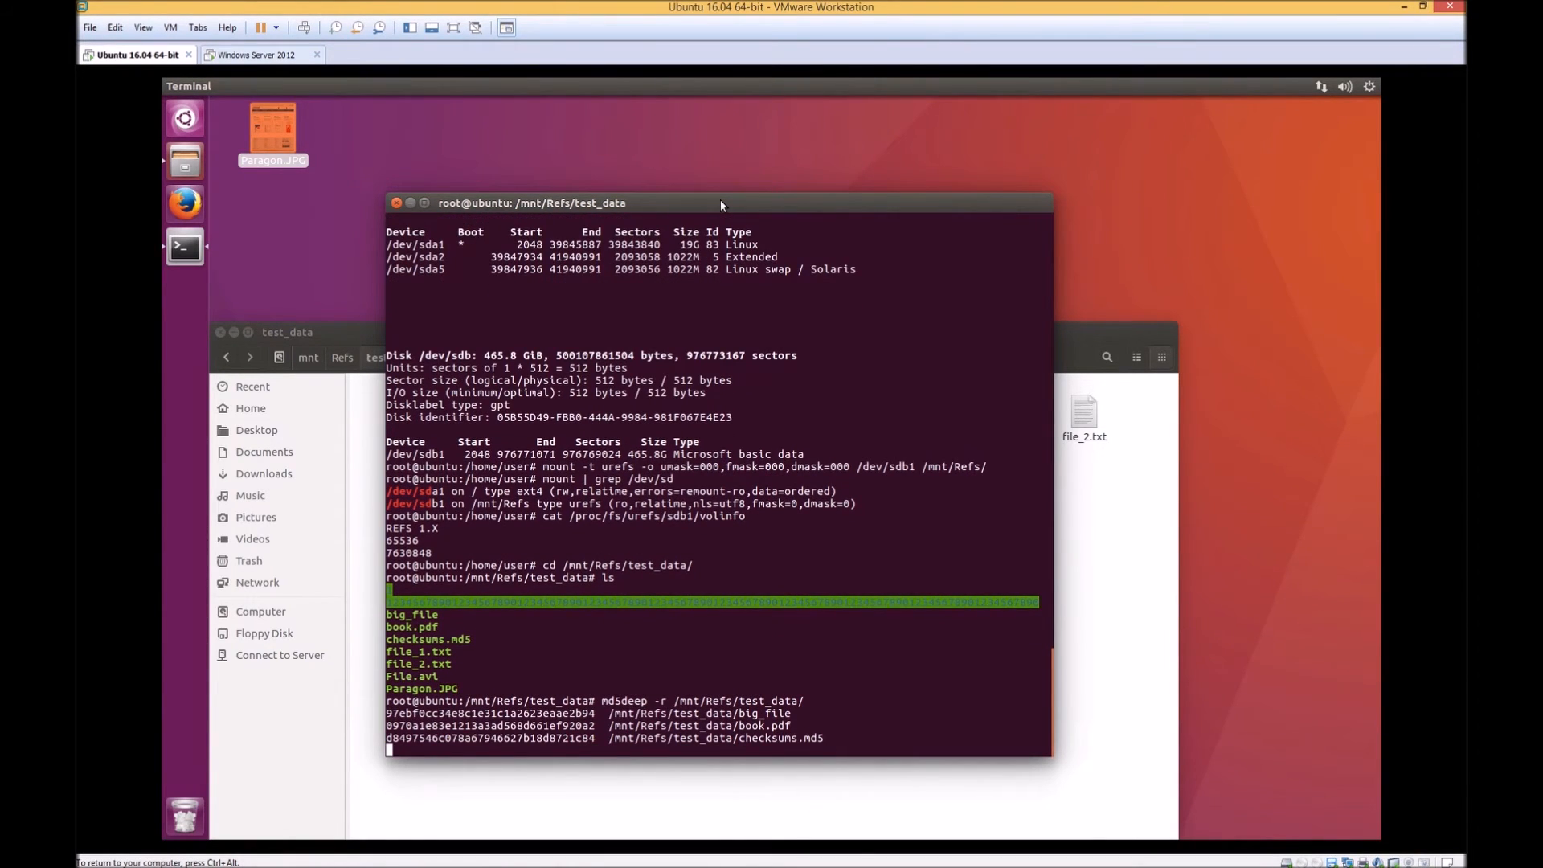
text(cat checksums.md5)
text(ls)
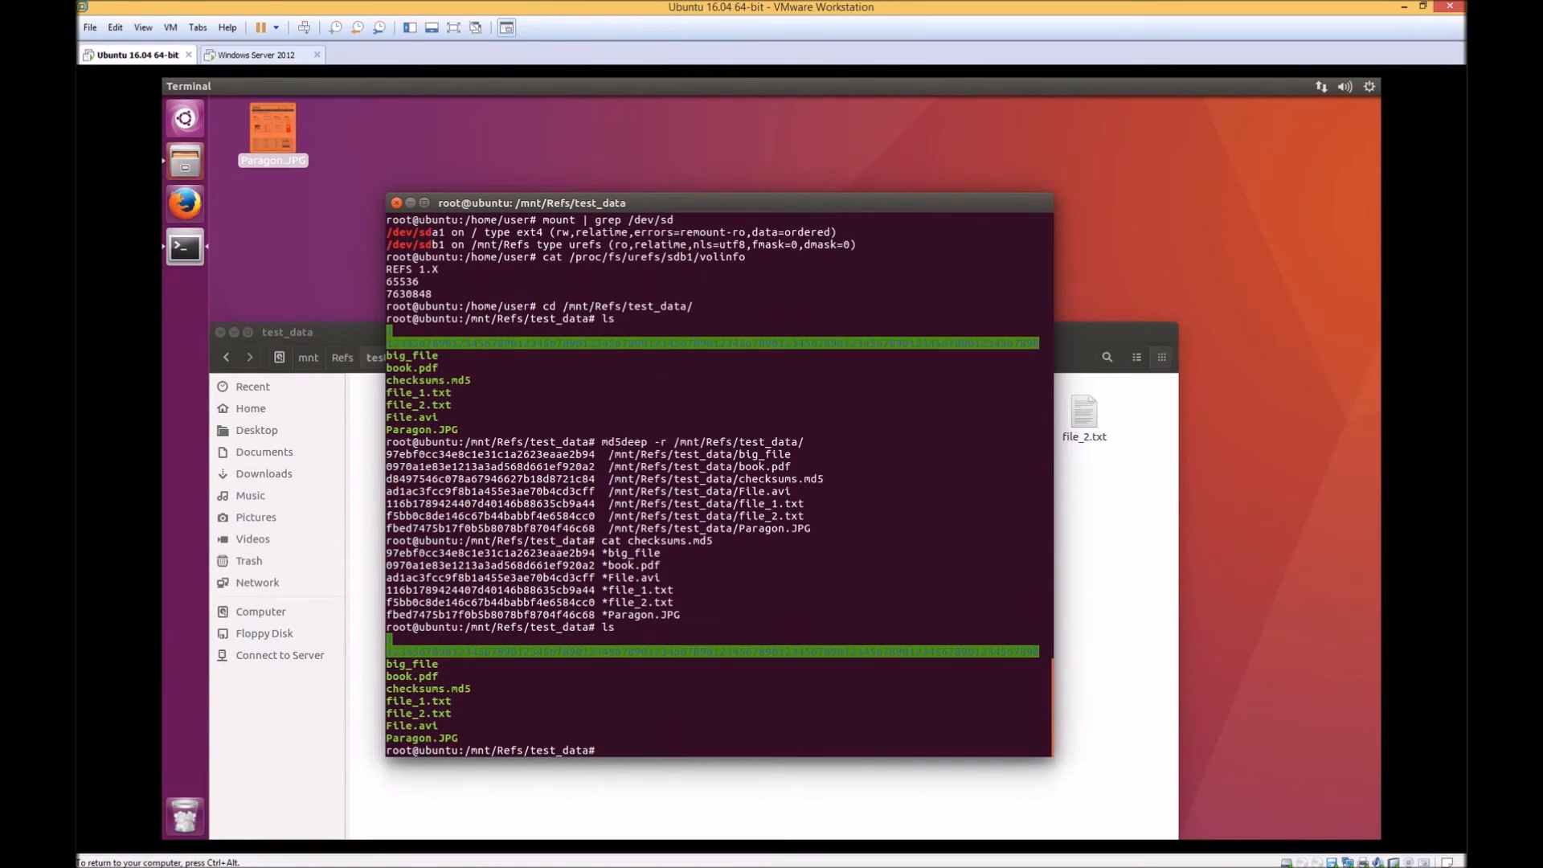
Attempt mkdir 123 on the volume and get a read-only file system refusal
text(mkdir 123)
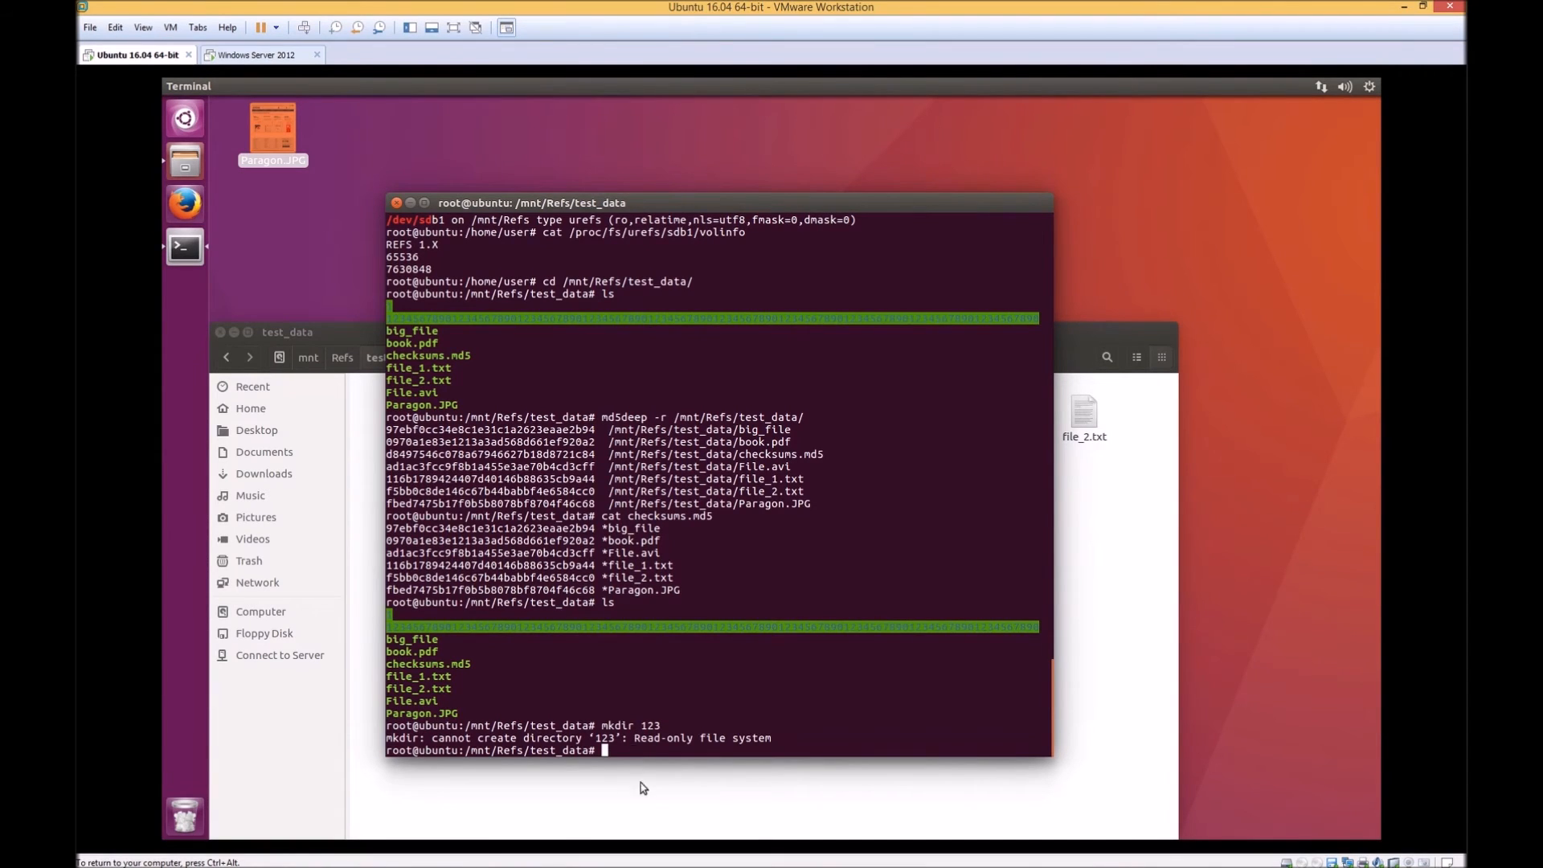
Create a Local Network Share for test_data with sharing enabled and guest access allowed
click(342, 357)
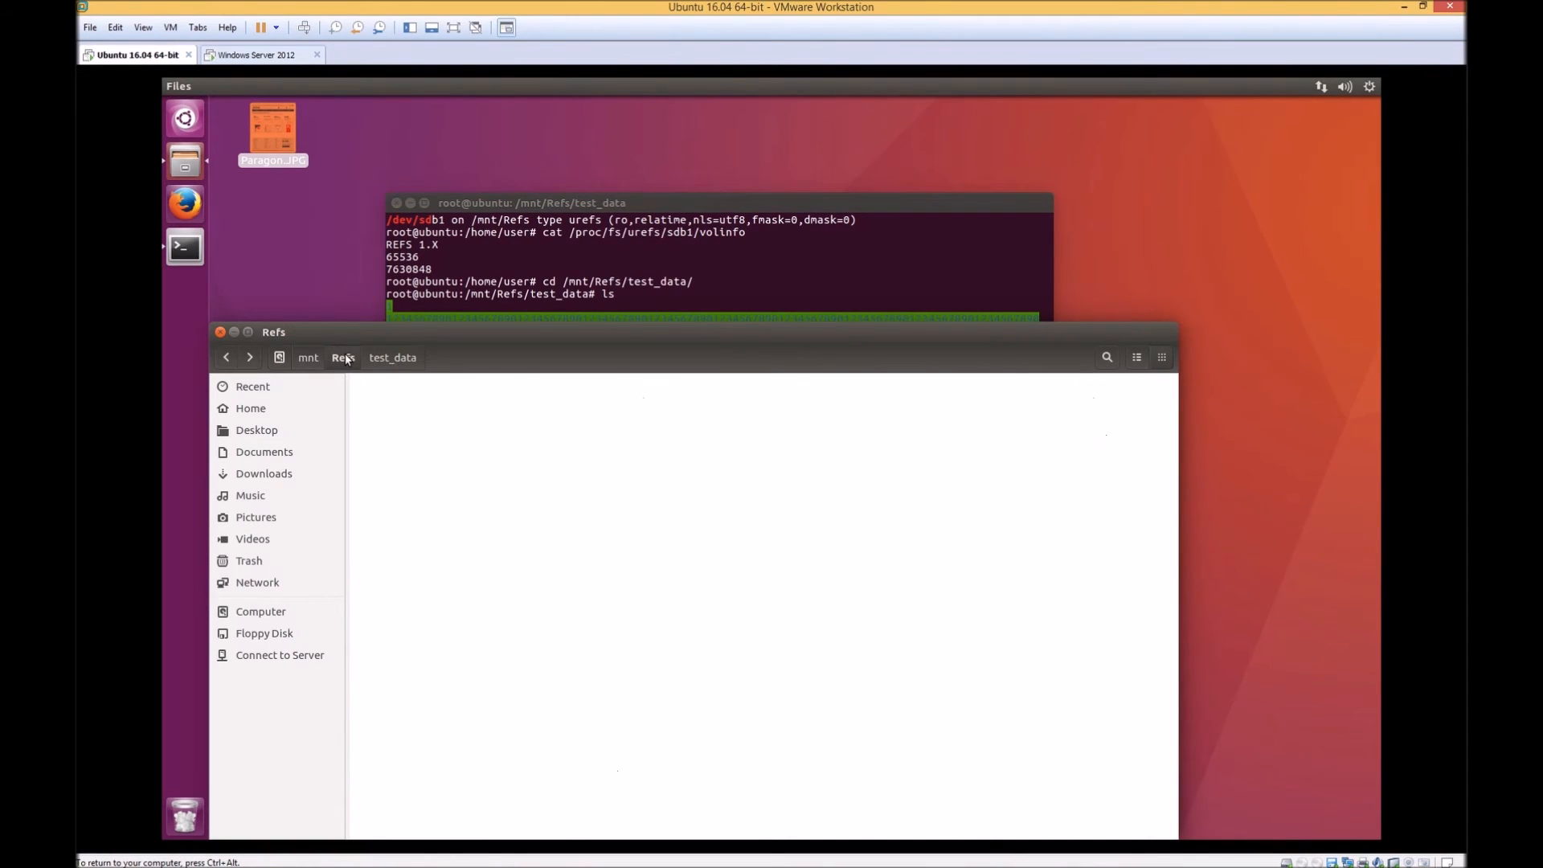
right_click(634, 404)
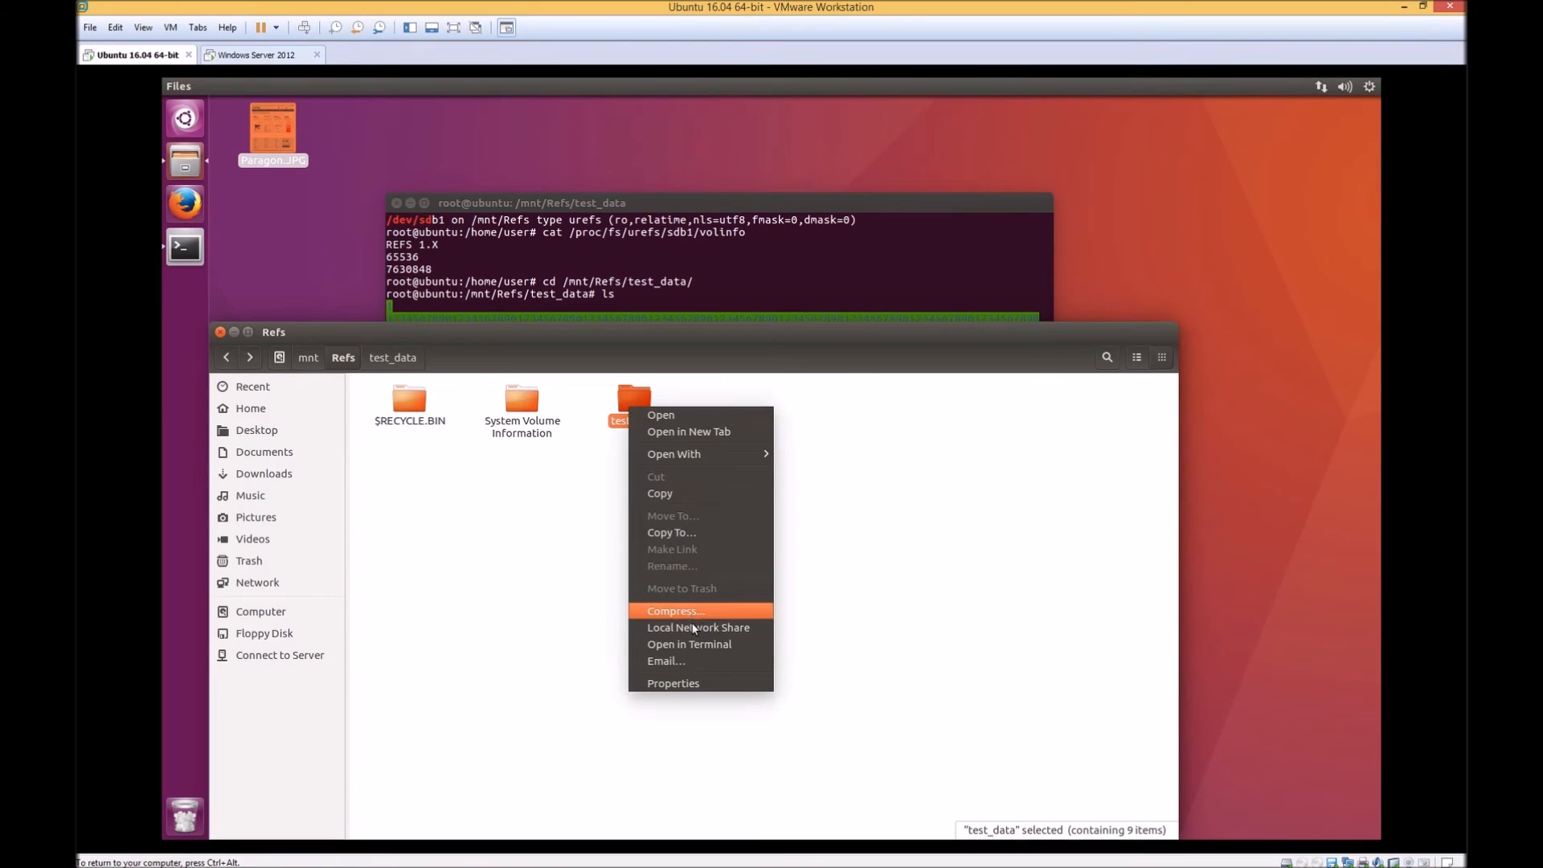
click(699, 627)
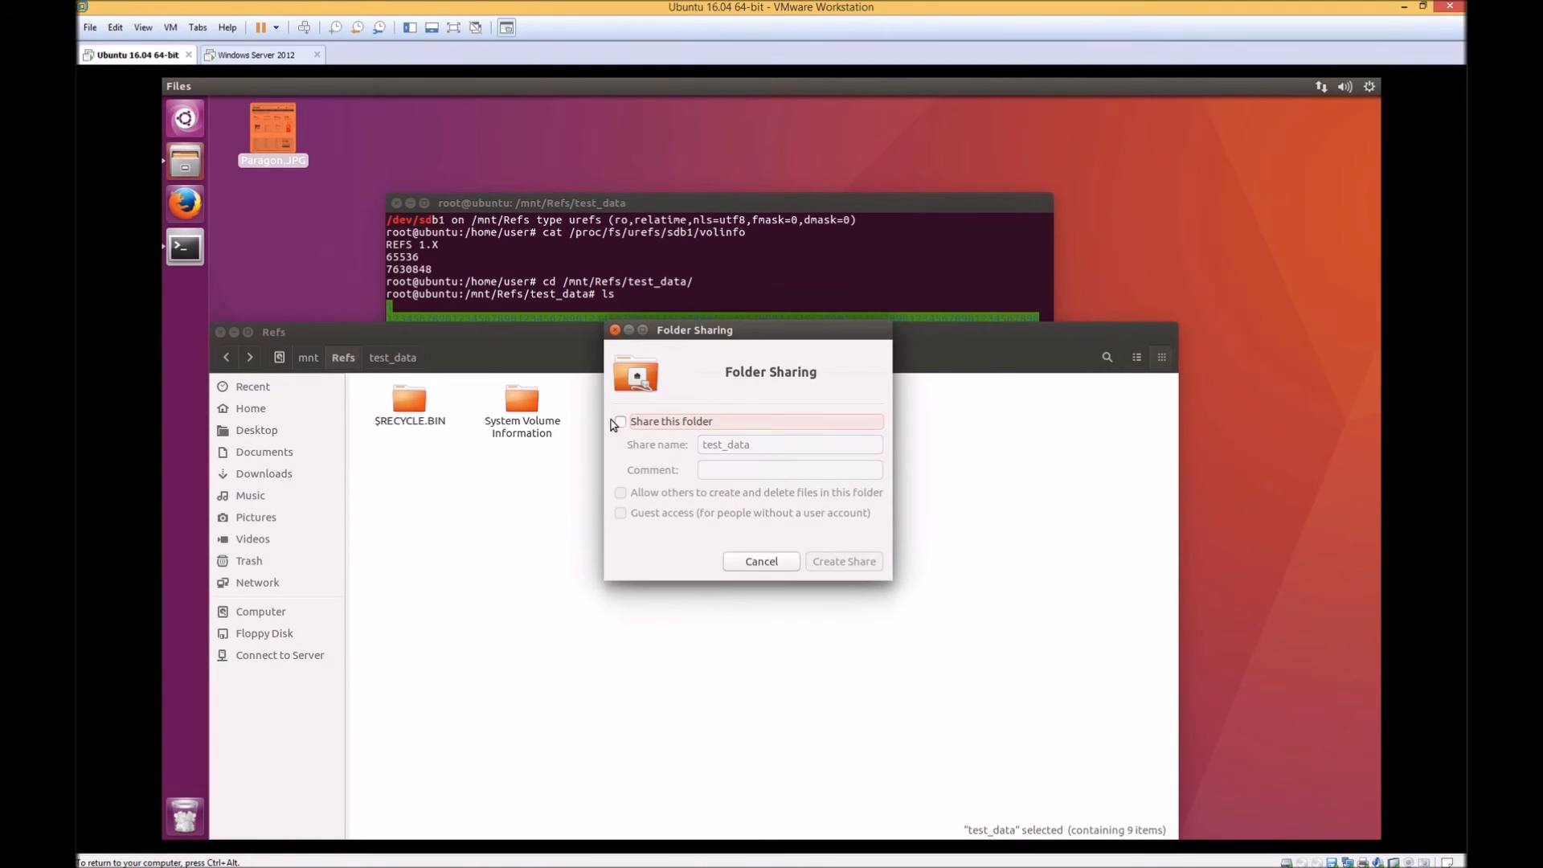
click(620, 421)
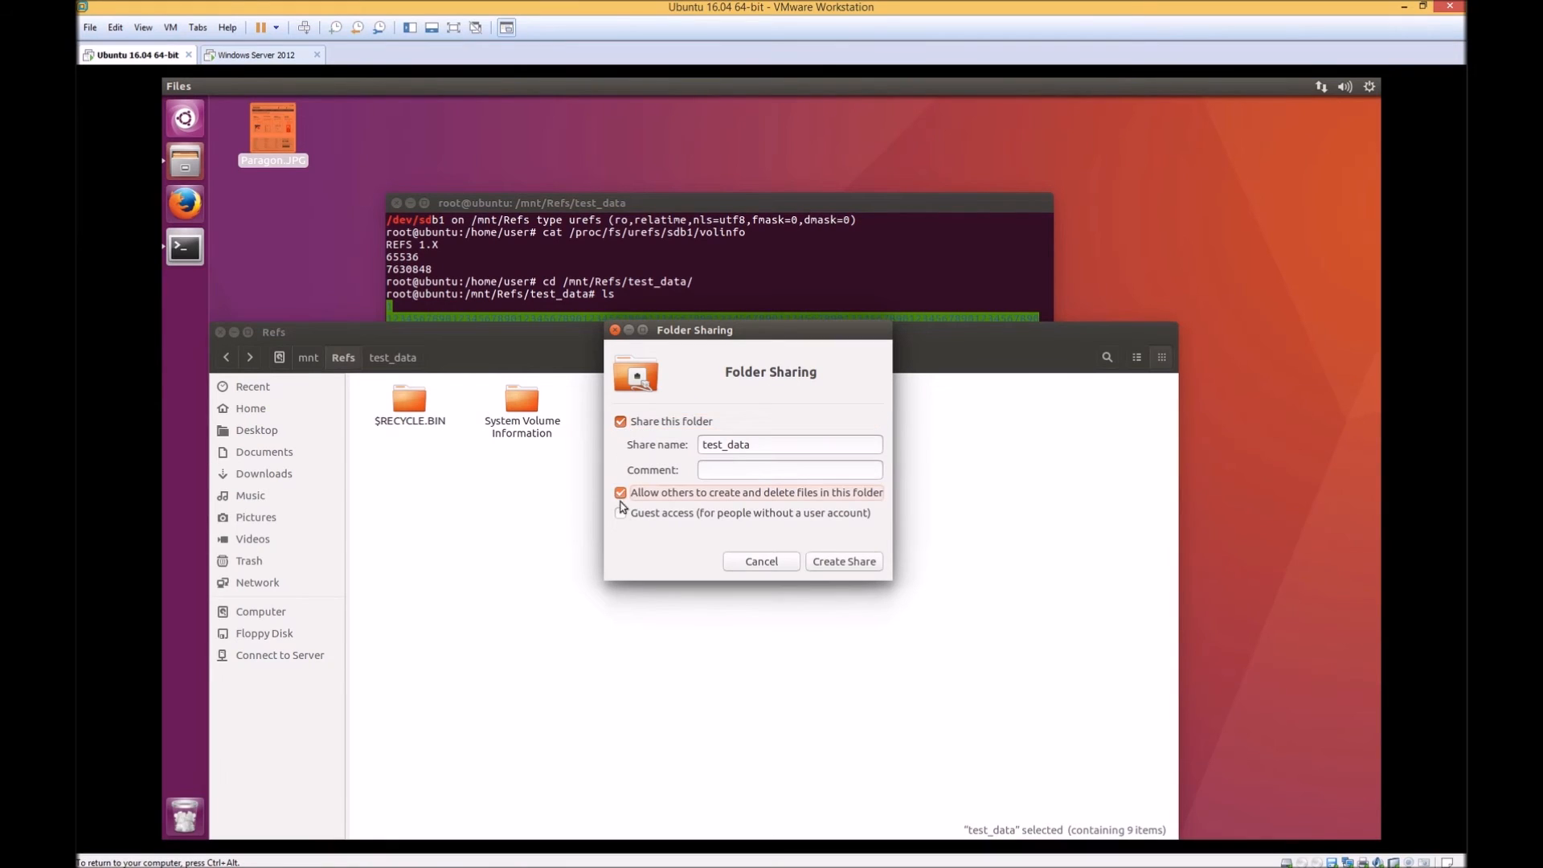
click(621, 513)
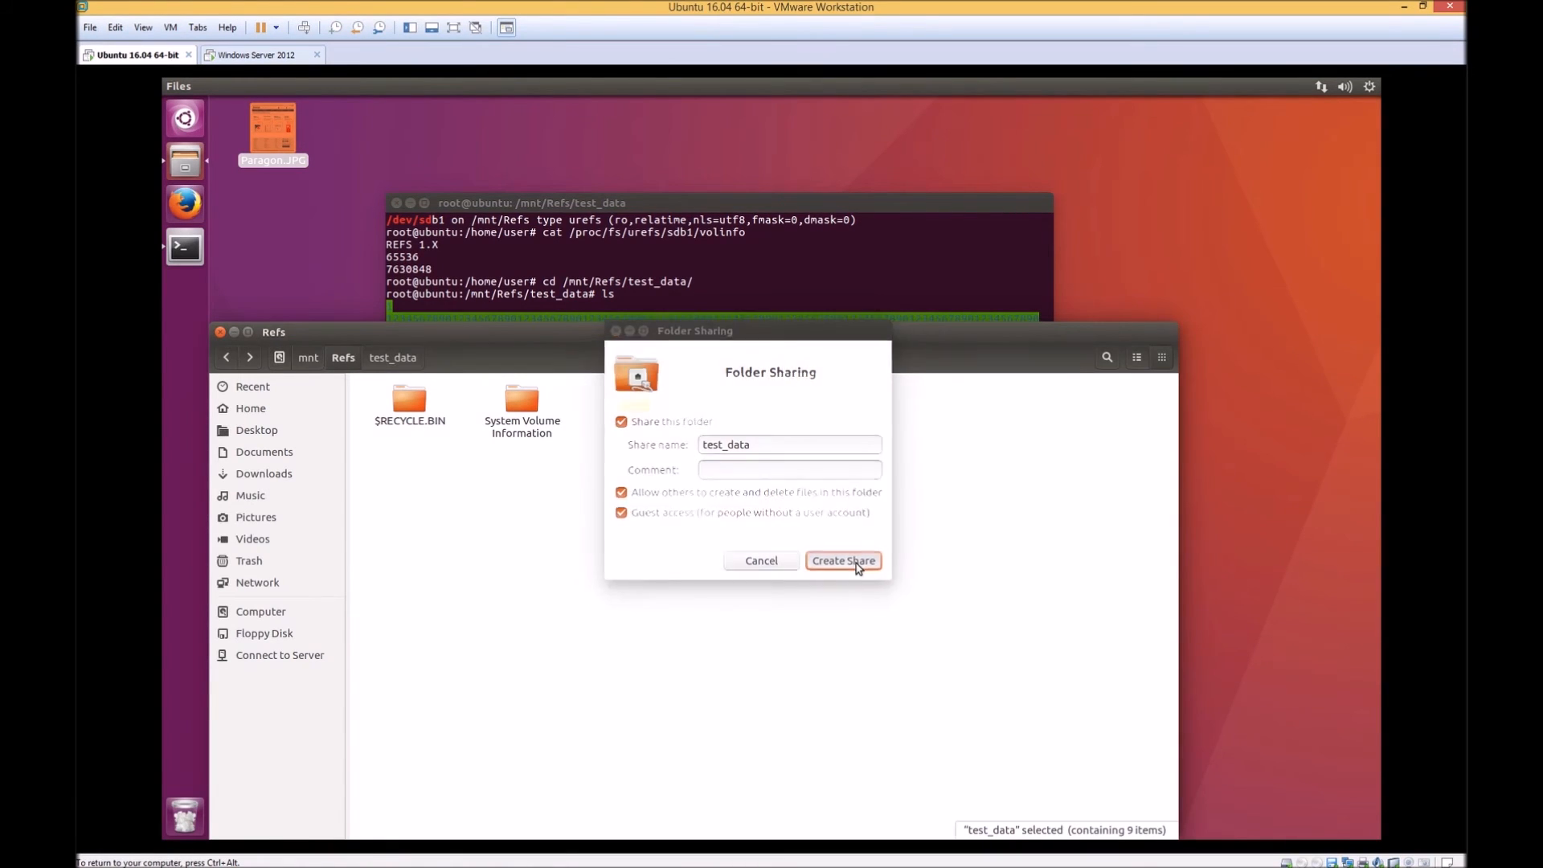
click(843, 559)
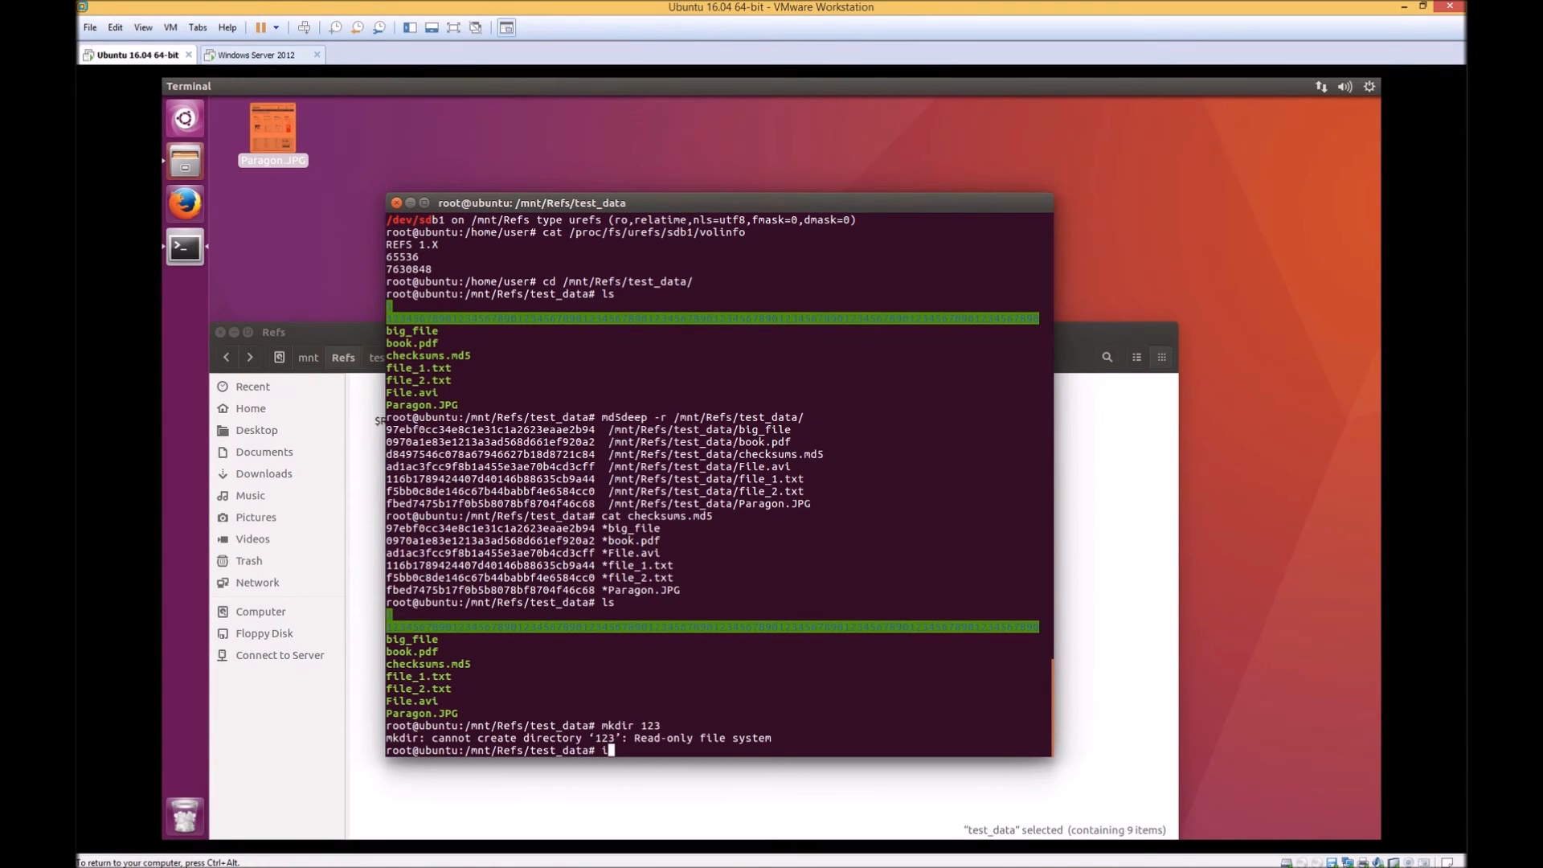
Run ifconfig to find address 192.168.177.128, then switch to the Windows Server 2012 machine
text(fconfig)
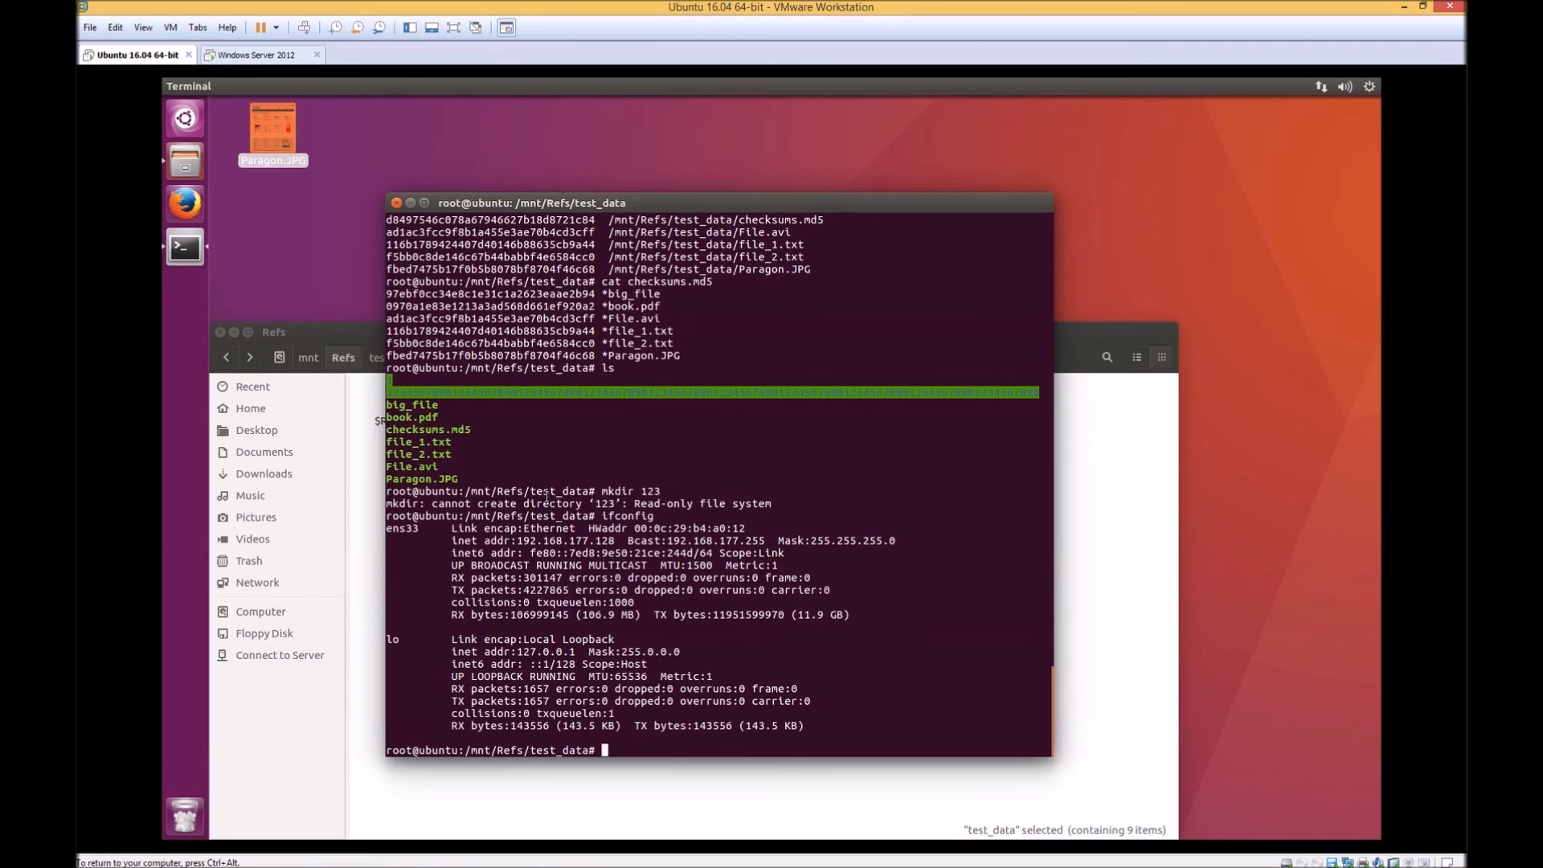
double_click(564, 540)
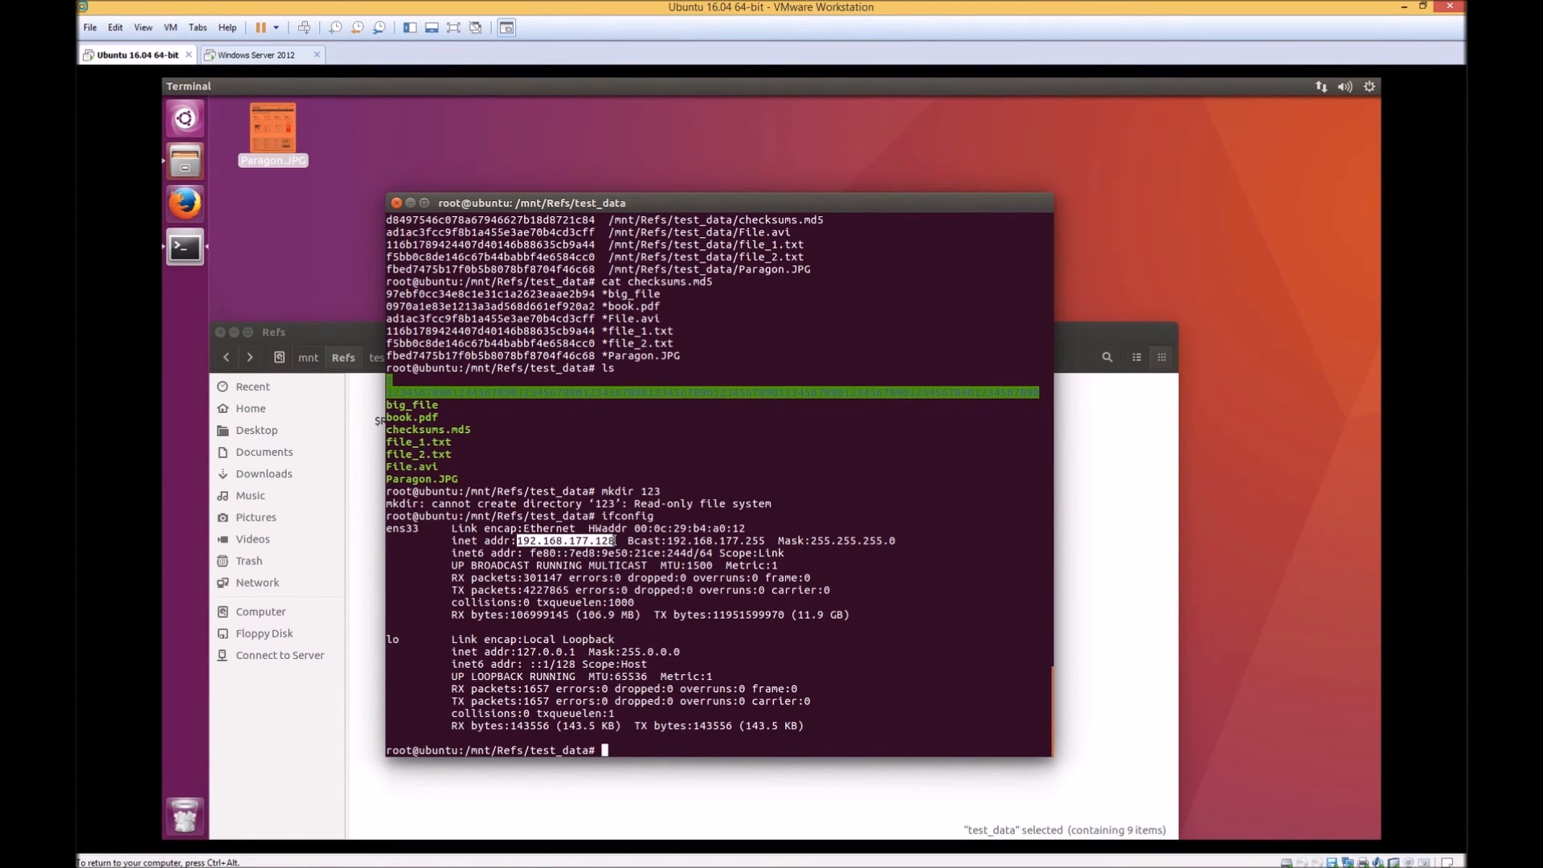
click(262, 55)
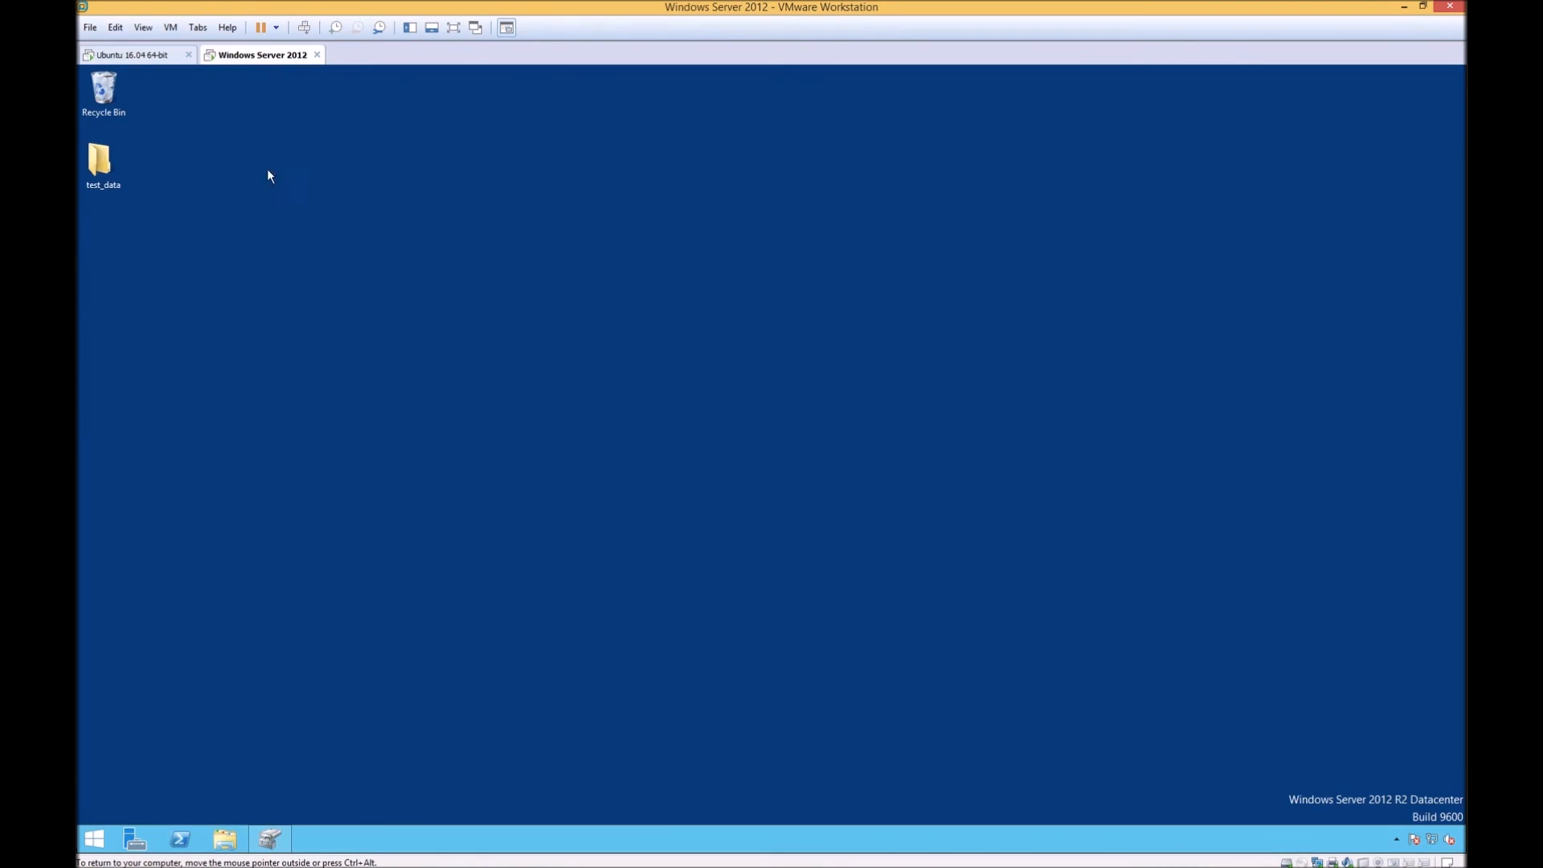
Browse \\192.168.177.128\test_data and run checksums.md5 to verify all six files match
click(225, 839)
text(\)
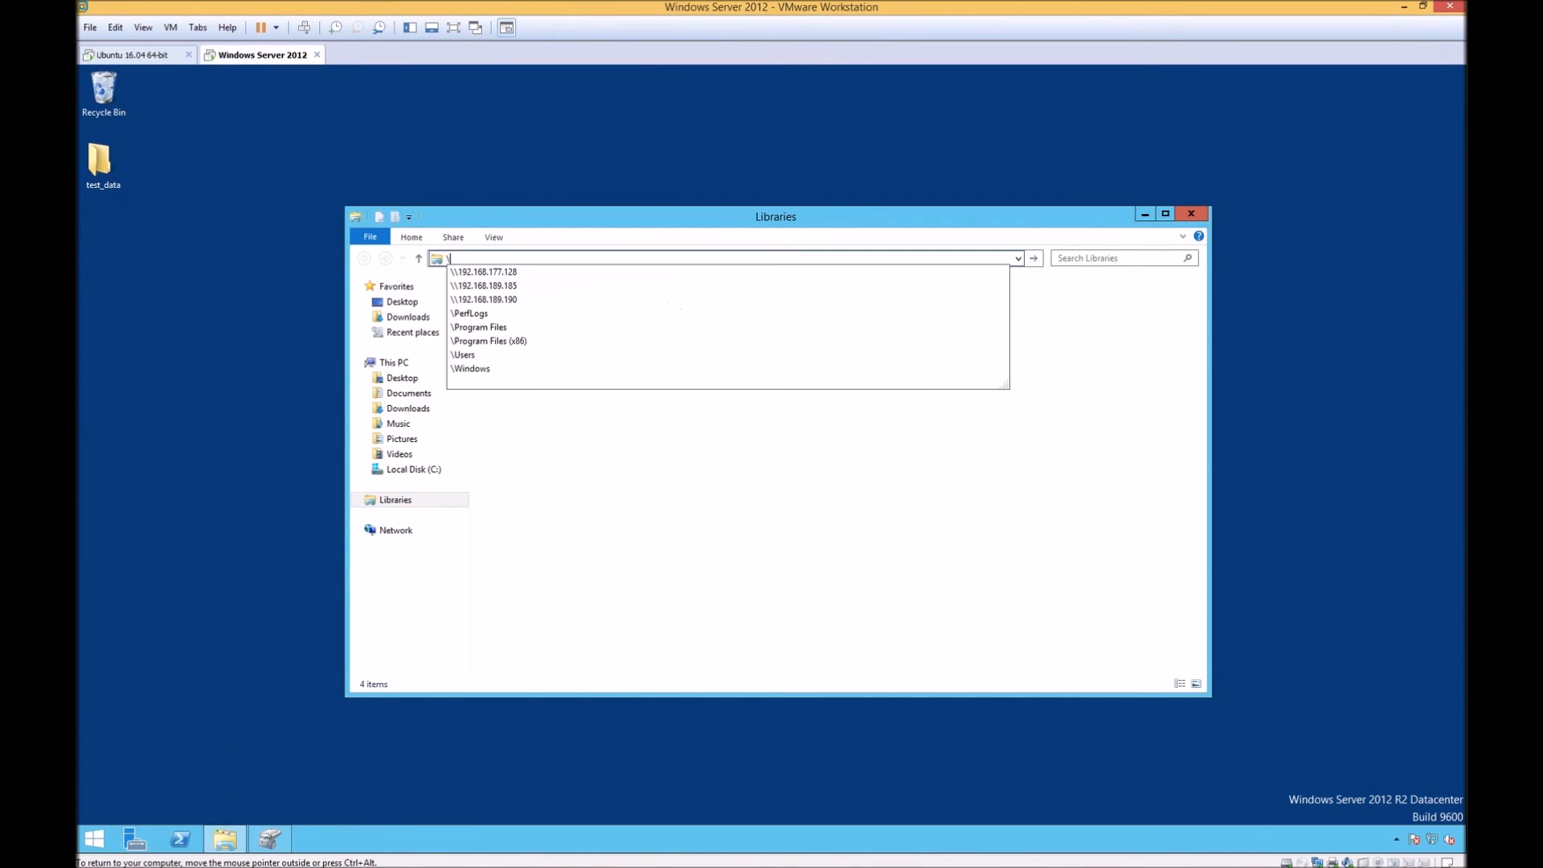
click(484, 271)
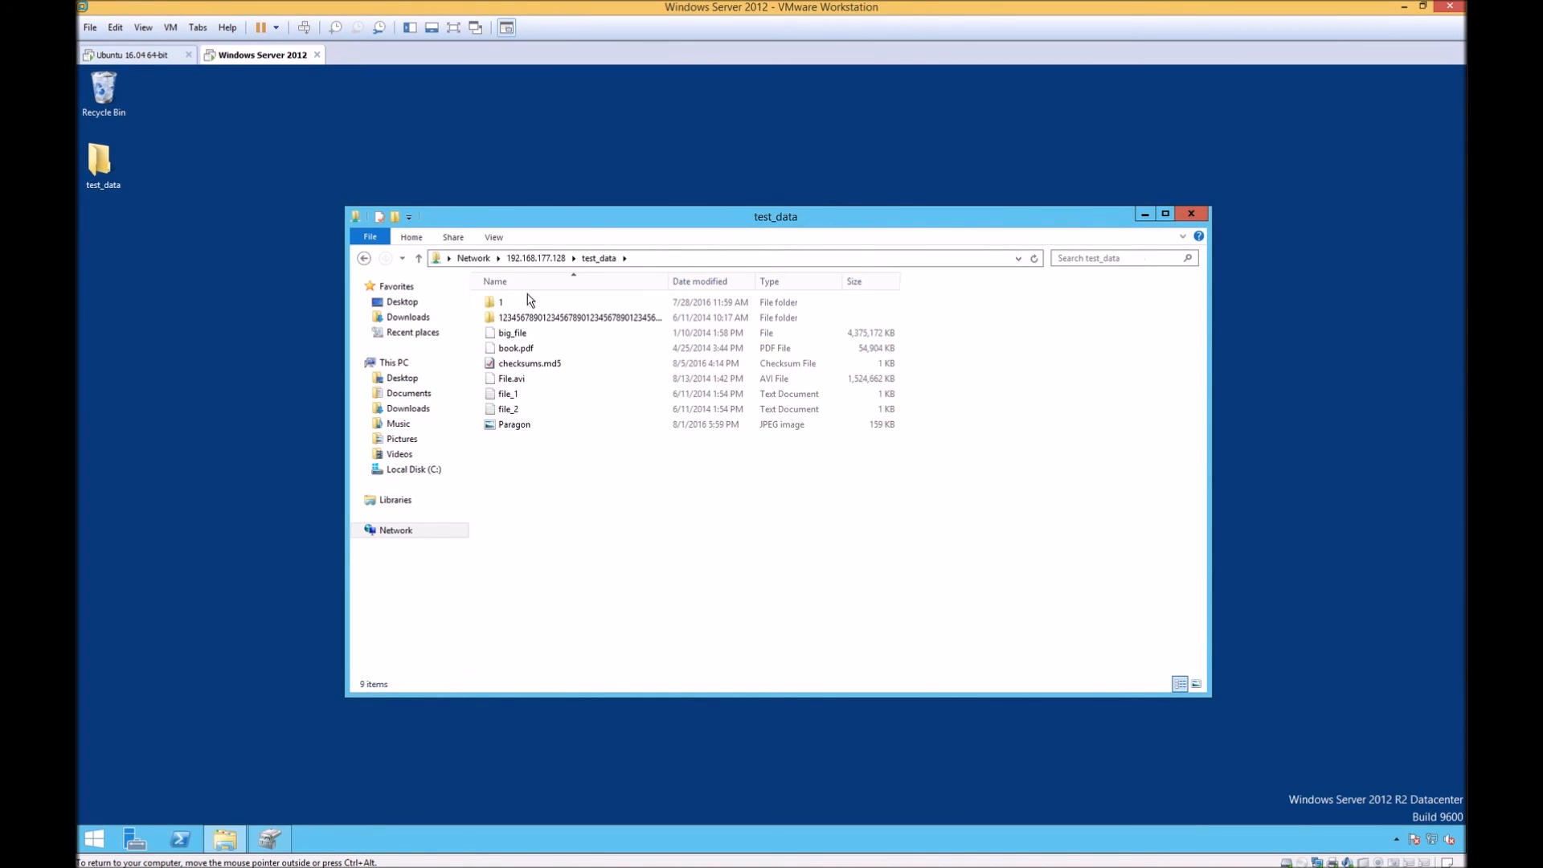
click(514, 424)
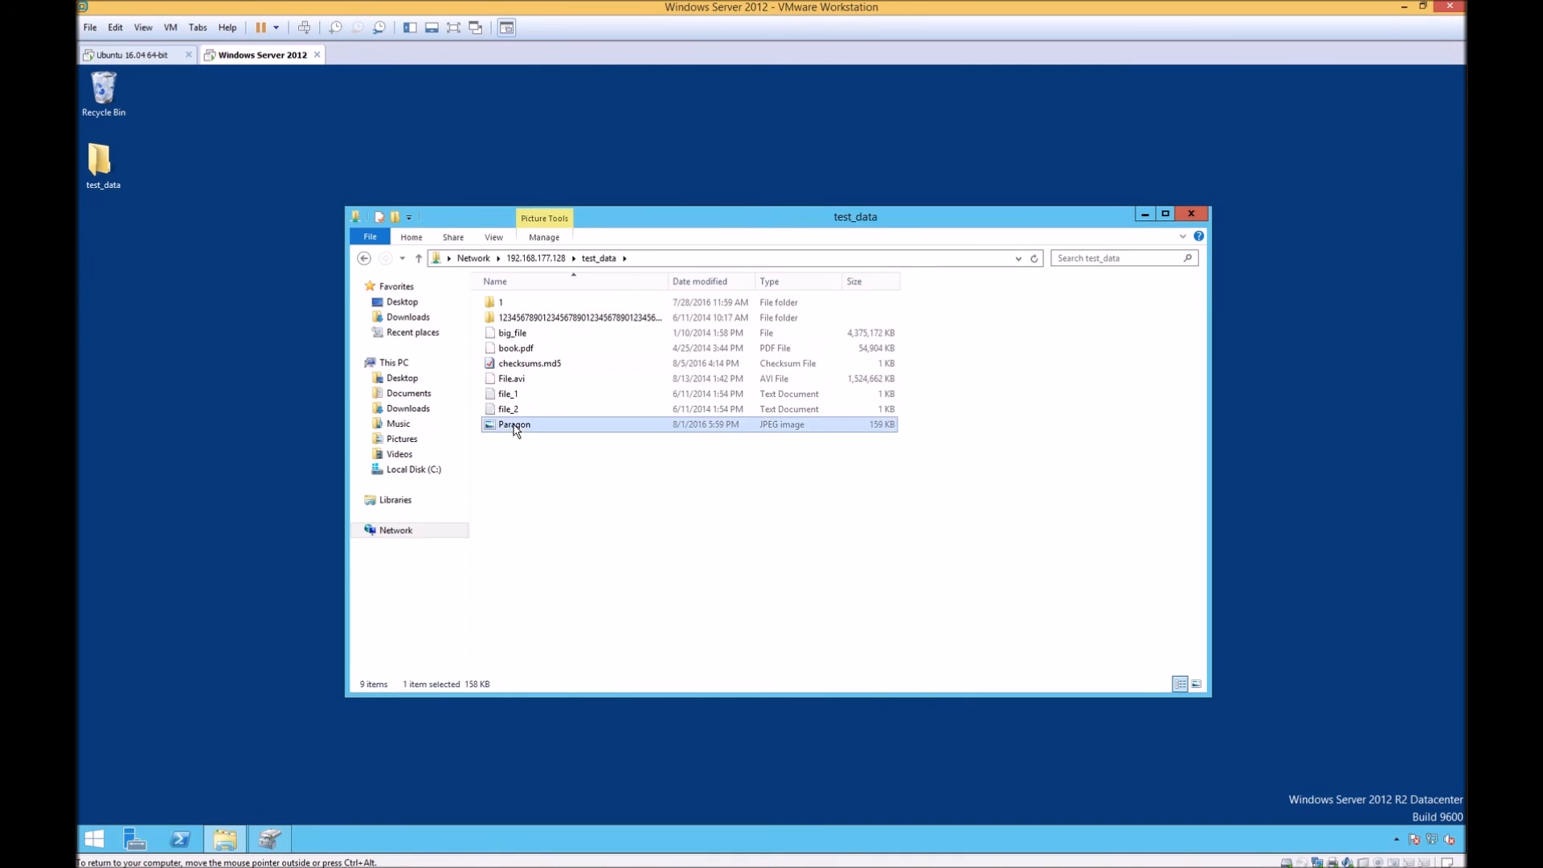
double_click(515, 424)
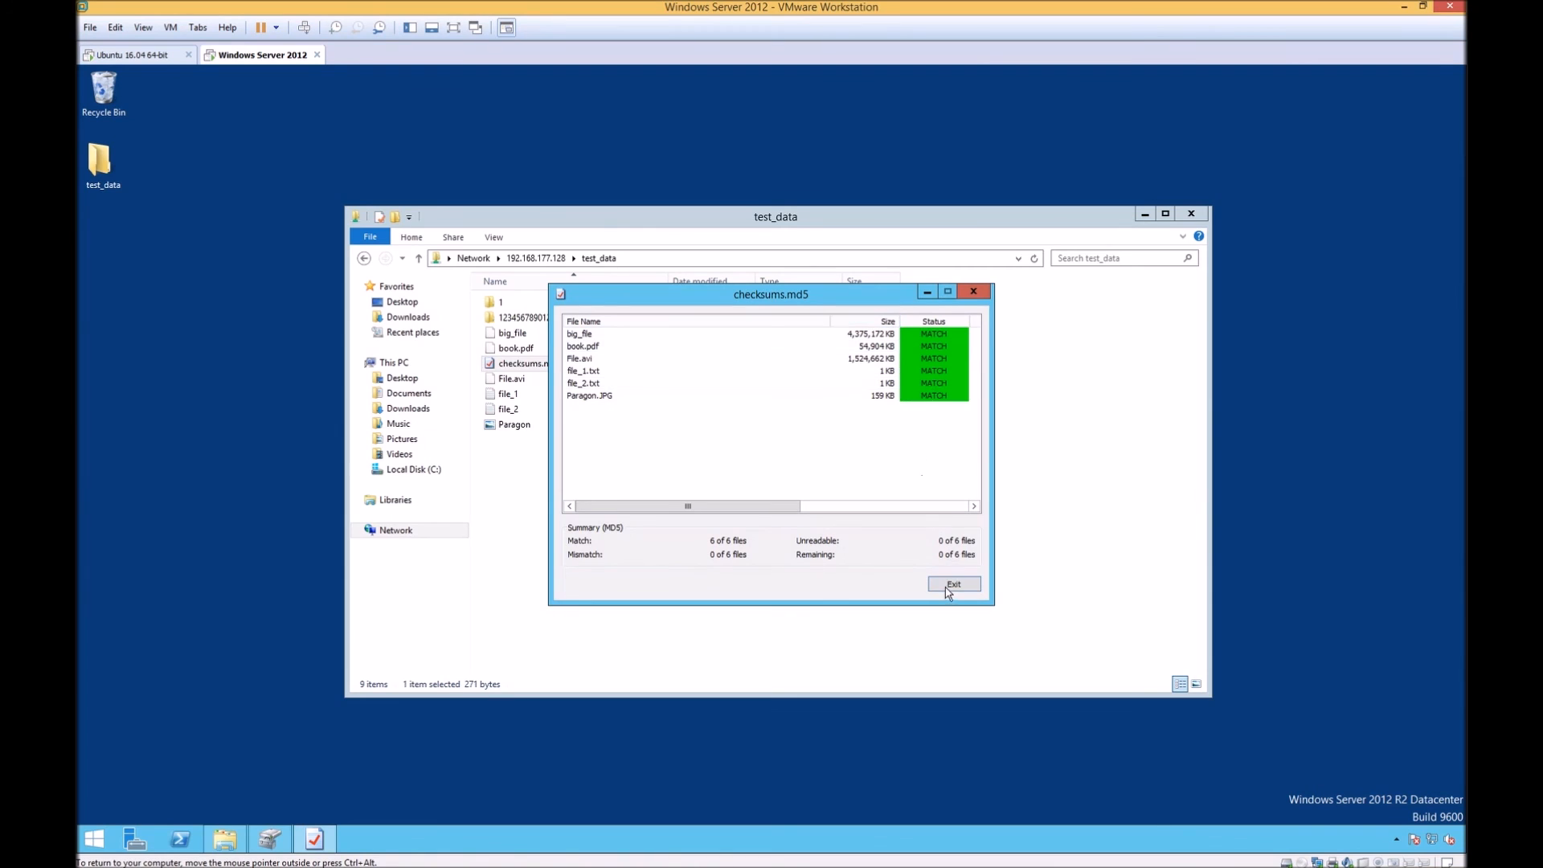
click(951, 583)
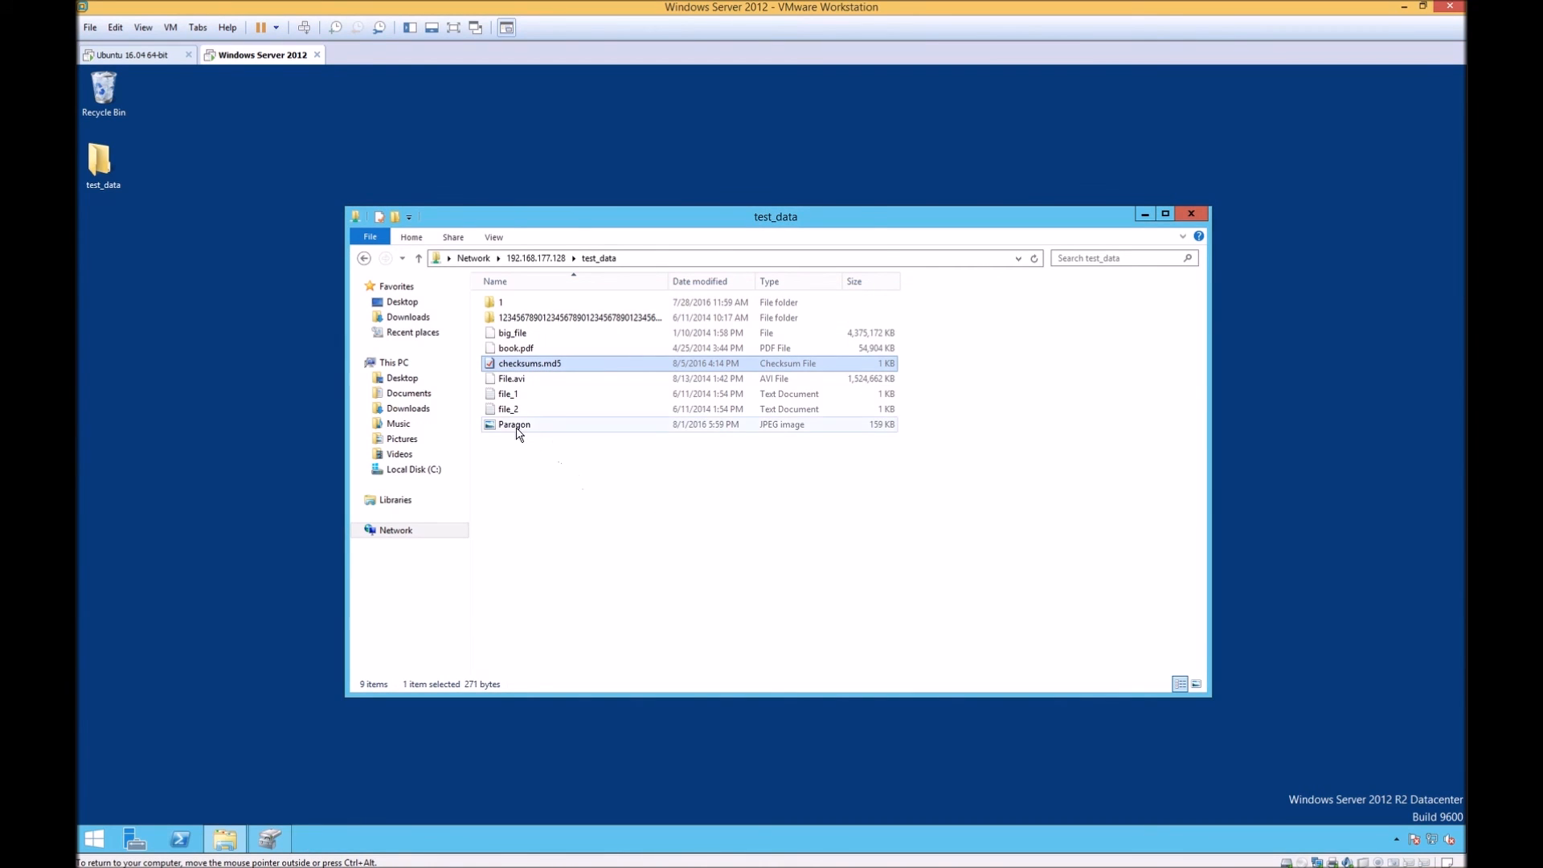
Copy the Paragon image from the share to the desktop, accepting the security warning
double_click(515, 424)
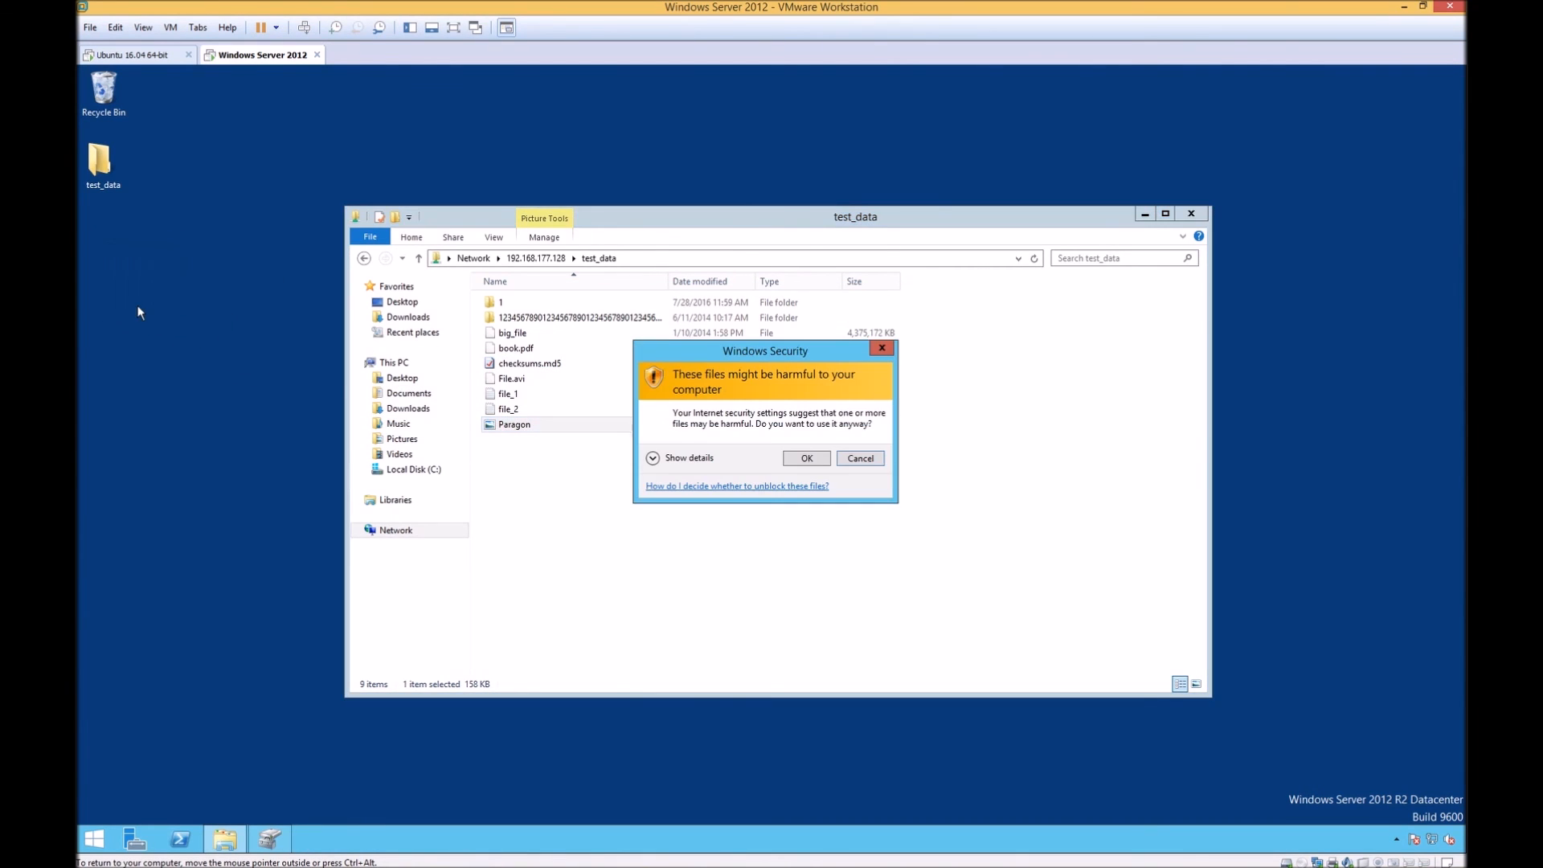
click(805, 458)
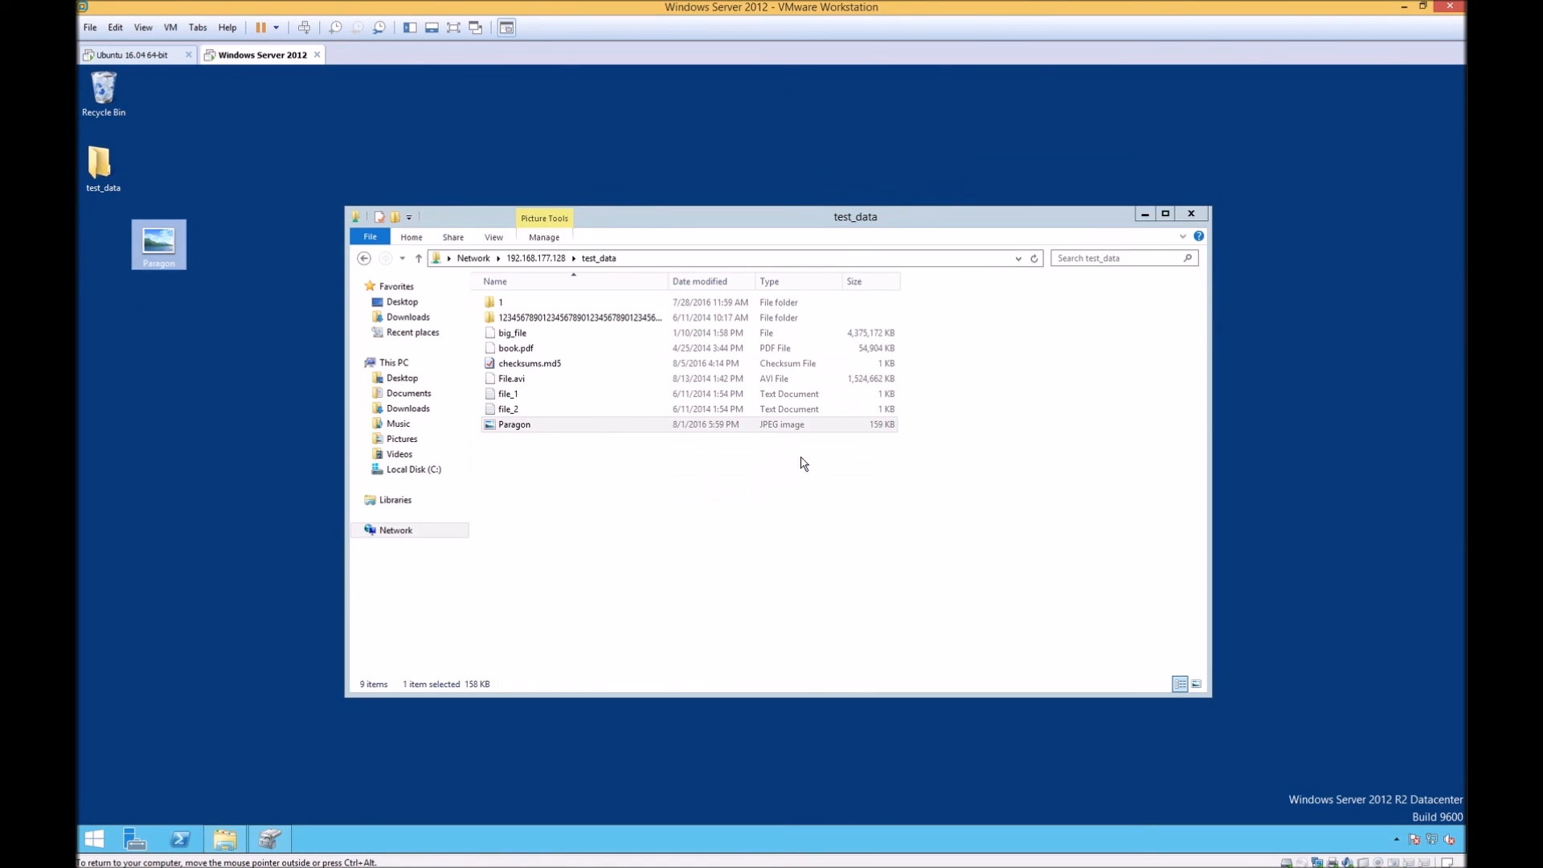
click(595, 504)
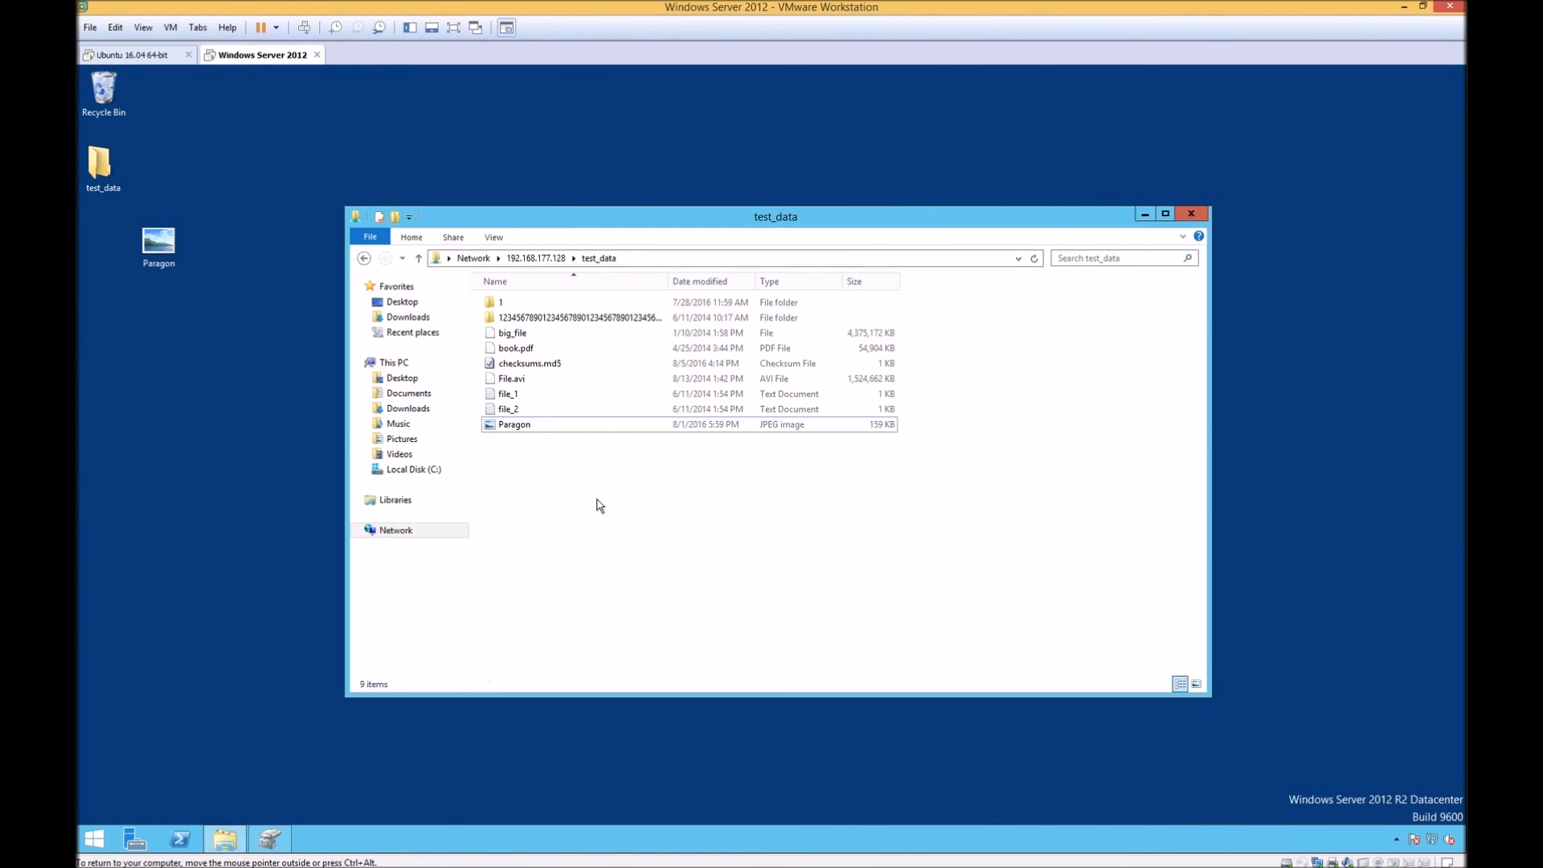
Attempt a new folder in test_data, see Access Denied, and close File Explorer
right_click(595, 505)
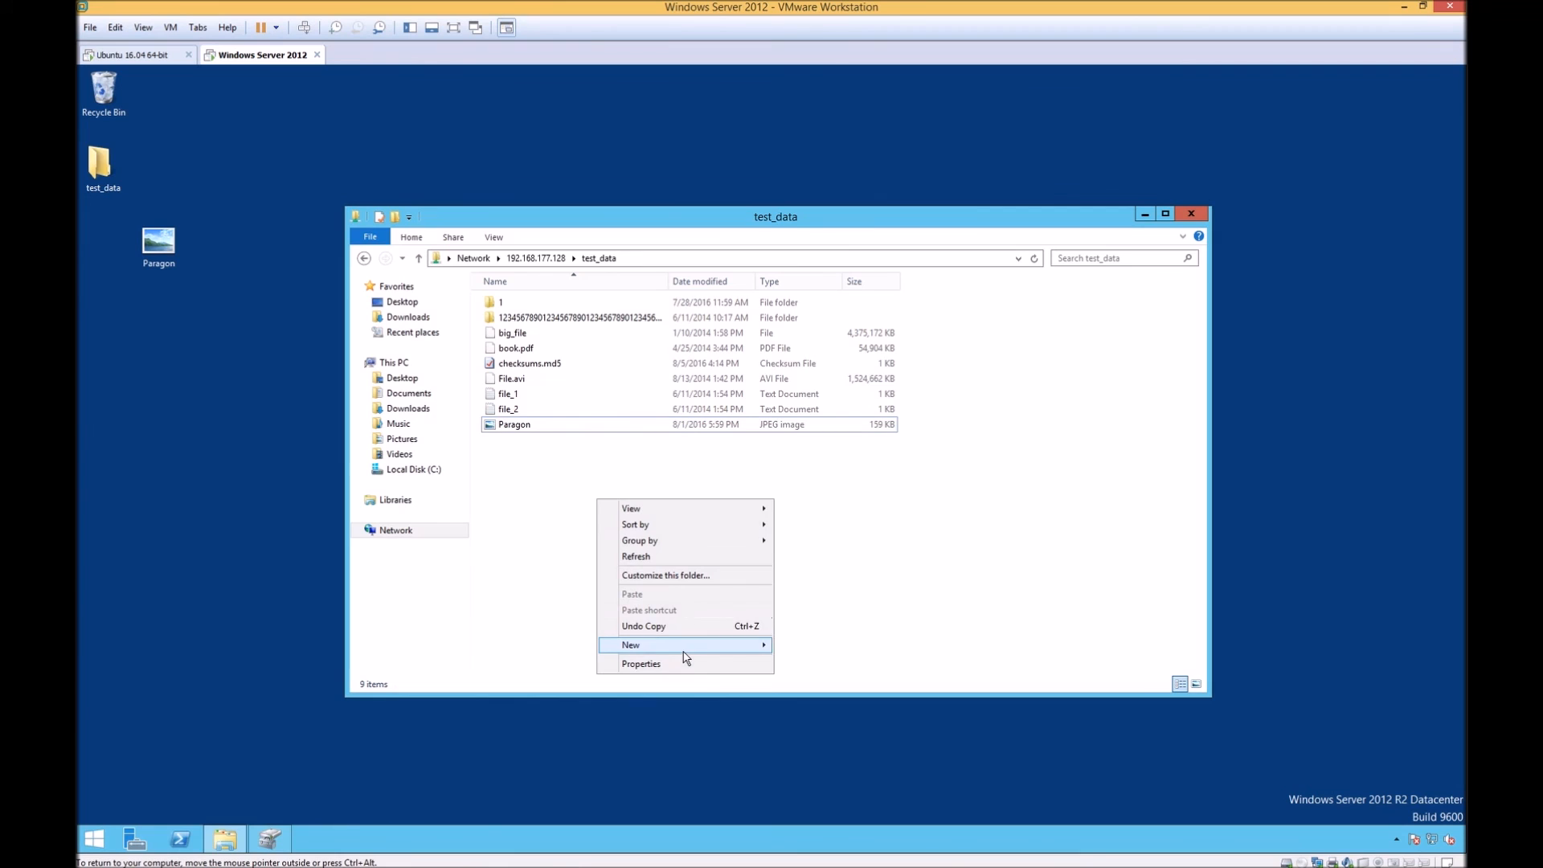
click(632, 593)
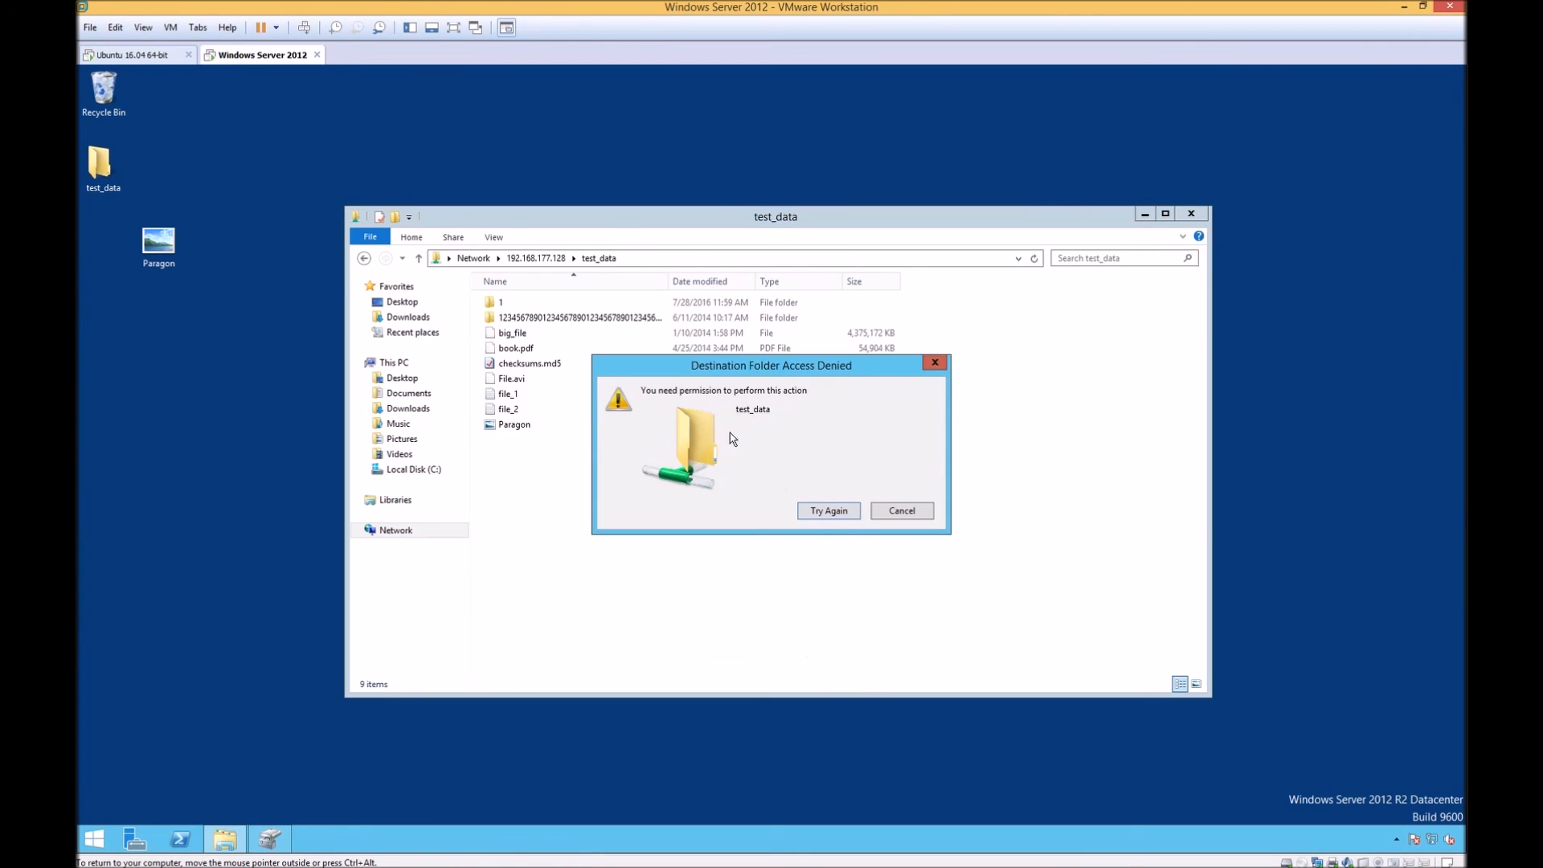
mouse_move(903, 529)
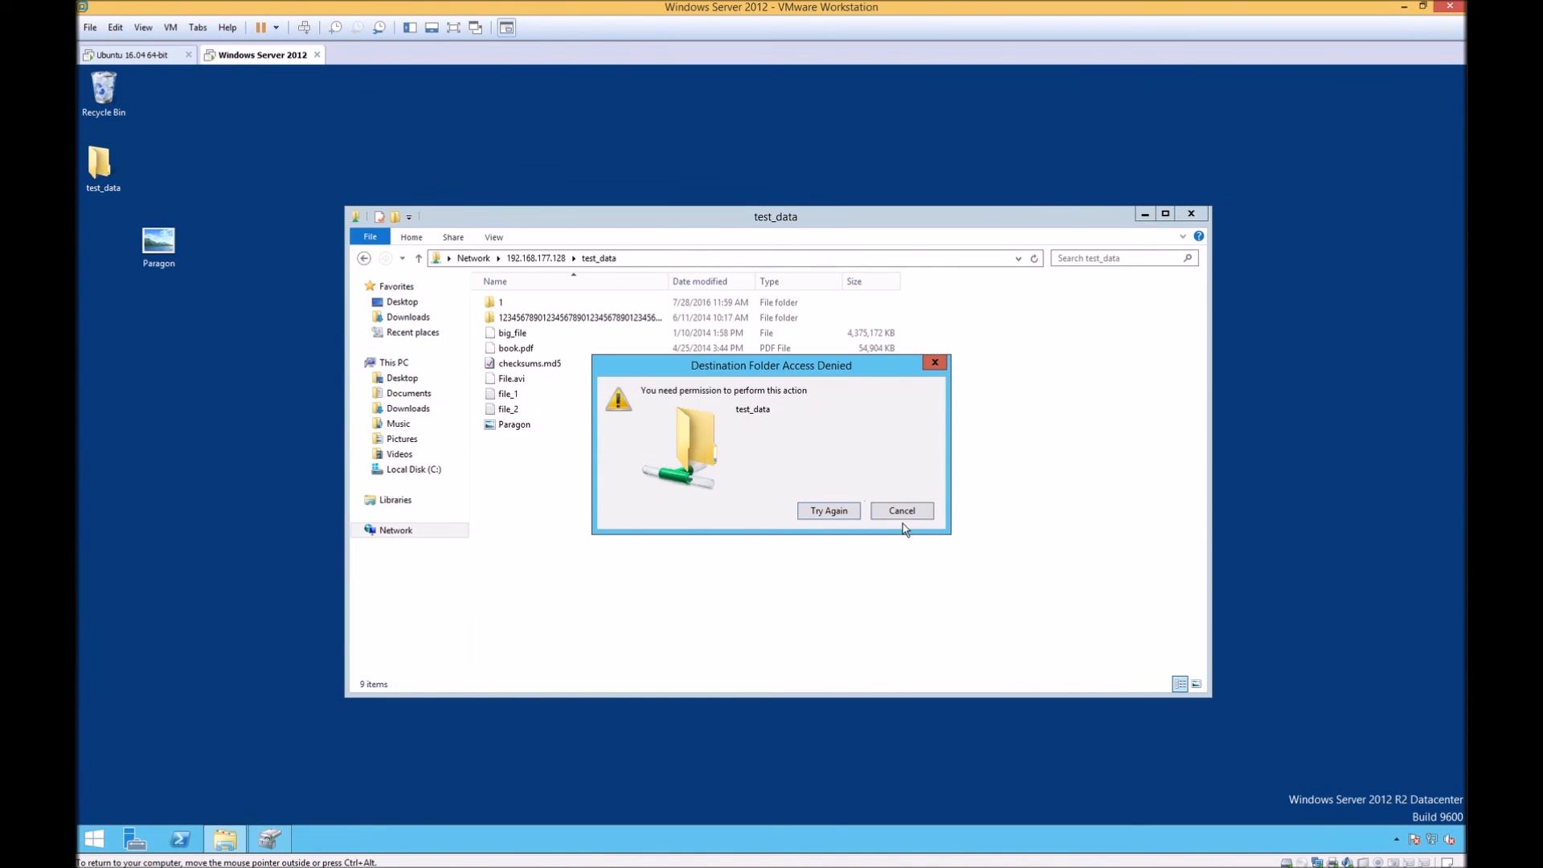
click(900, 509)
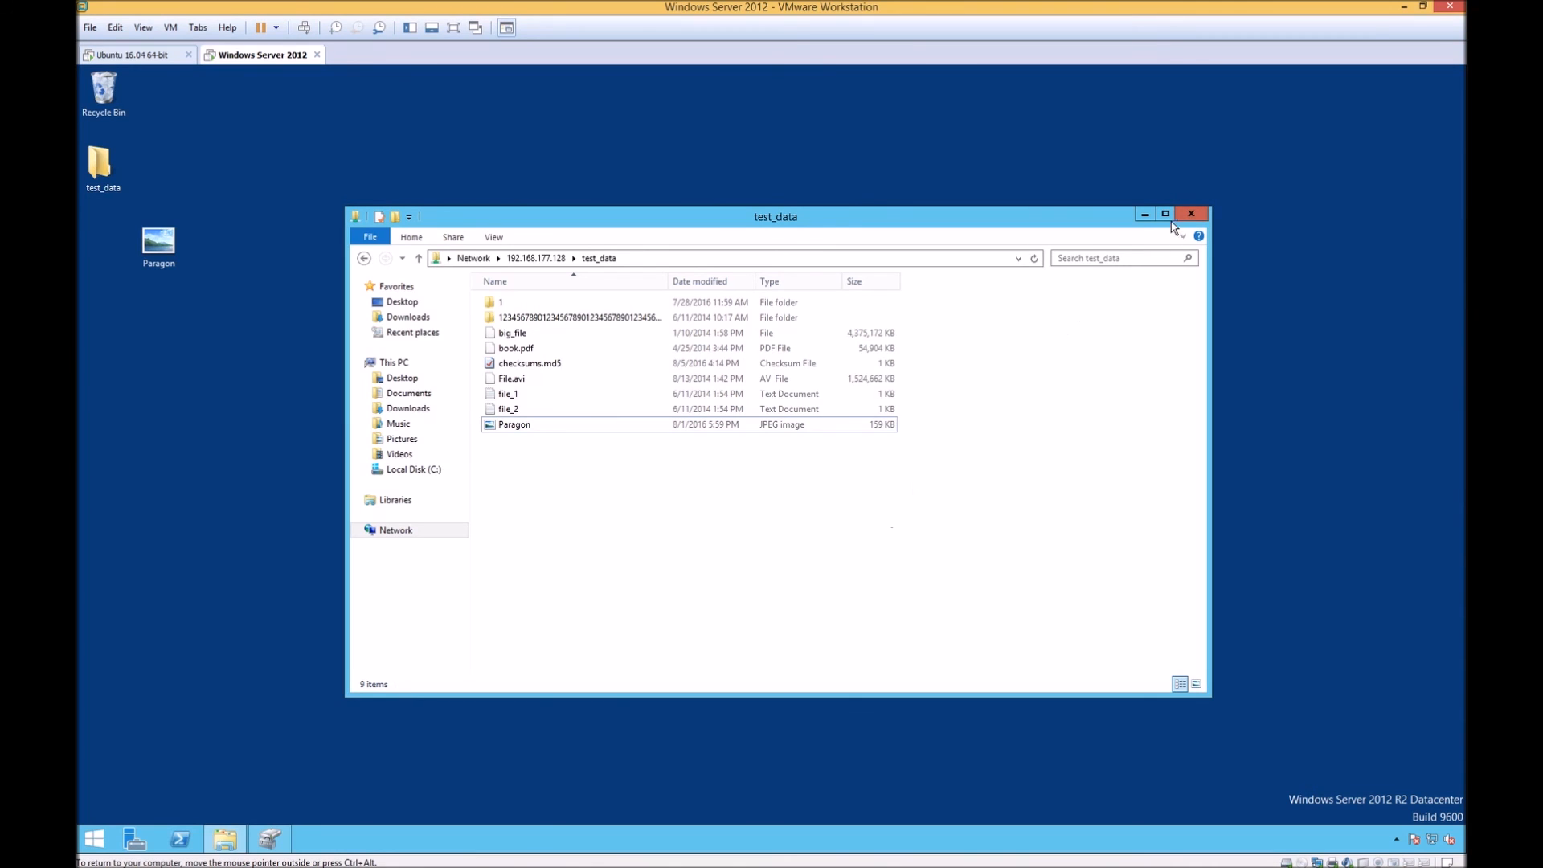
click(1191, 213)
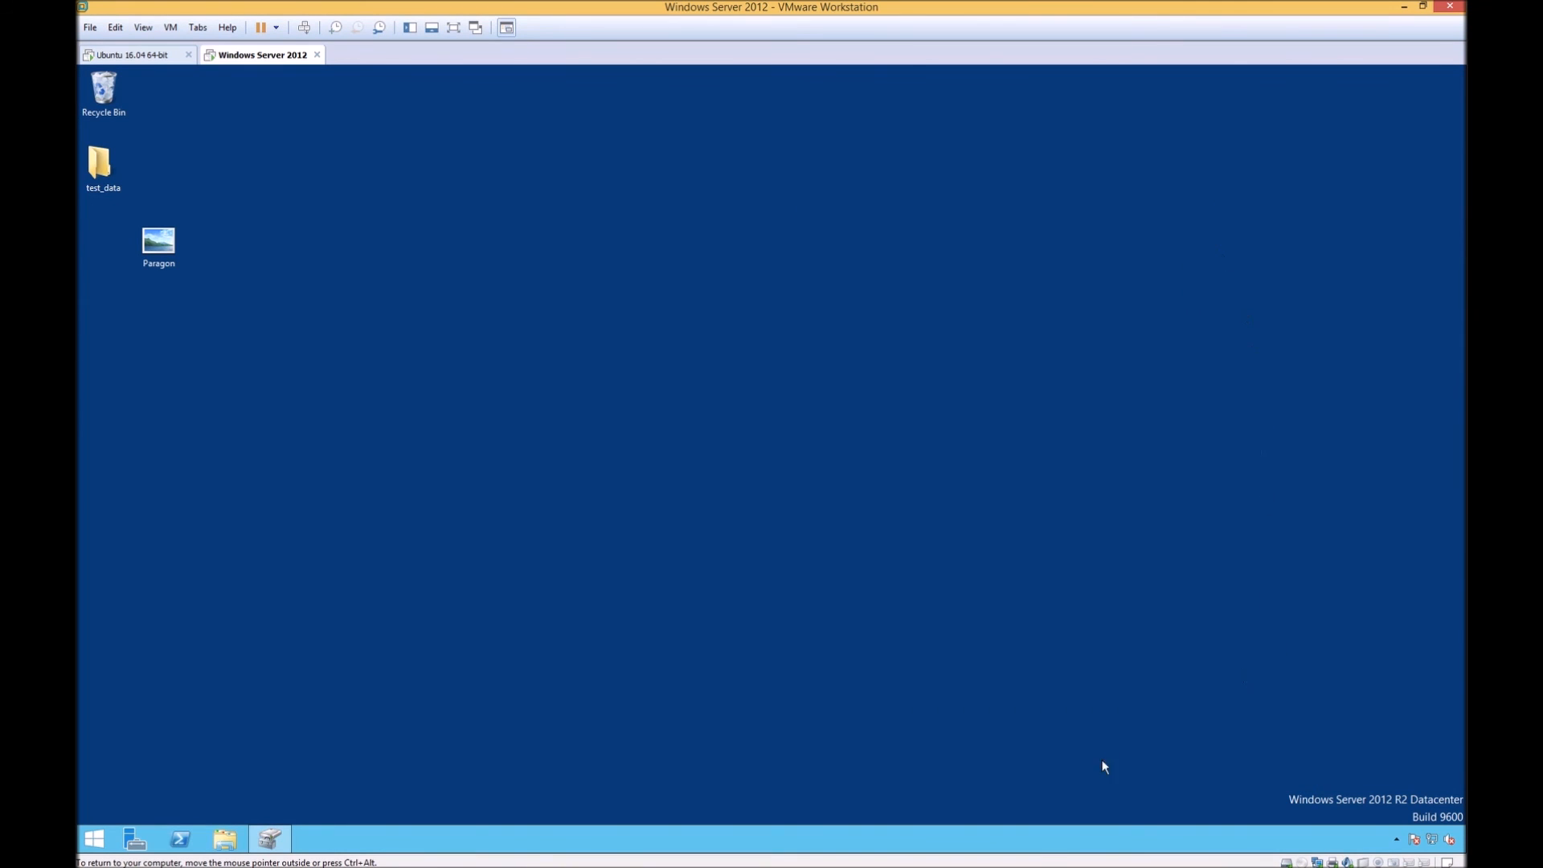